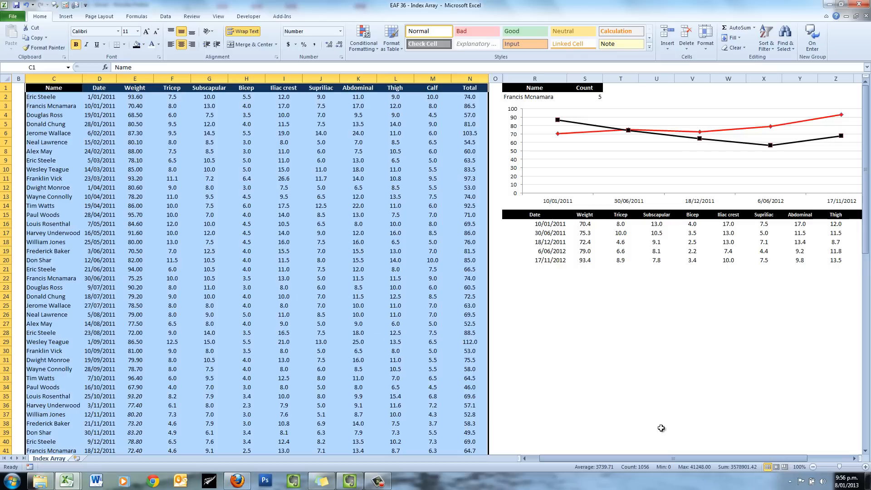
pyautogui.hscroll(3)
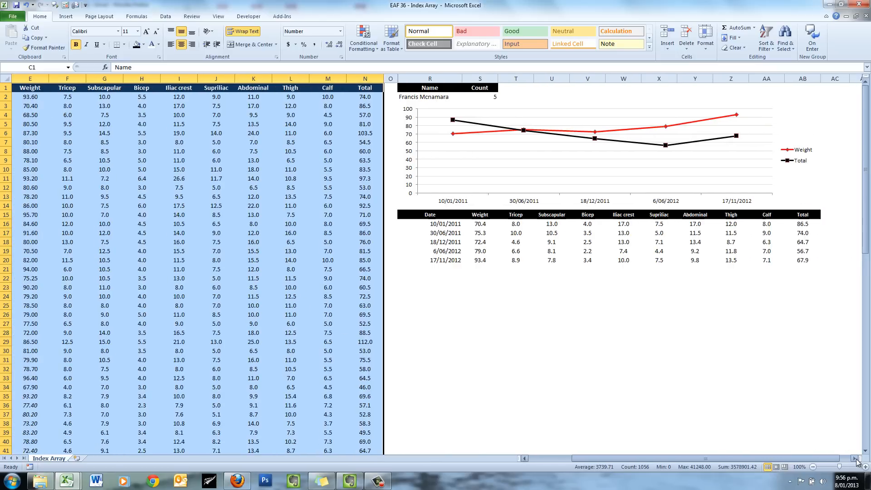
pyautogui.hscroll(3)
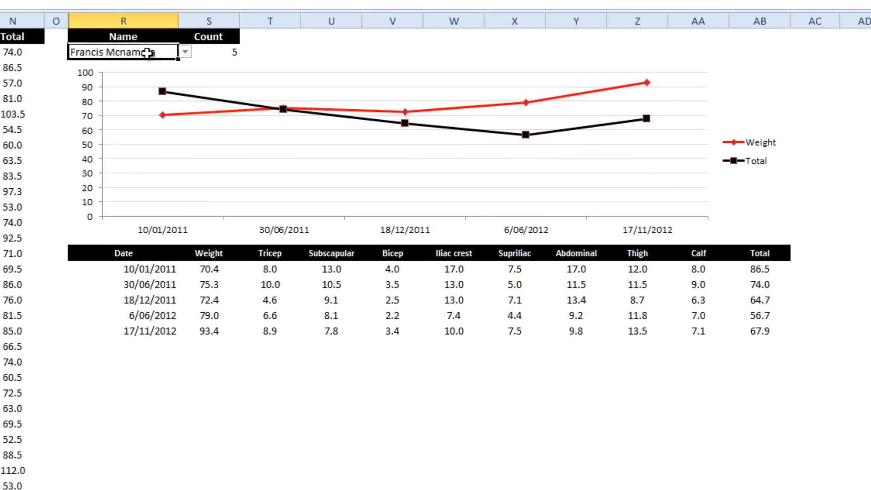
pyautogui.click(188, 52)
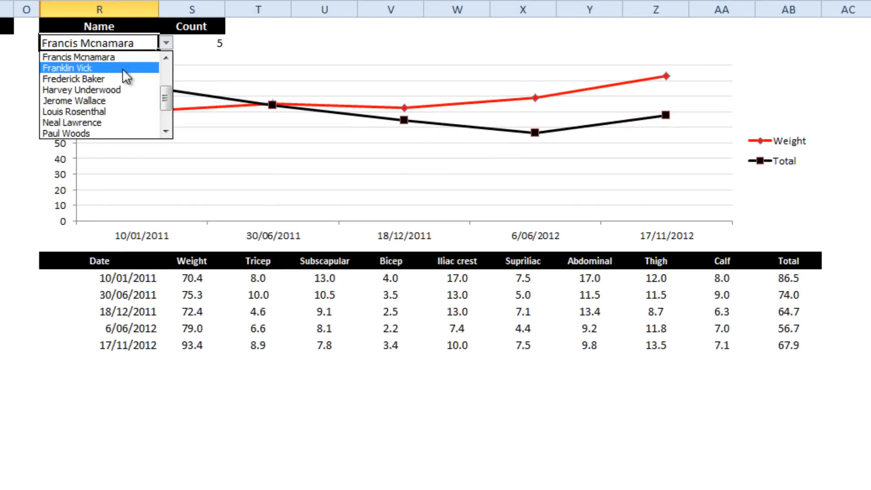
pyautogui.click(68, 67)
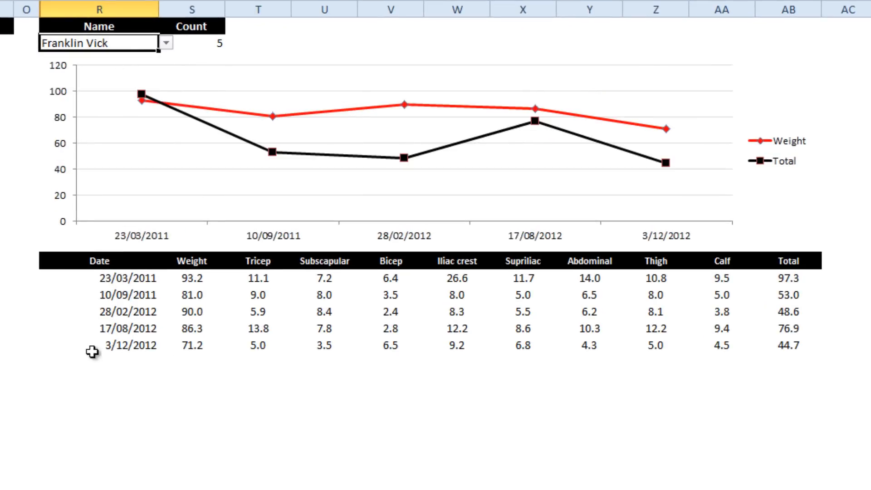
pyautogui.moveTo(119, 345)
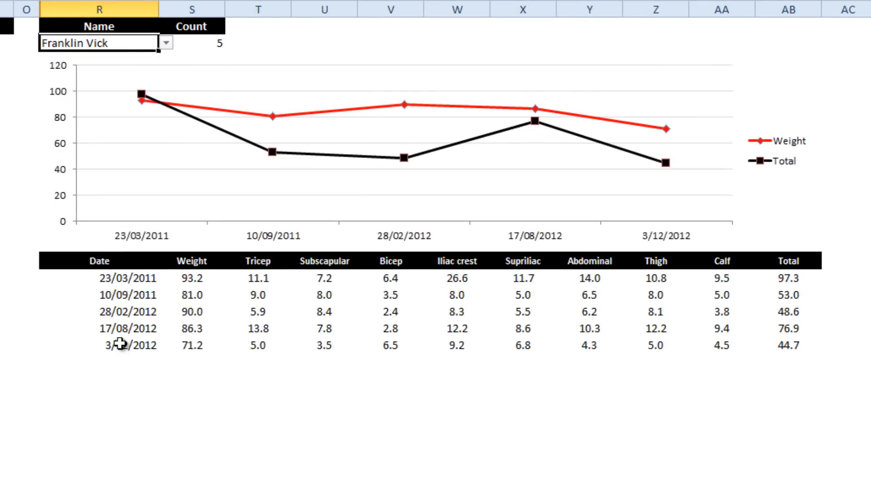
pyautogui.click(166, 42)
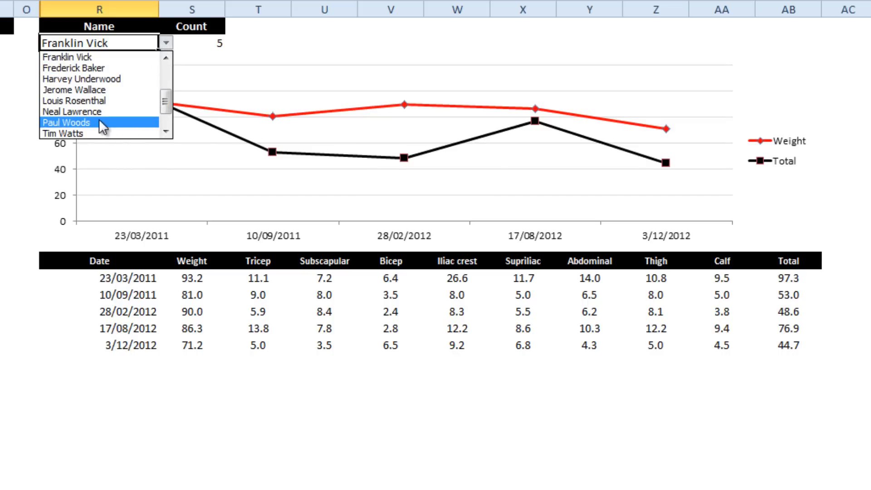
pyautogui.click(68, 123)
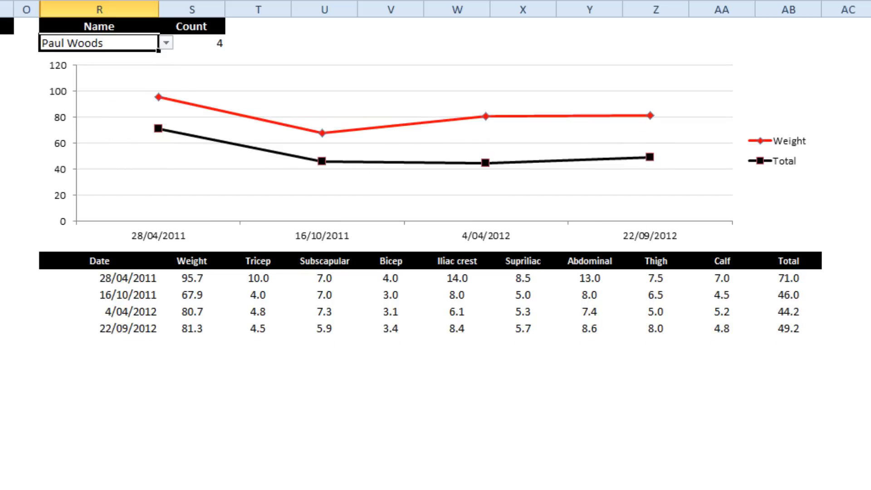
pyautogui.click(166, 43)
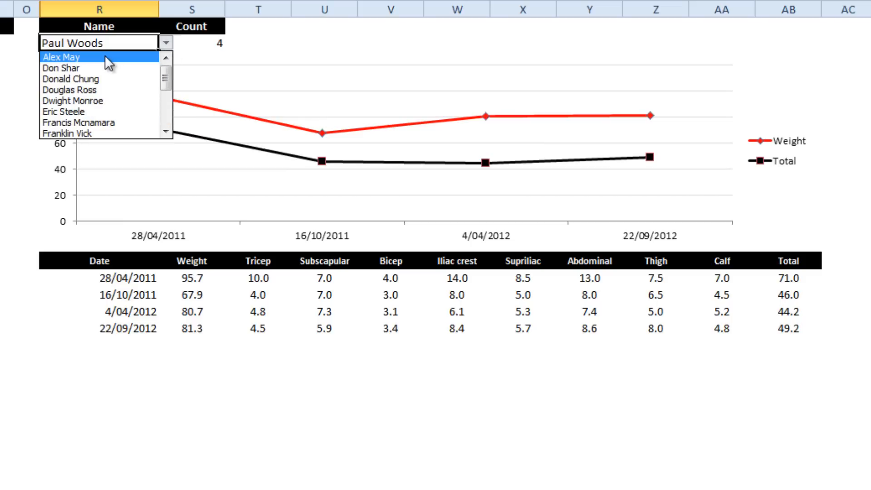
pyautogui.click(61, 57)
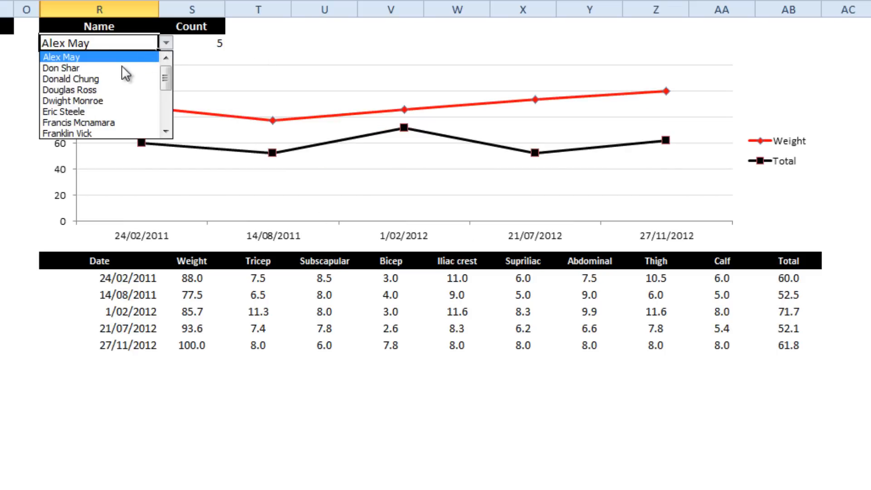
pyautogui.click(54, 111)
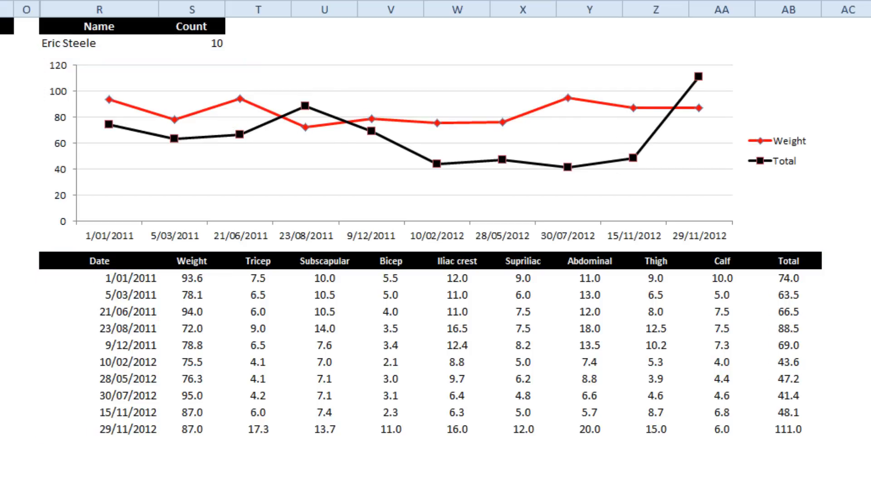
pyautogui.moveTo(48, 412)
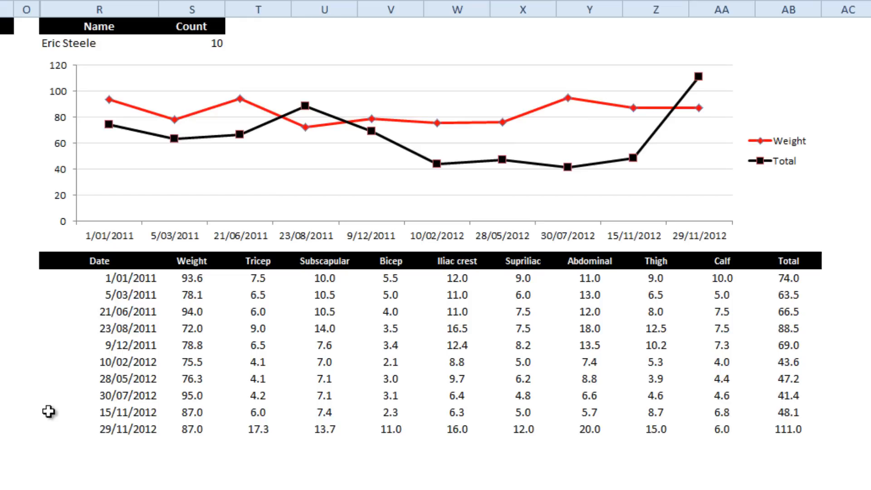
pyautogui.click(105, 291)
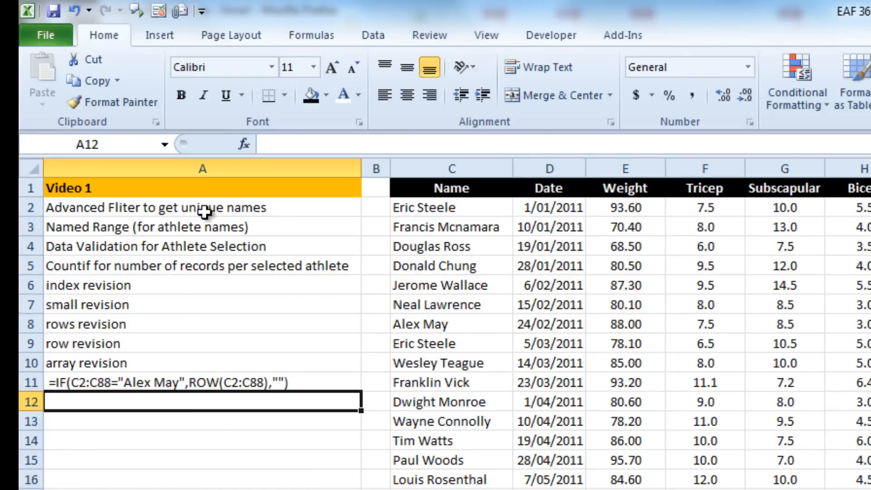
pyautogui.moveTo(196, 236)
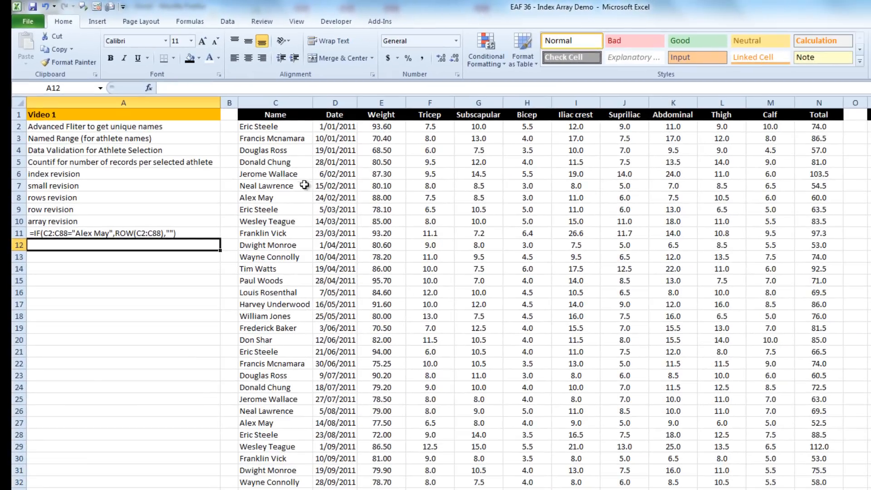
pyautogui.moveTo(273, 169)
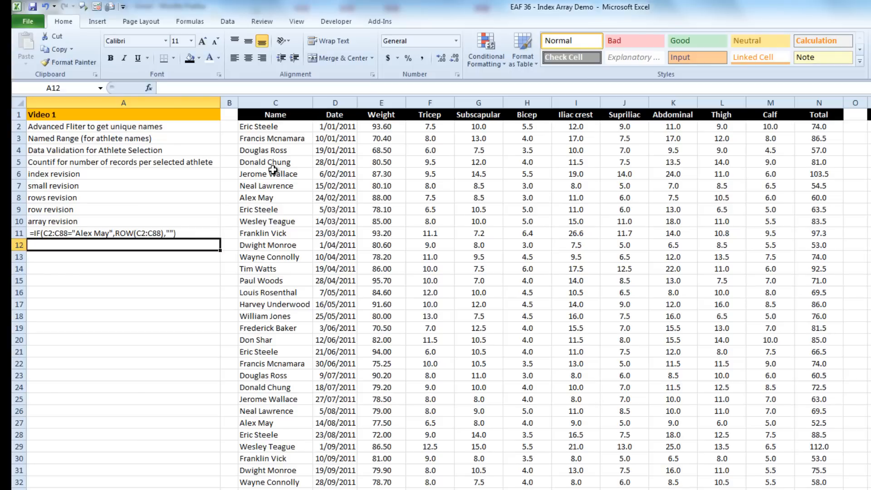
pyautogui.moveTo(541, 228)
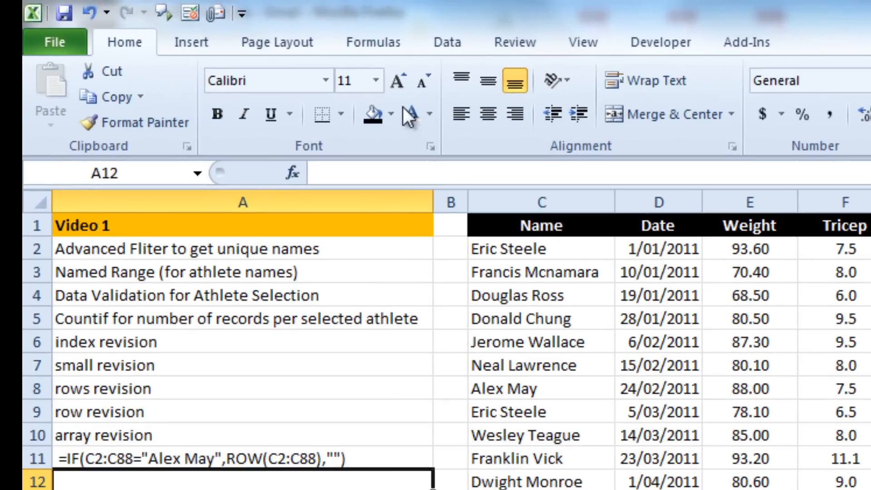
# Step: Advanced-filter the Name column to Sheet1!$P$2 with unique records only
pyautogui.click(446, 41)
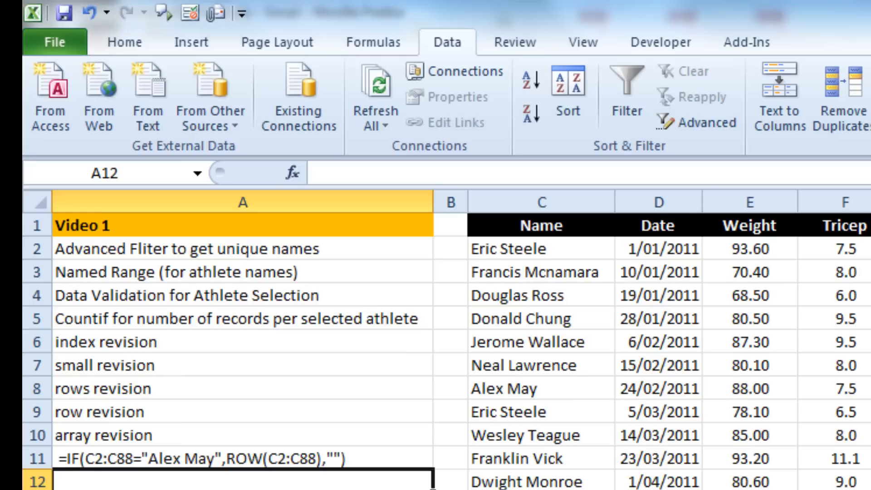
pyautogui.moveTo(566, 250)
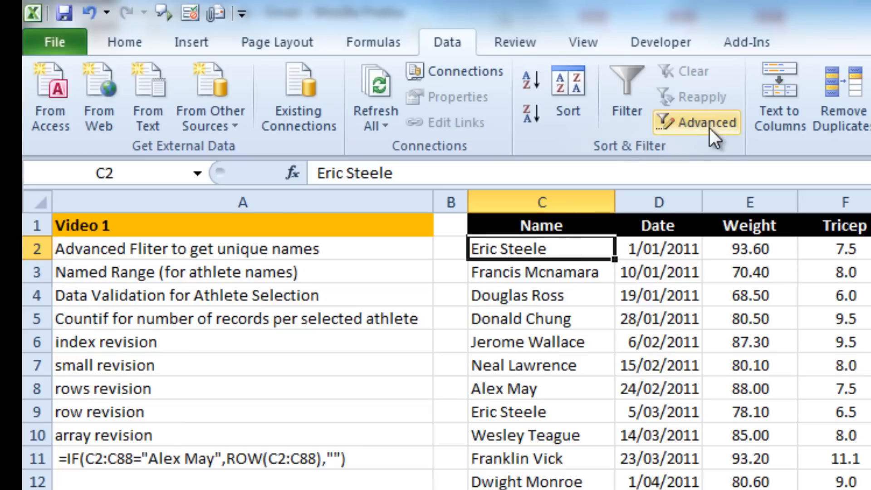
pyautogui.moveTo(683, 131)
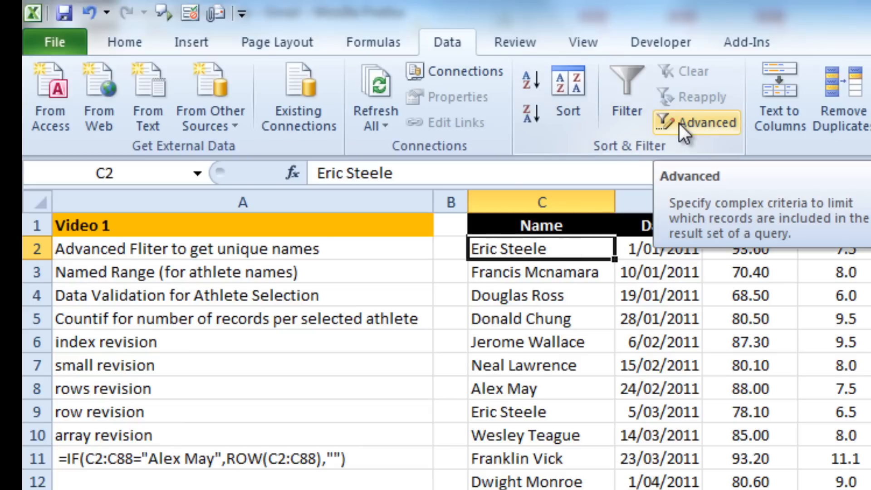
pyautogui.click(706, 123)
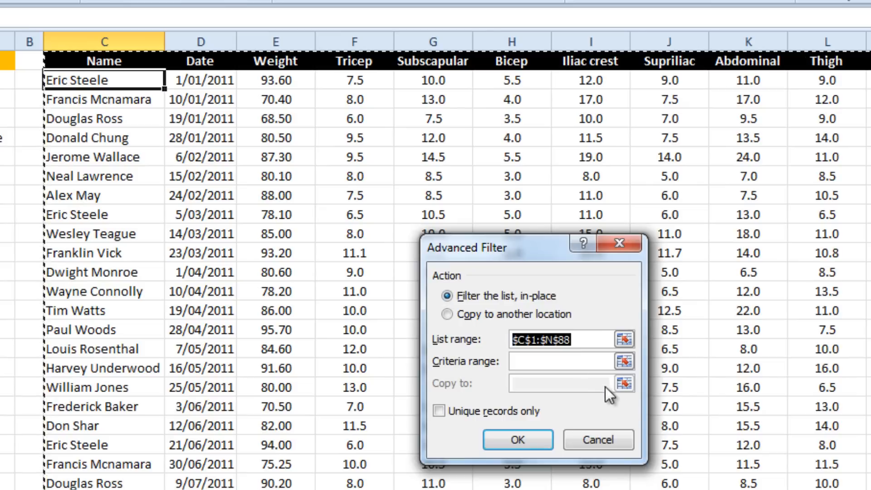
pyautogui.click(559, 361)
pyautogui.write('c')
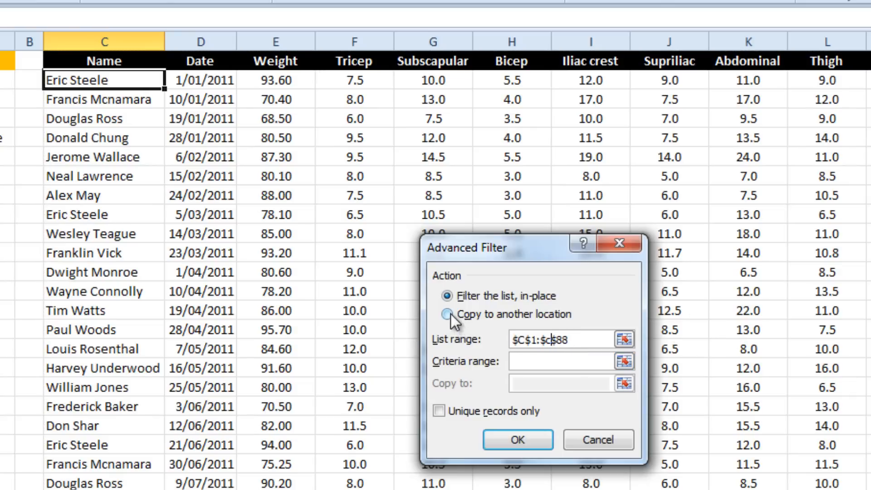
pyautogui.click(447, 314)
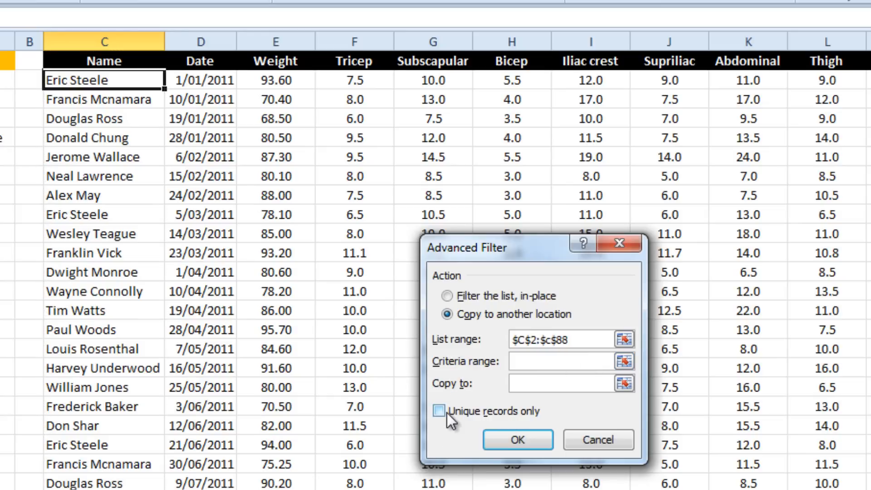
pyautogui.click(439, 411)
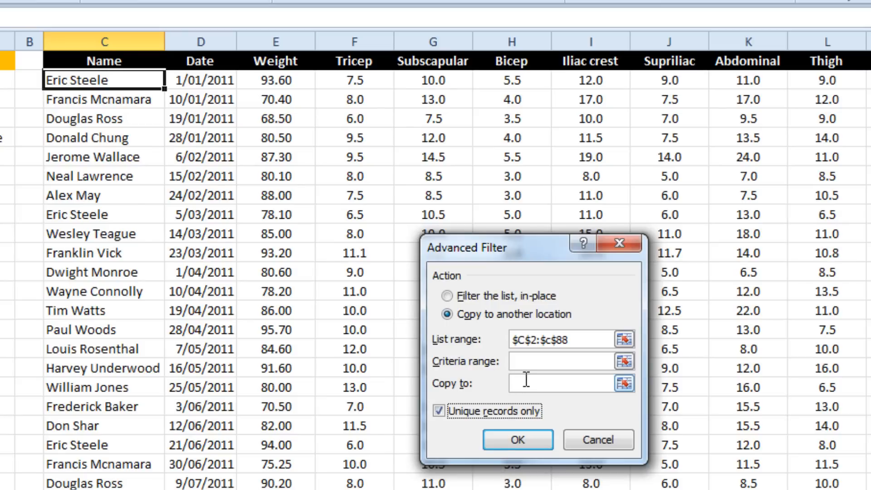
pyautogui.write('Sheet1!$P$2')
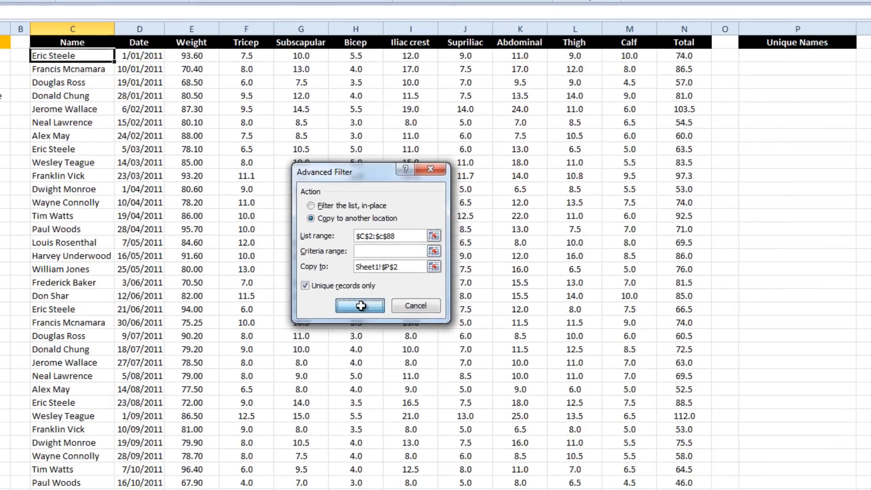
pyautogui.click(360, 305)
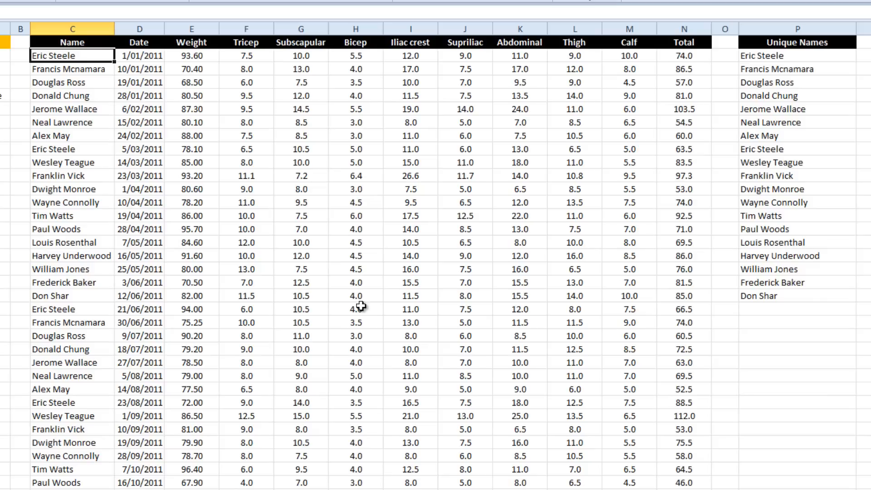
pyautogui.moveTo(788, 58)
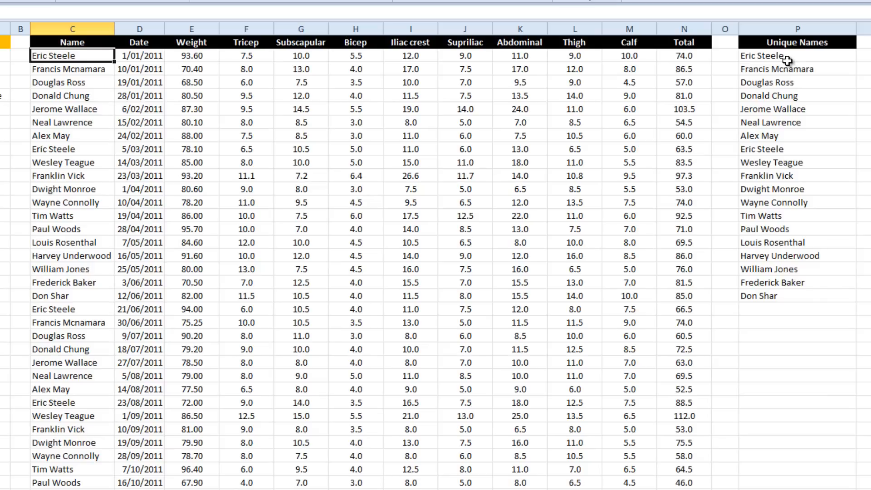
pyautogui.click(801, 30)
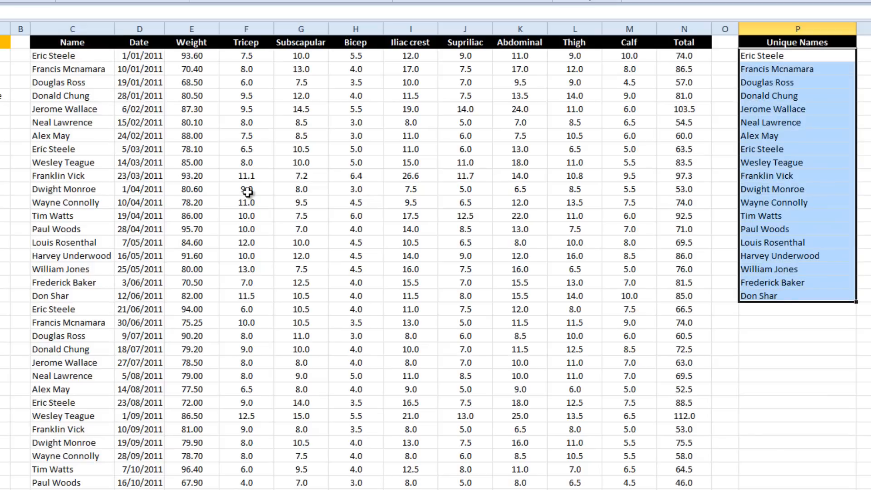
pyautogui.moveTo(245, 189)
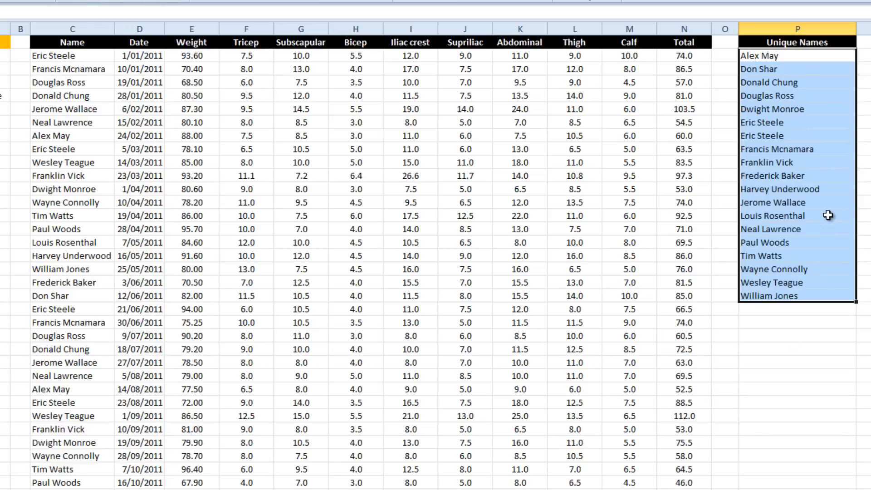
pyautogui.rightClick(762, 135)
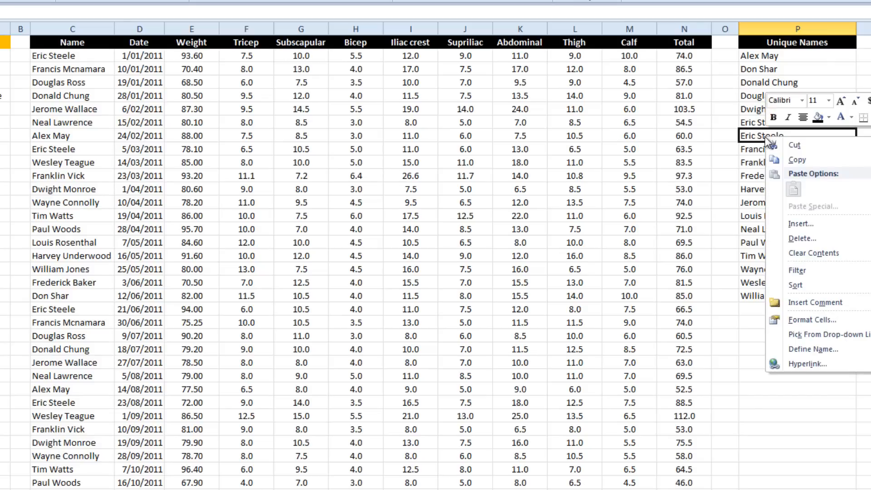
pyautogui.click(802, 223)
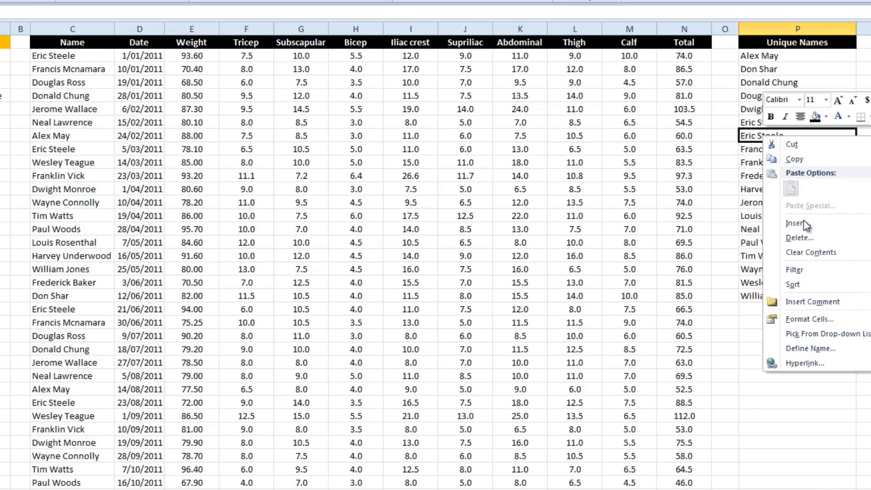
pyautogui.click(799, 237)
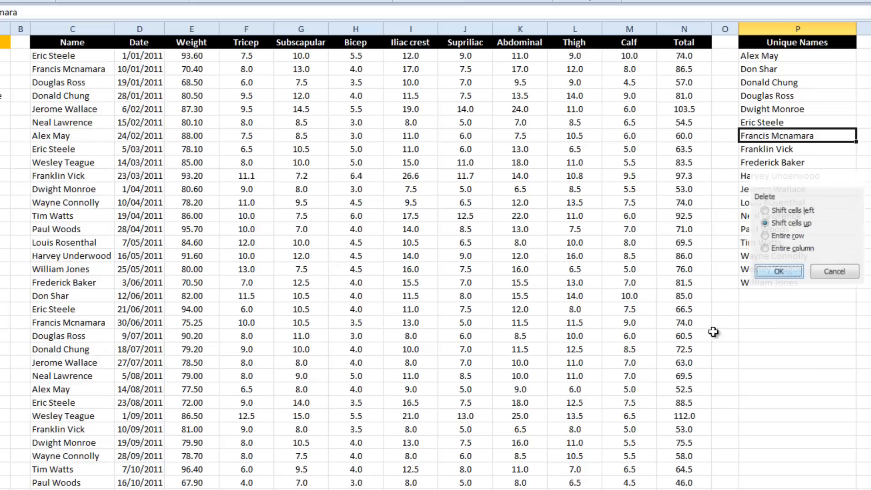
pyautogui.click(779, 270)
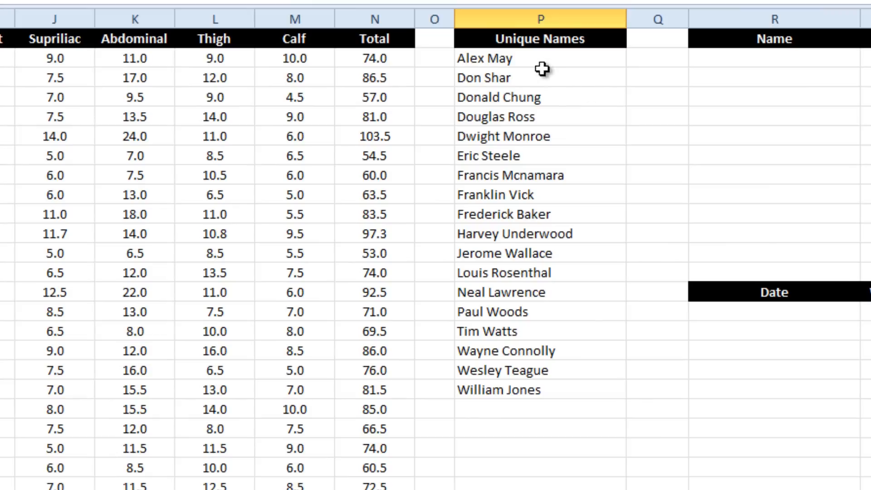
# Step: Name the column P unique-name range AthleteNames in the Name Box
pyautogui.hscroll(-3)
pyautogui.write('aT')
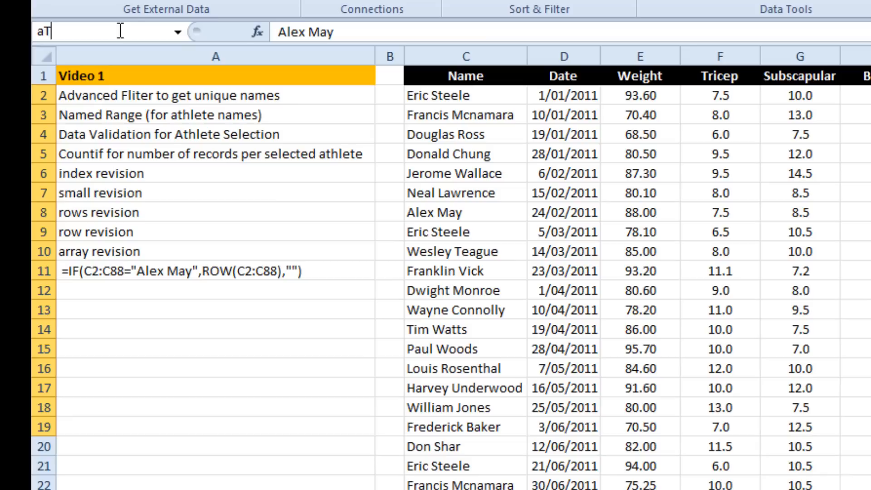
pyautogui.write('HLETE')
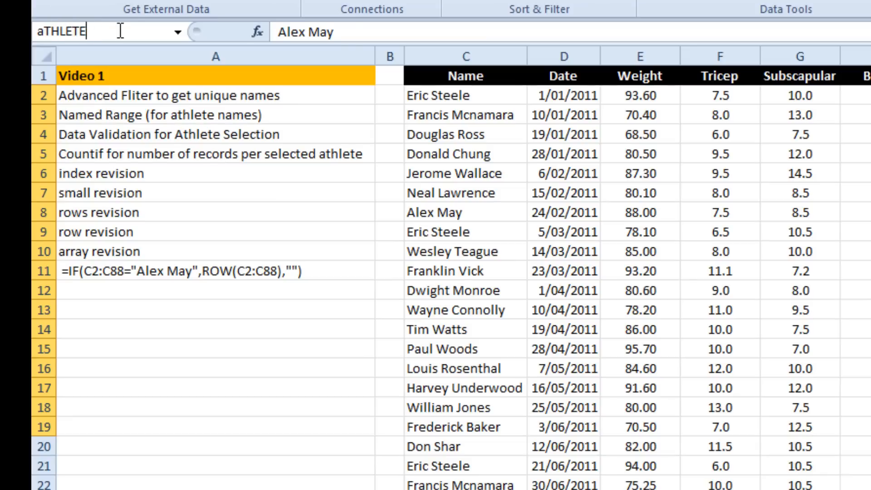
pyautogui.write('Athl')
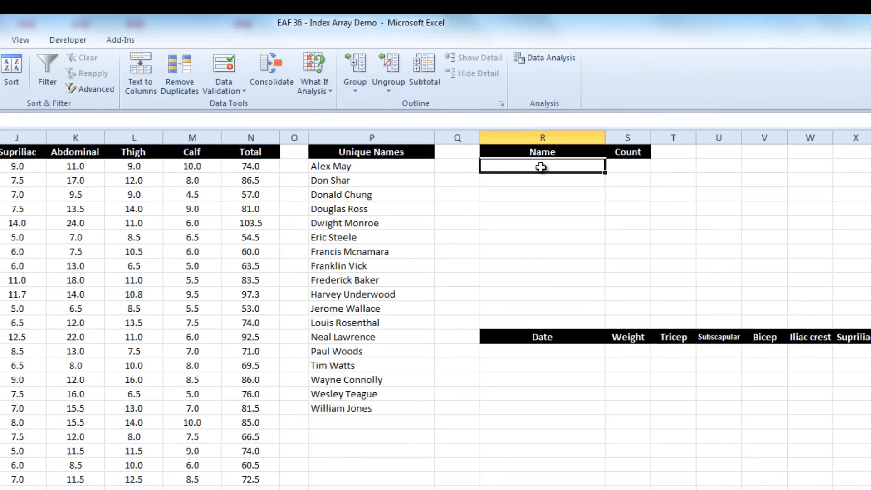
# Step: Add List data validation to R2 using the AthleteNames range as source
pyautogui.click(224, 72)
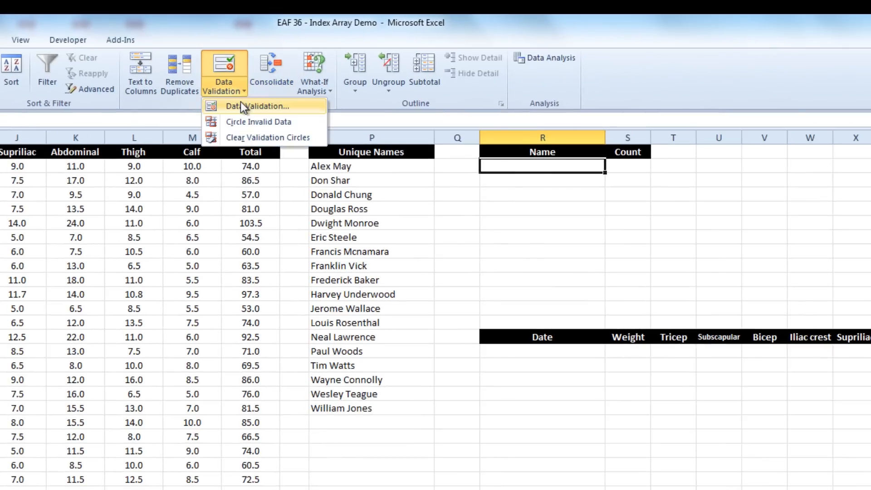
pyautogui.click(253, 107)
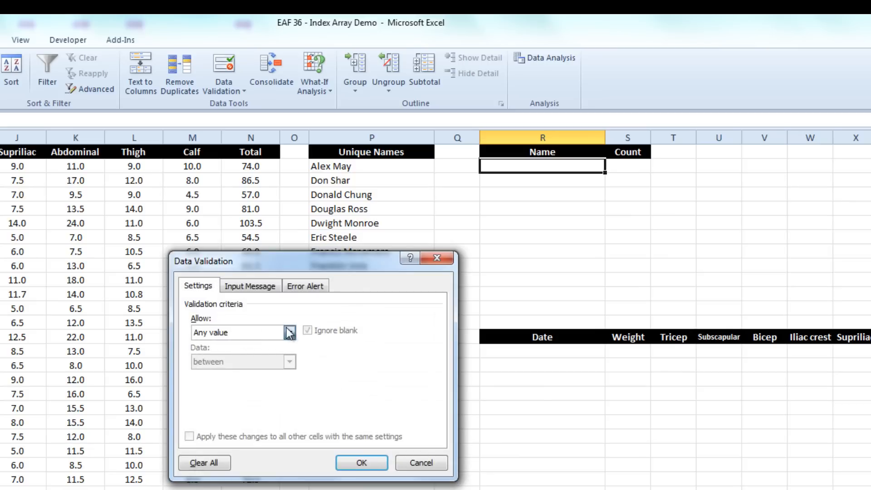
pyautogui.click(289, 332)
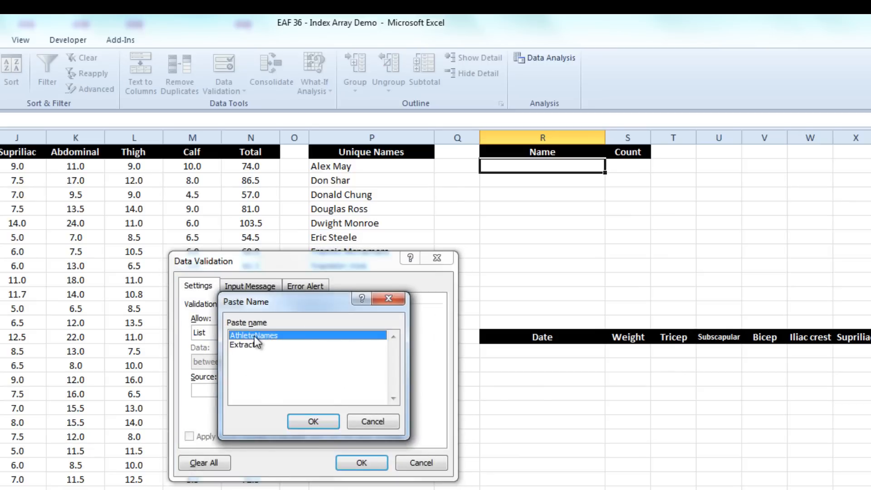
pyautogui.click(313, 421)
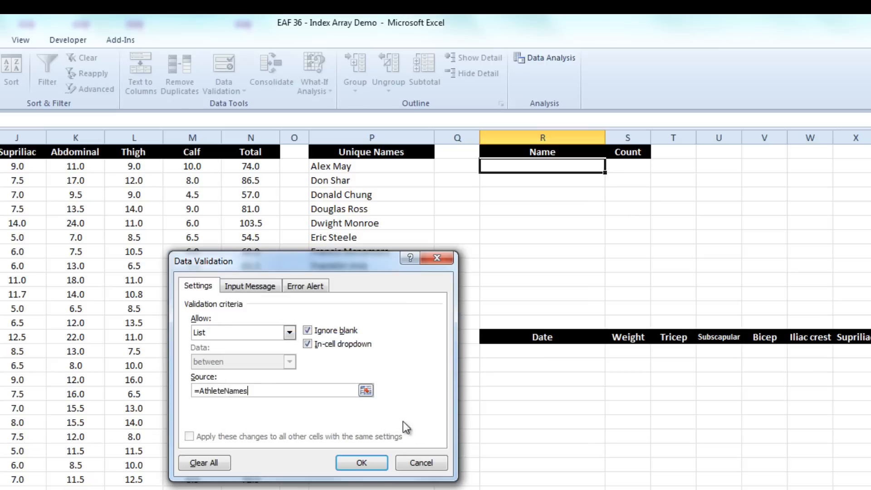
pyautogui.click(361, 462)
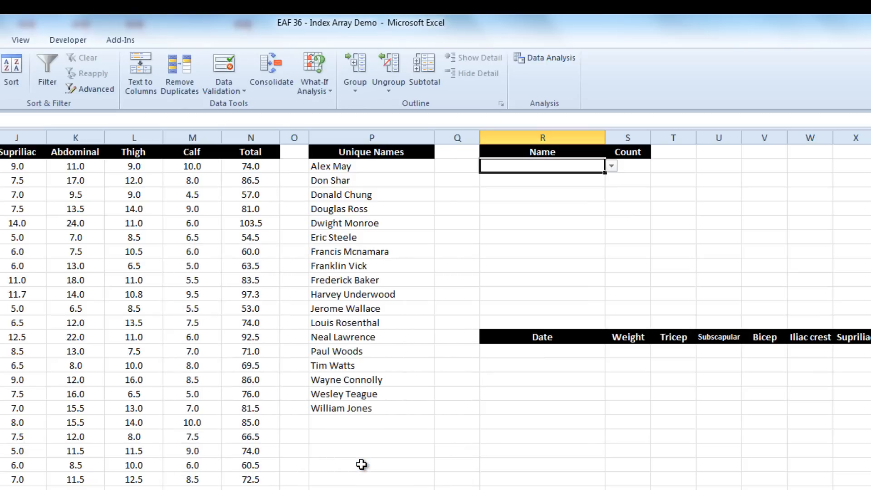
pyautogui.click(611, 165)
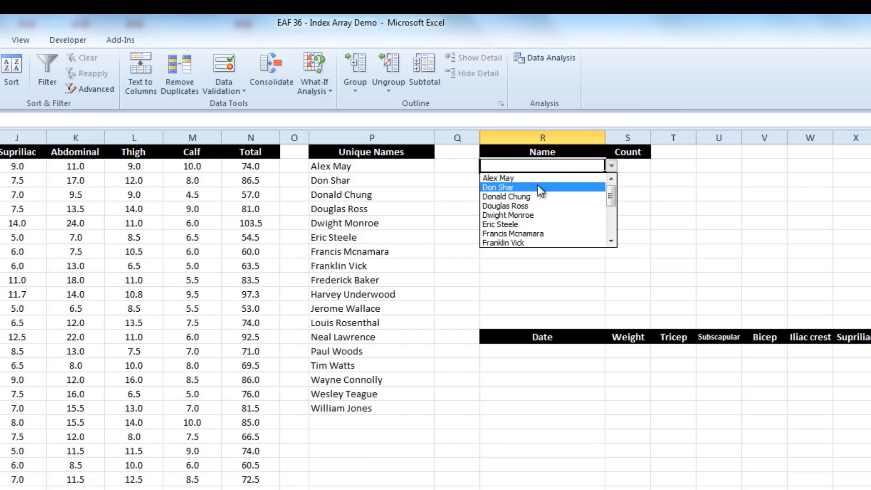
pyautogui.click(511, 187)
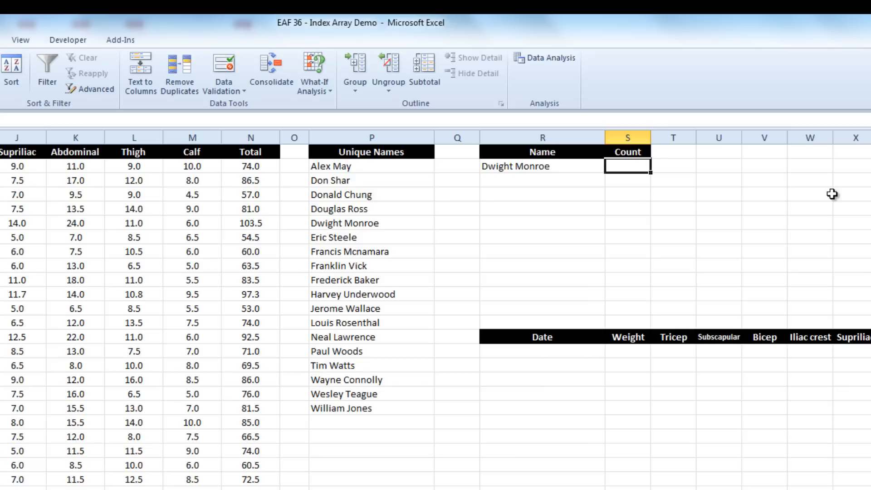
pyautogui.write('=count')
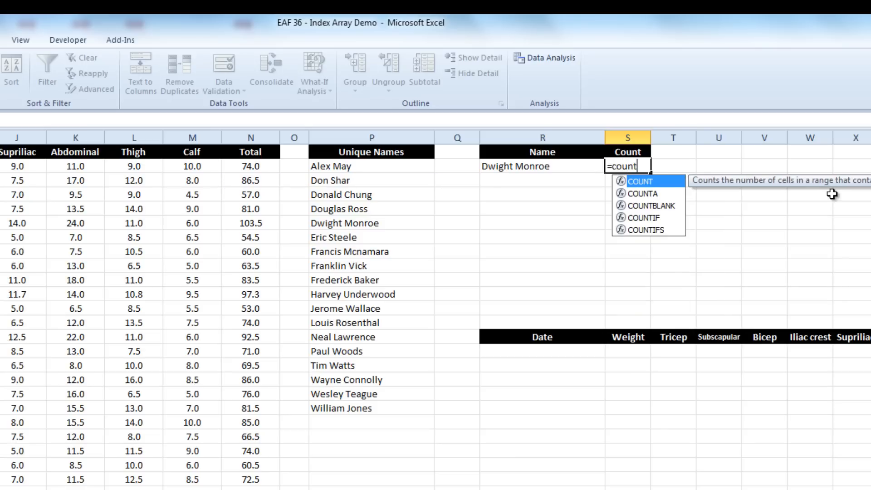
pyautogui.write('if(C2:C500')
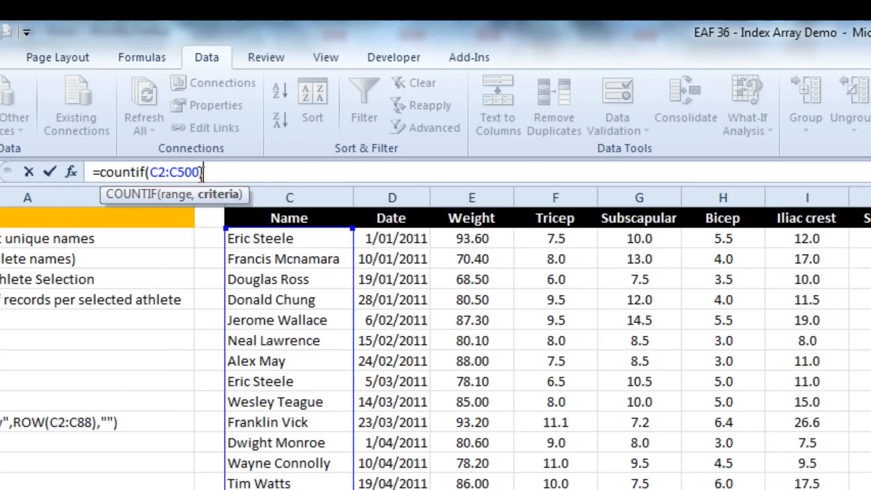
pyautogui.write(',')
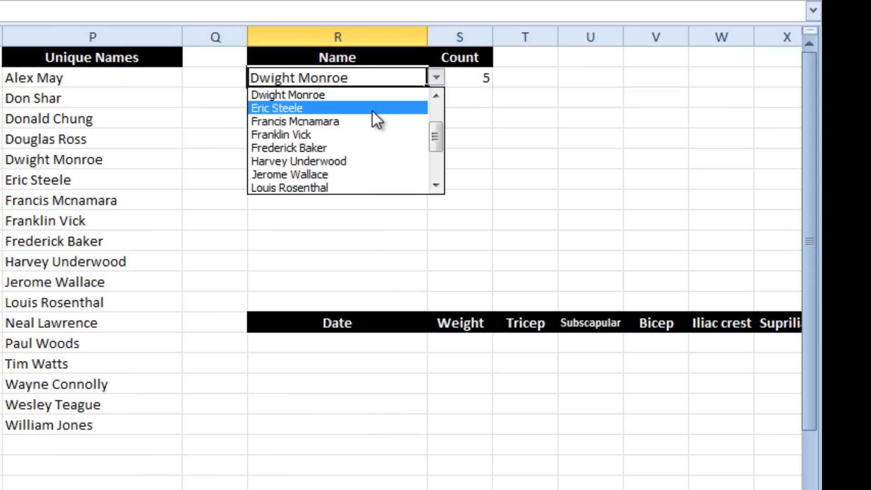
pyautogui.click(276, 108)
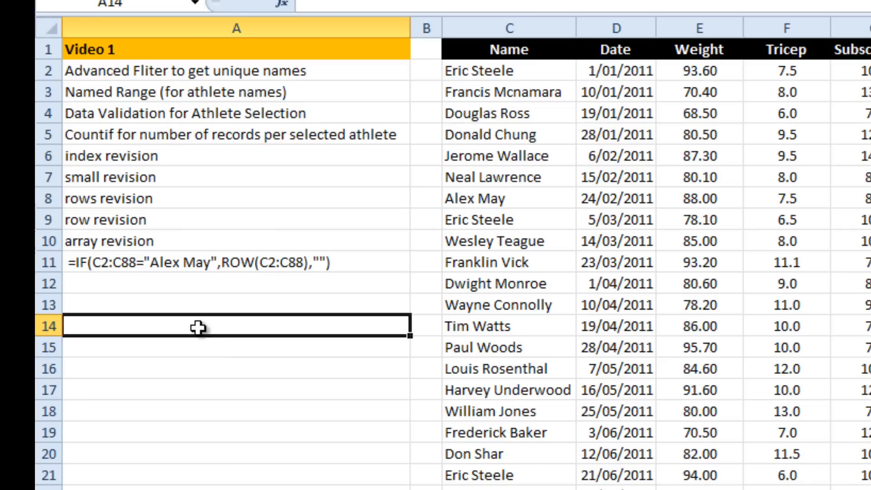
# Step: Enter =INDEX(C2:N23,4,4) in A14 to see 9.5, then clear the cell
pyautogui.write('=')
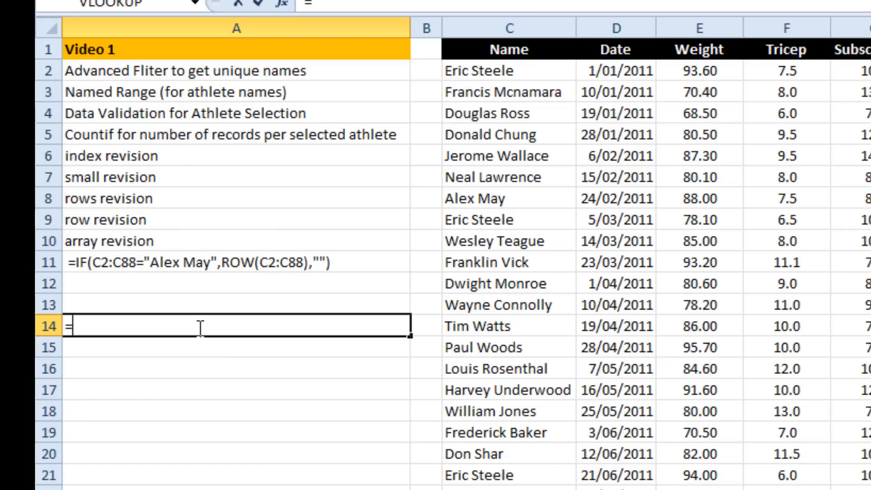
pyautogui.write('index(')
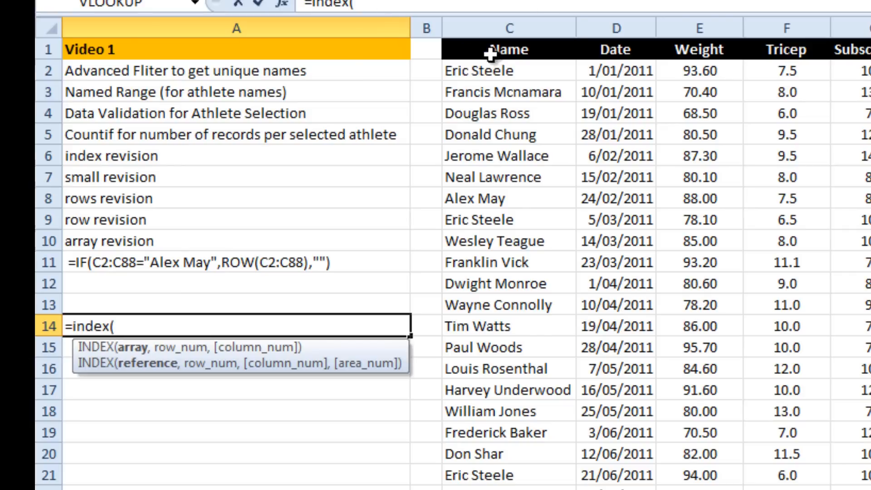
pyautogui.write('C2:N23')
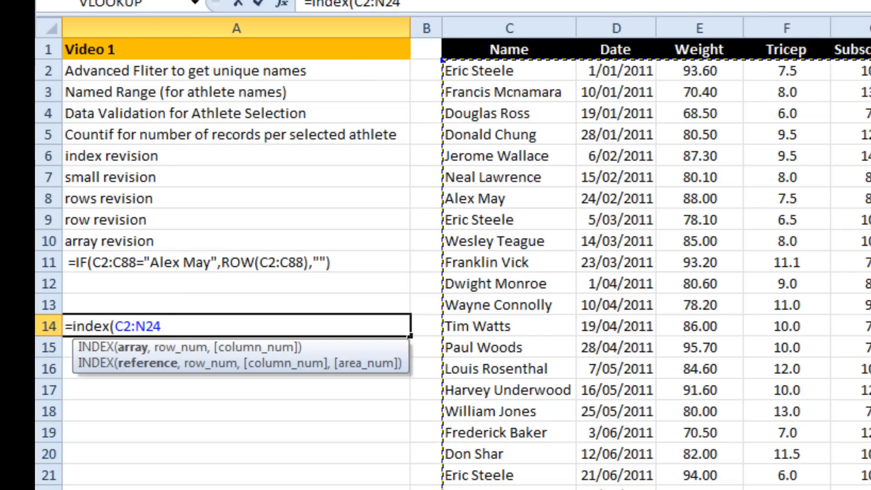
pyautogui.write(',4')
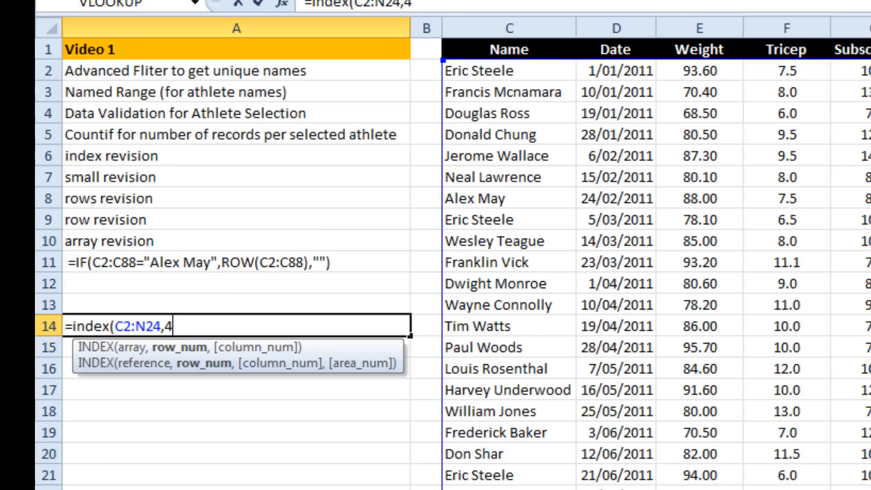
pyautogui.write(',4')
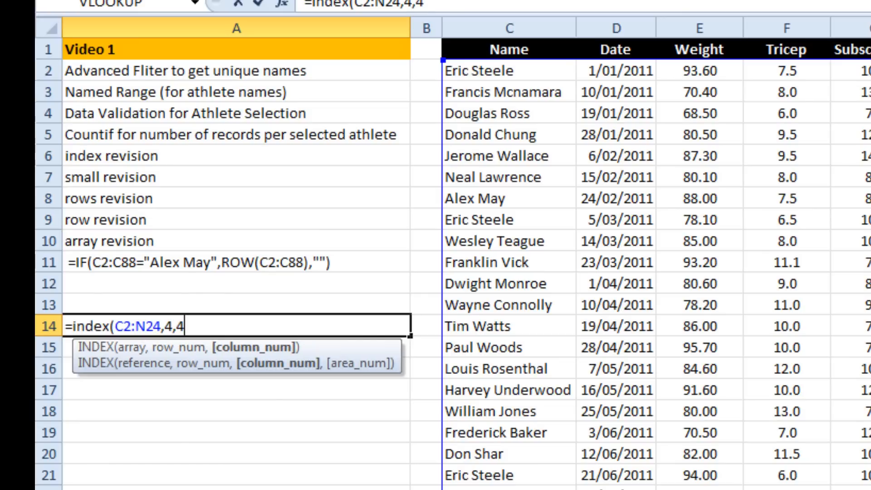
pyautogui.press('Enter')
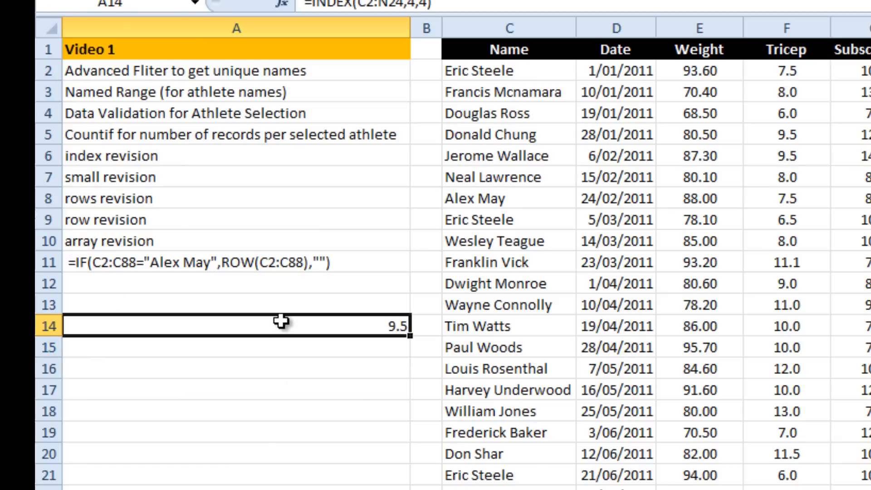
pyautogui.press('Delete')
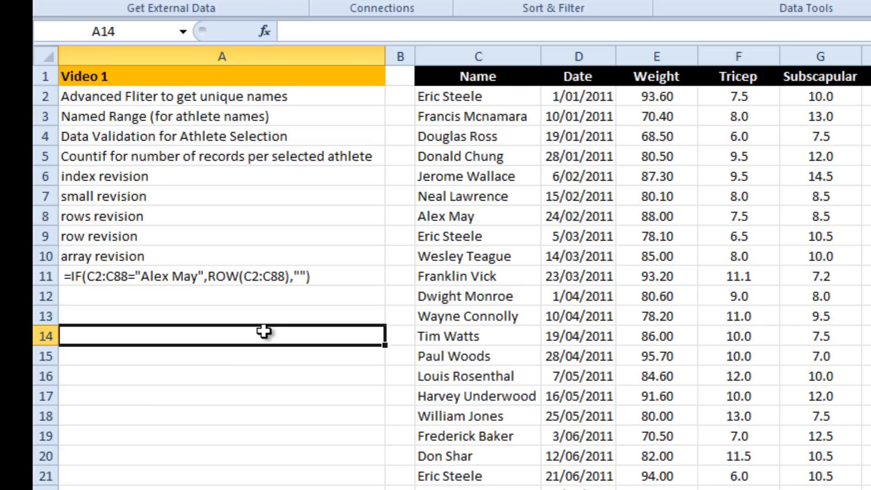
# Step: Test a SMALL formula in A14, returning 78.1 then 70.4, then delete it
pyautogui.write('=small(E2:E18')
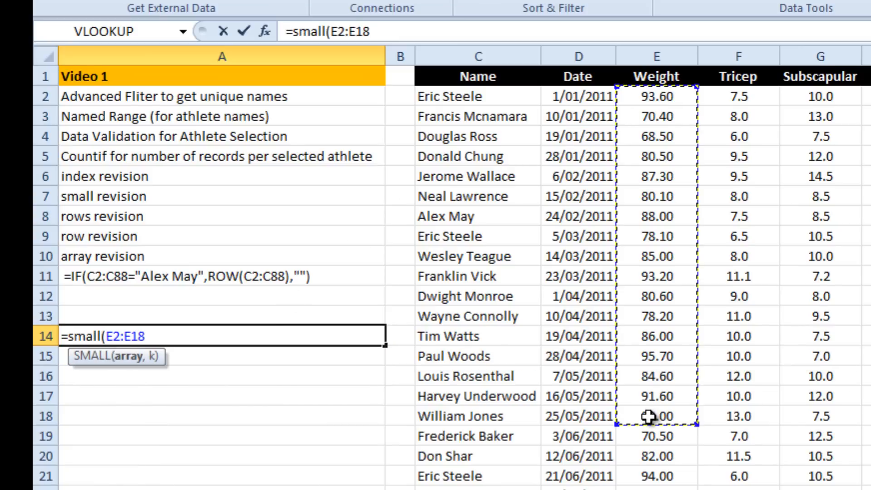
pyautogui.write(',3)')
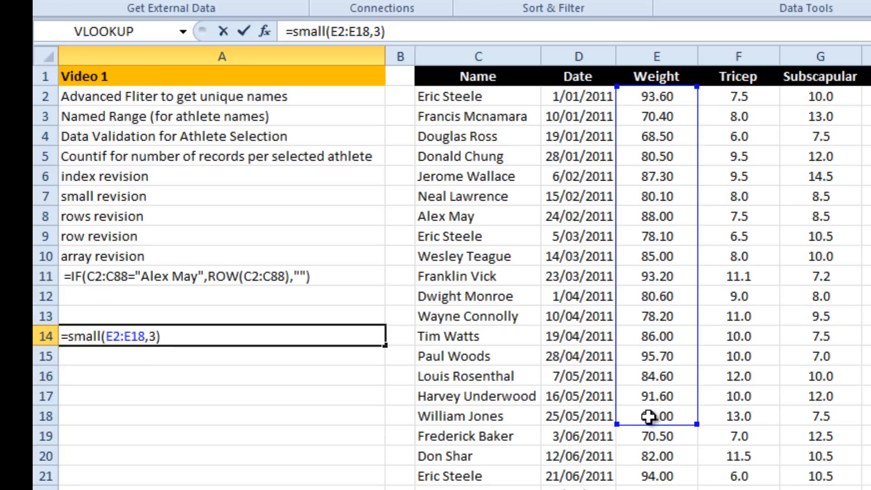
pyautogui.press('Enter')
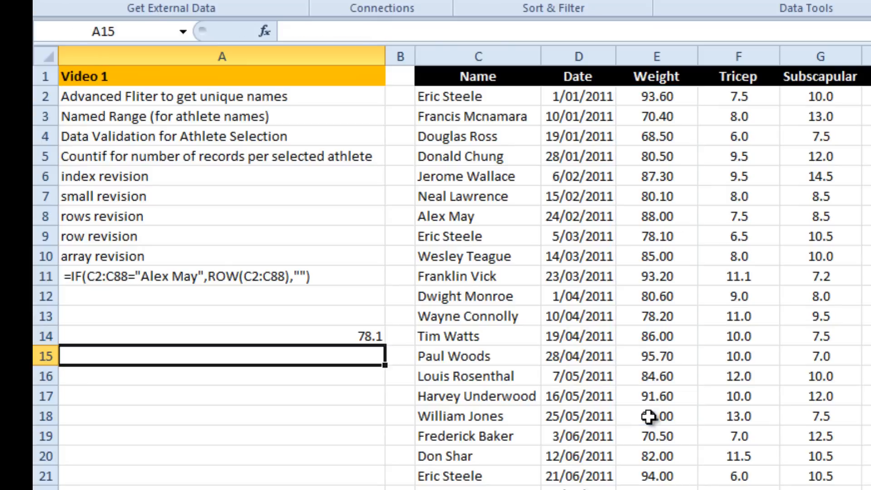
pyautogui.click(217, 336)
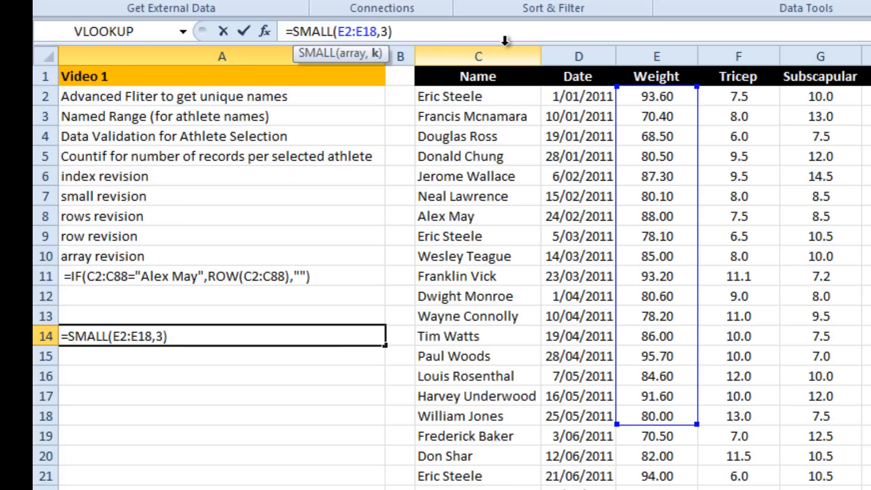
pyautogui.press('Enter')
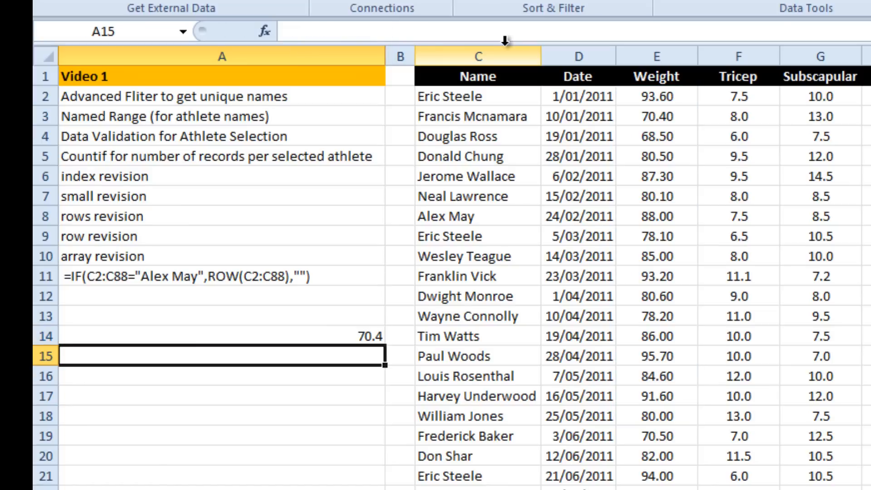
pyautogui.click(222, 347)
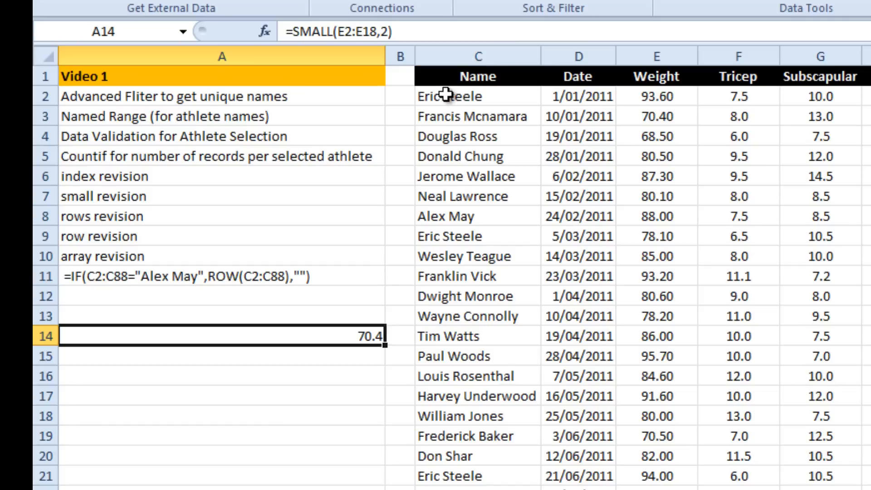
pyautogui.press('Delete')
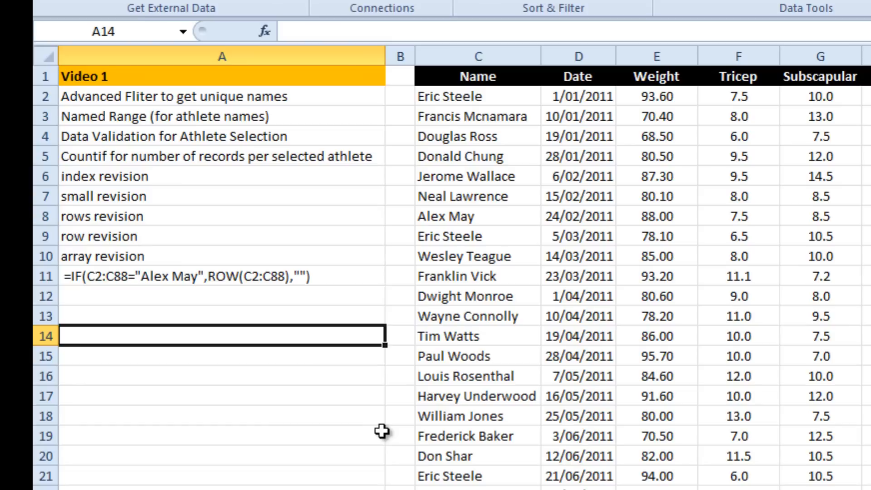
pyautogui.write('row')
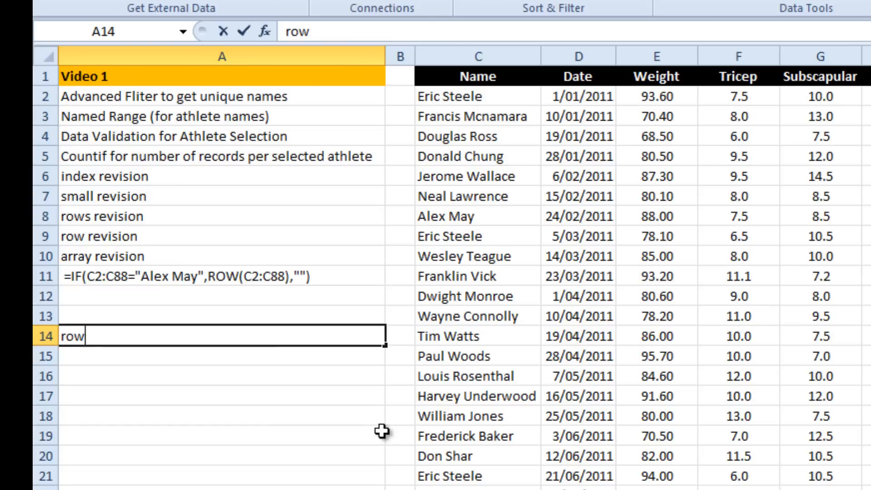
pyautogui.write('=ro')
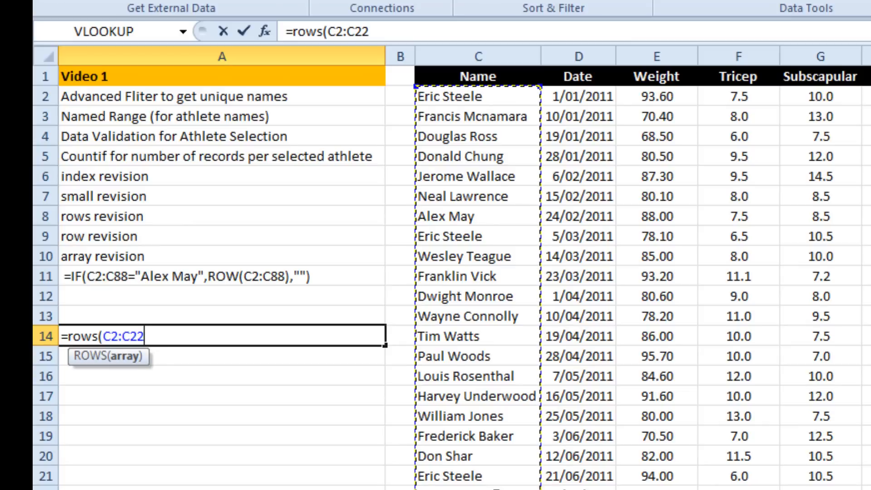
pyautogui.write(')')
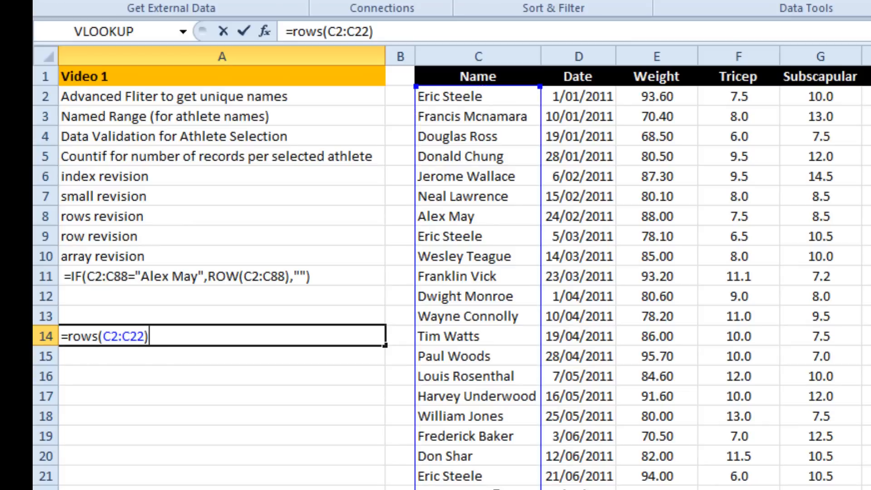
pyautogui.press('Enter')
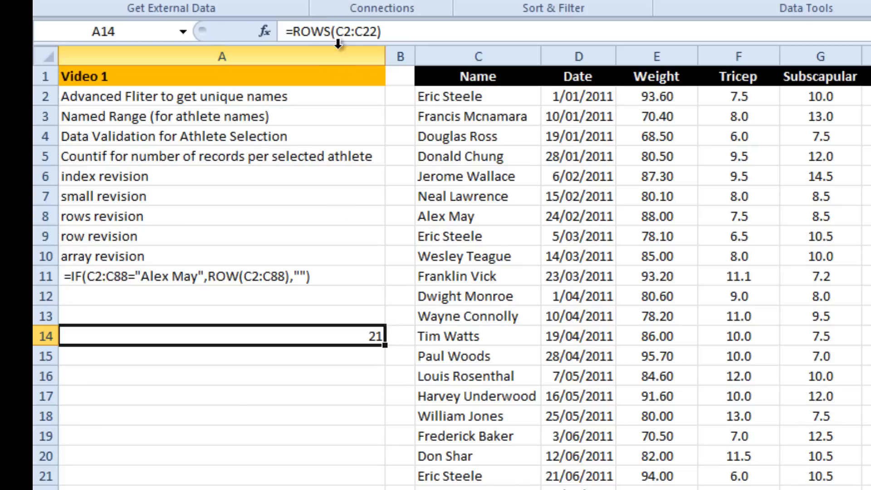
pyautogui.moveTo(496, 481)
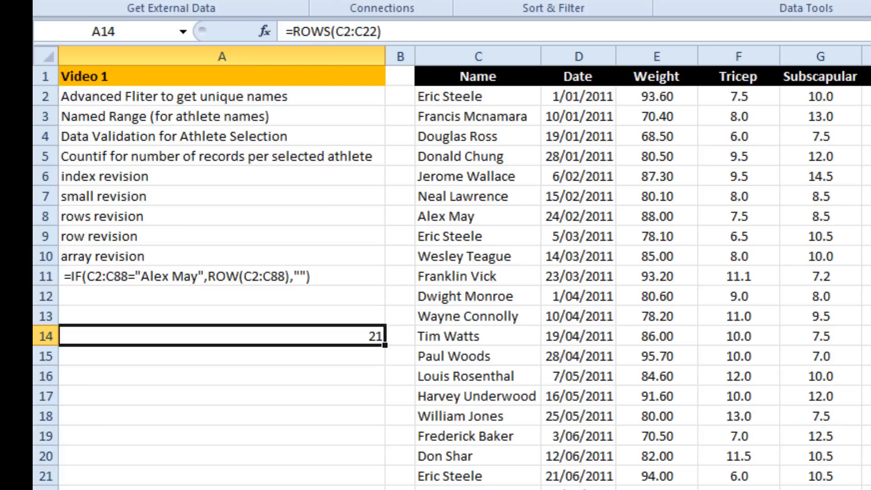
pyautogui.moveTo(343, 89)
pyautogui.write('=ROWS(')
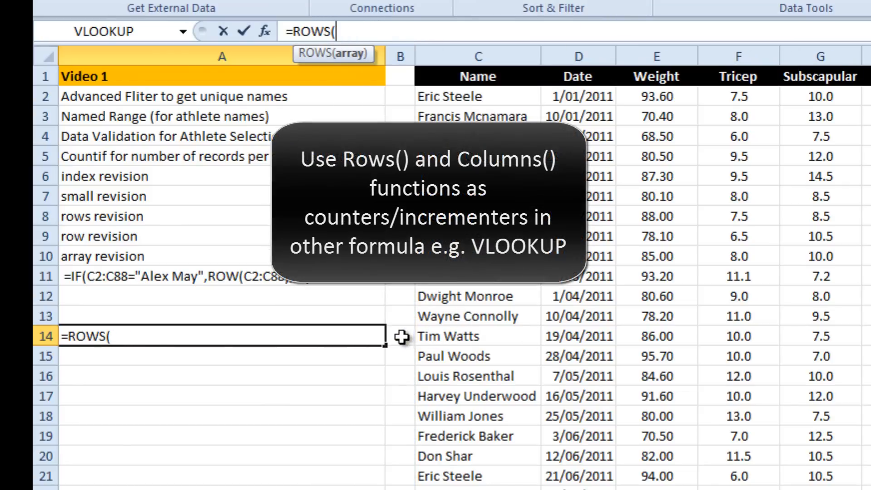
pyautogui.click(398, 336)
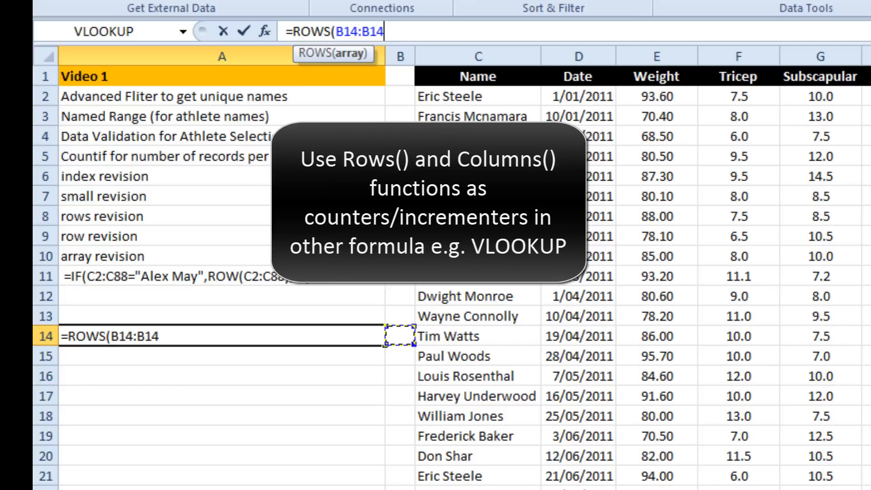
pyautogui.write(')')
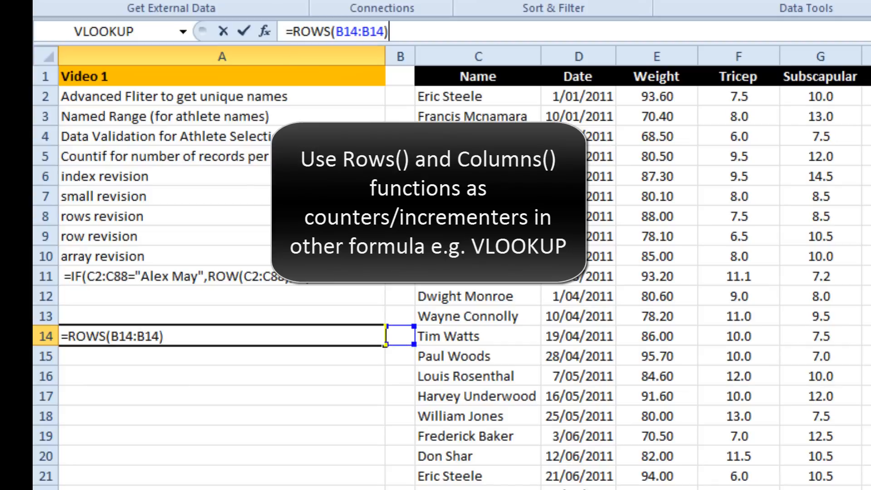
pyautogui.press('Enter')
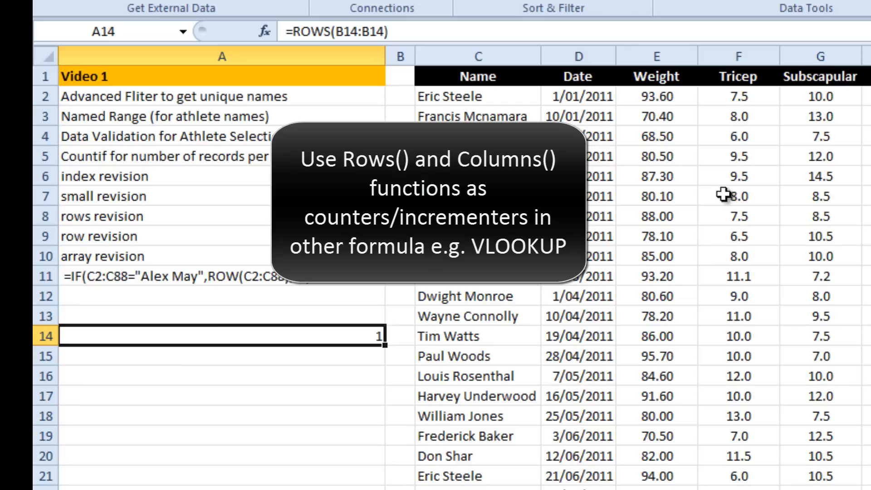
pyautogui.moveTo(403, 30)
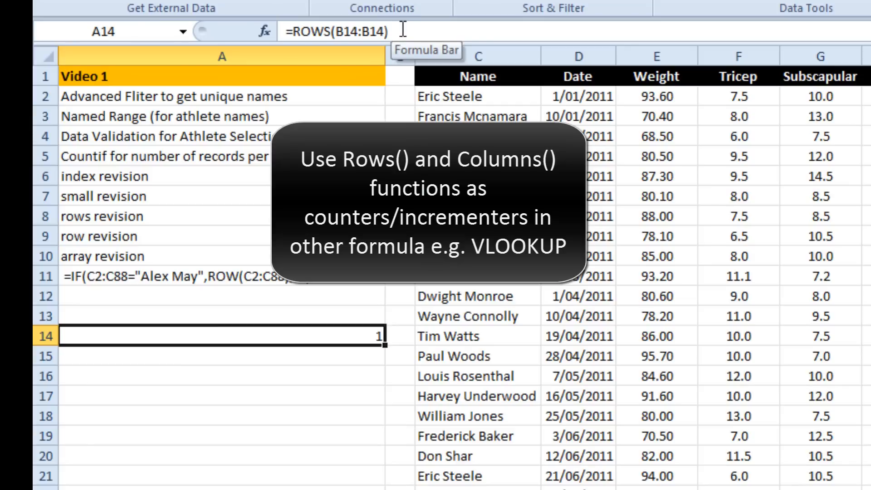
pyautogui.doubleClick(217, 336)
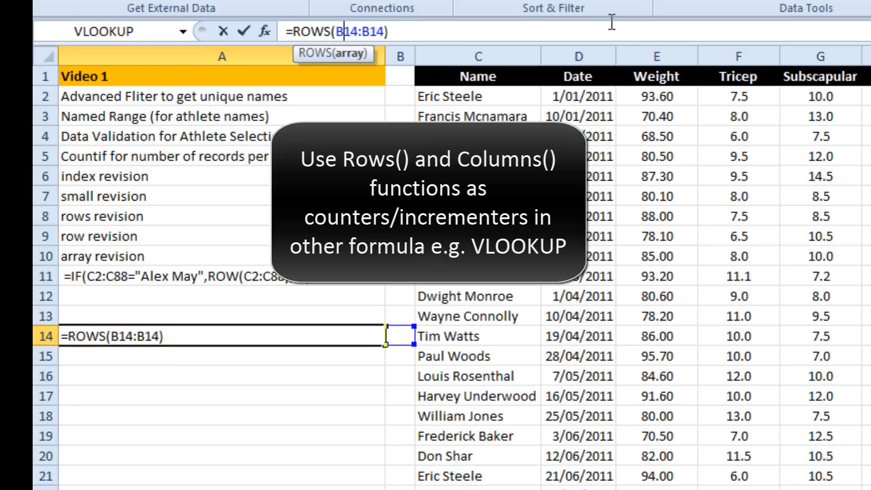
pyautogui.press('F4')
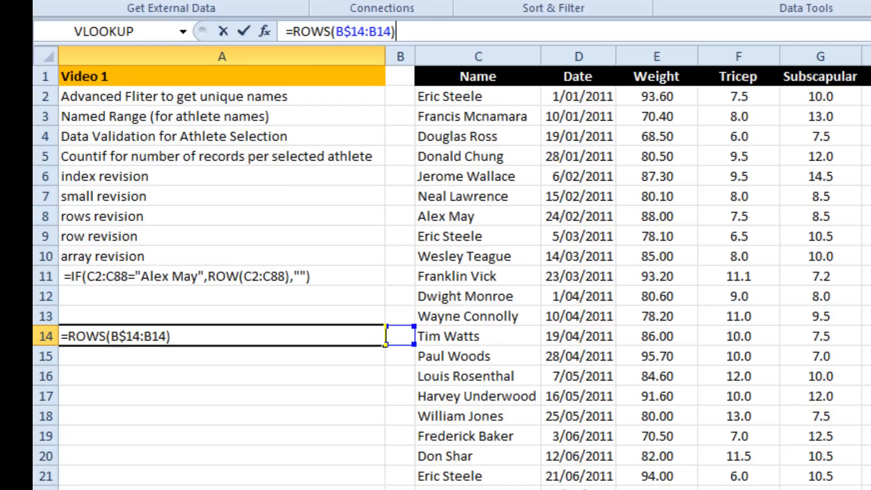
pyautogui.press('Enter')
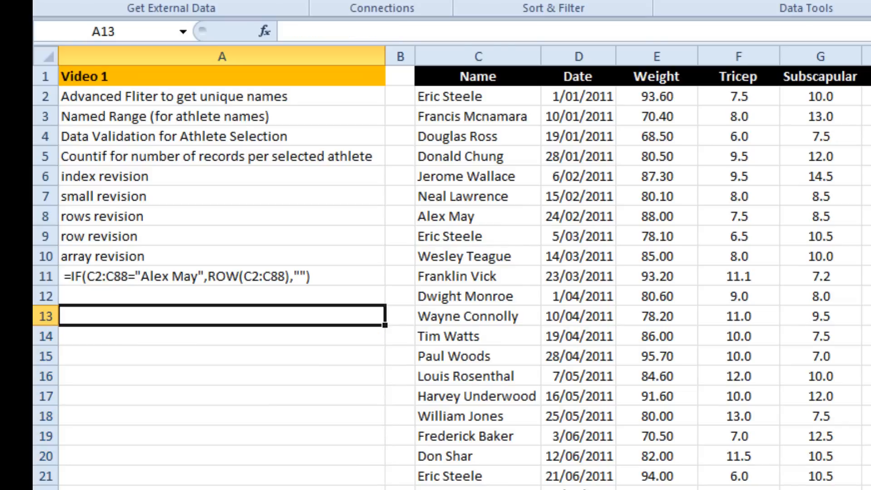
pyautogui.write('=ROW')
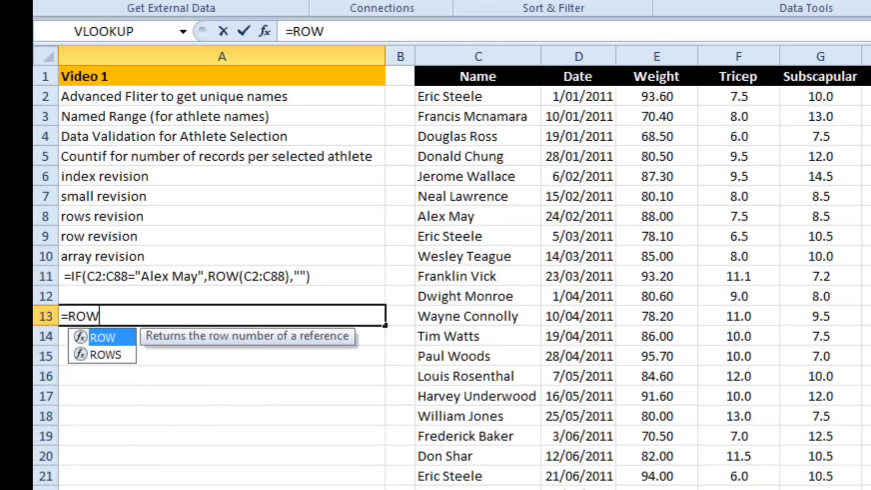
pyautogui.write('(')
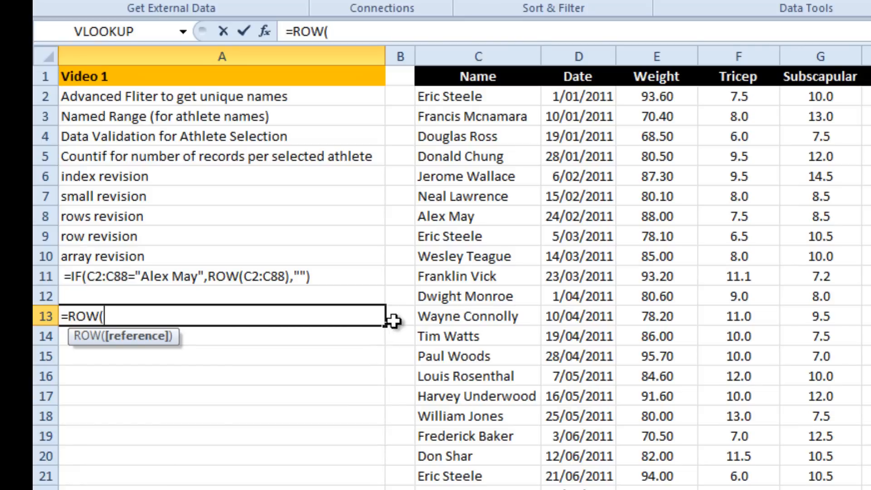
pyautogui.press('Enter')
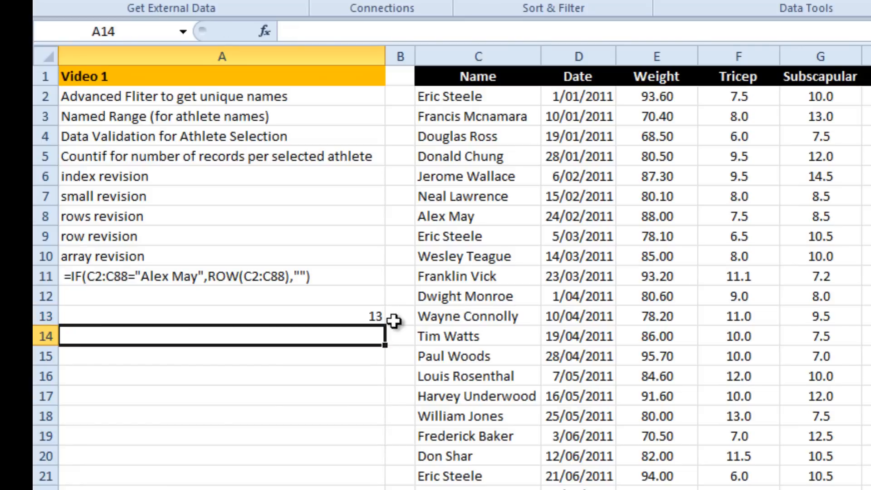
pyautogui.click(222, 328)
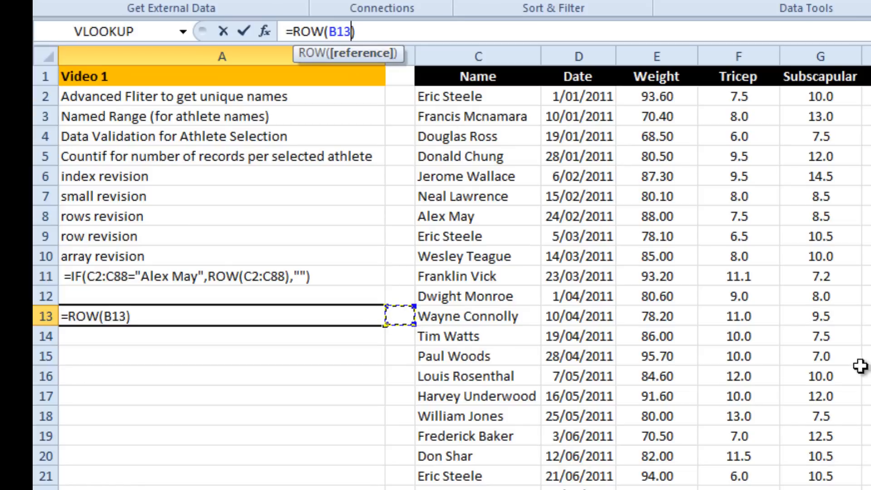
pyautogui.press('Enter')
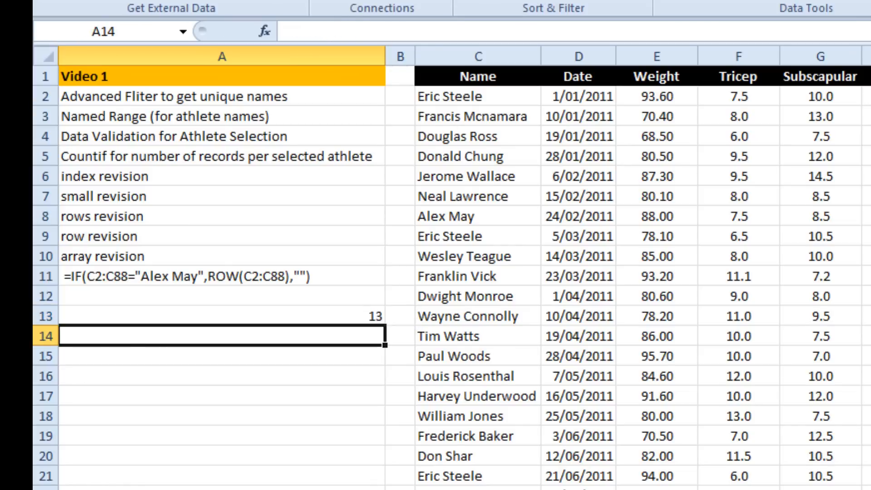
pyautogui.click(217, 317)
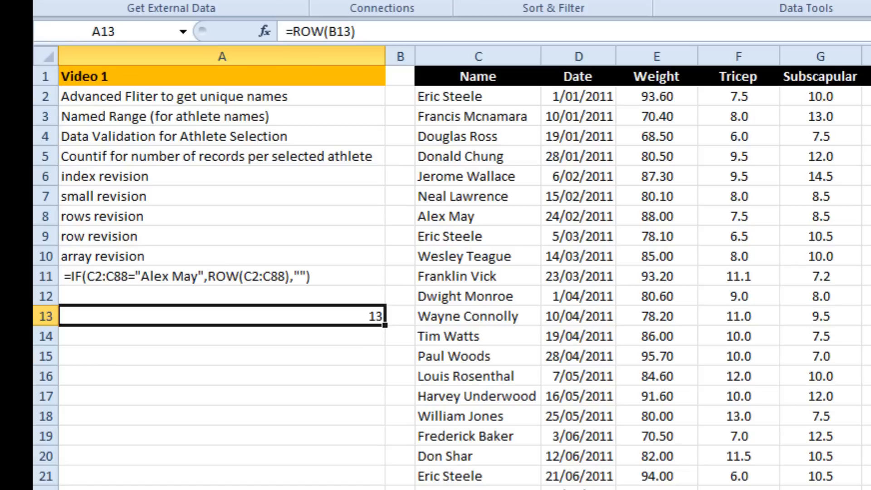
pyautogui.press('Delete')
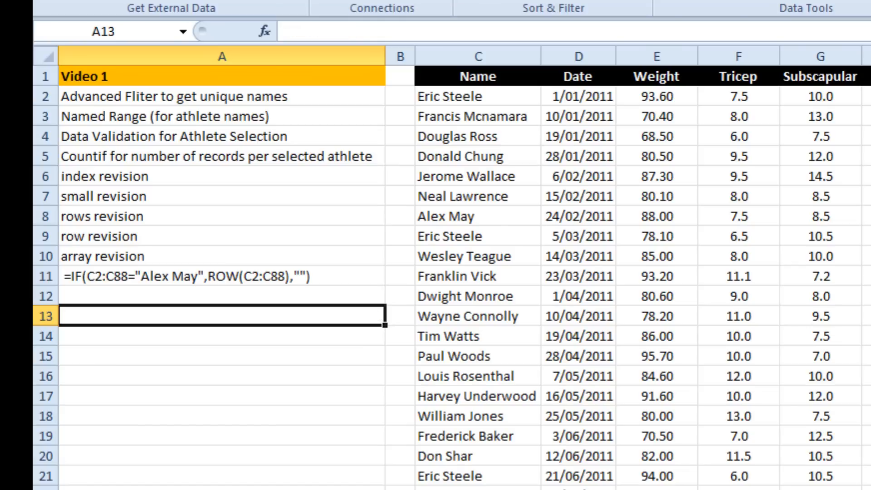
pyautogui.moveTo(188, 404)
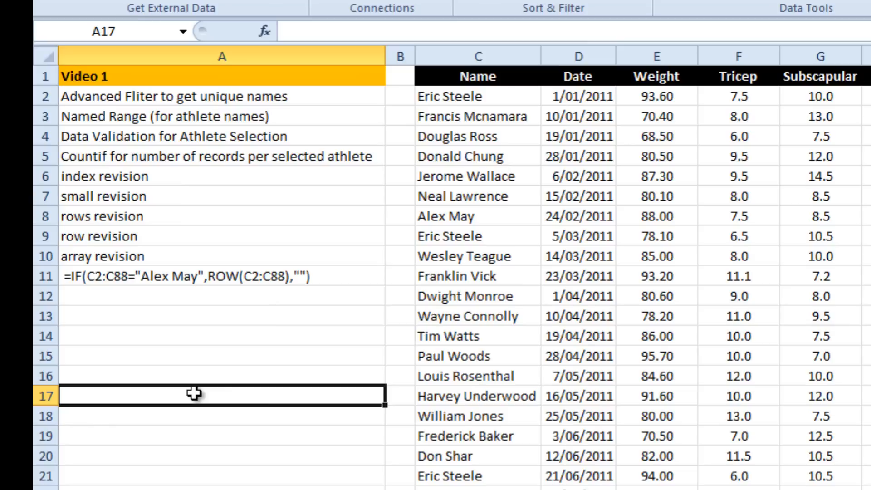
pyautogui.moveTo(161, 282)
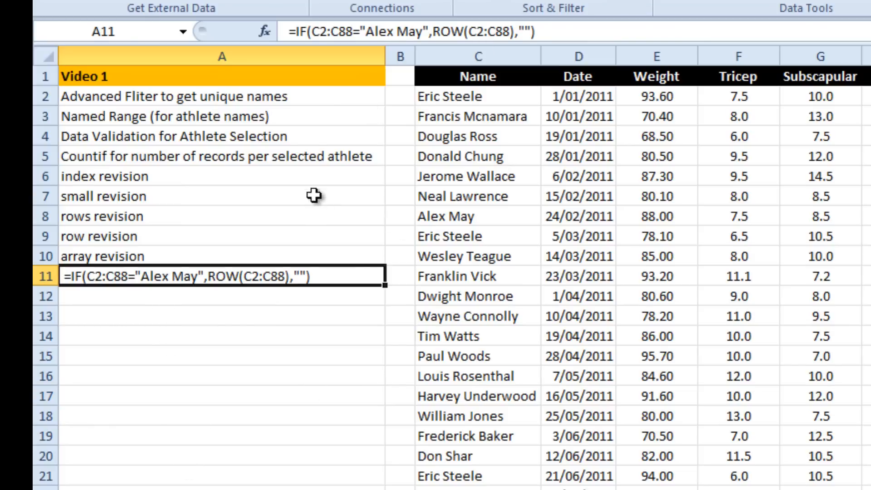
pyautogui.moveTo(321, 24)
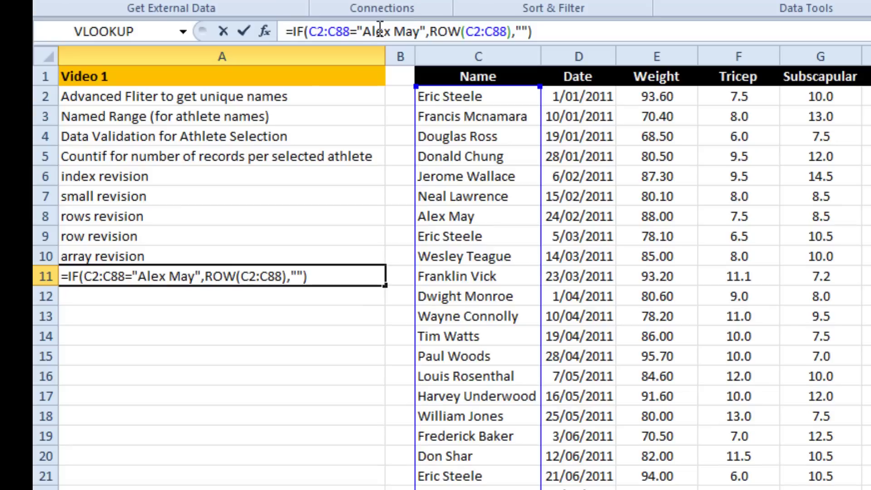
pyautogui.click(367, 28)
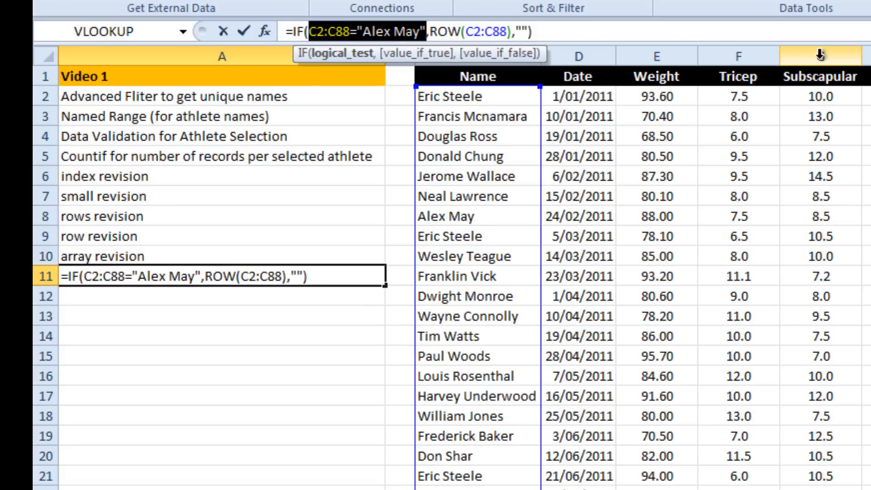
pyautogui.press('F9')
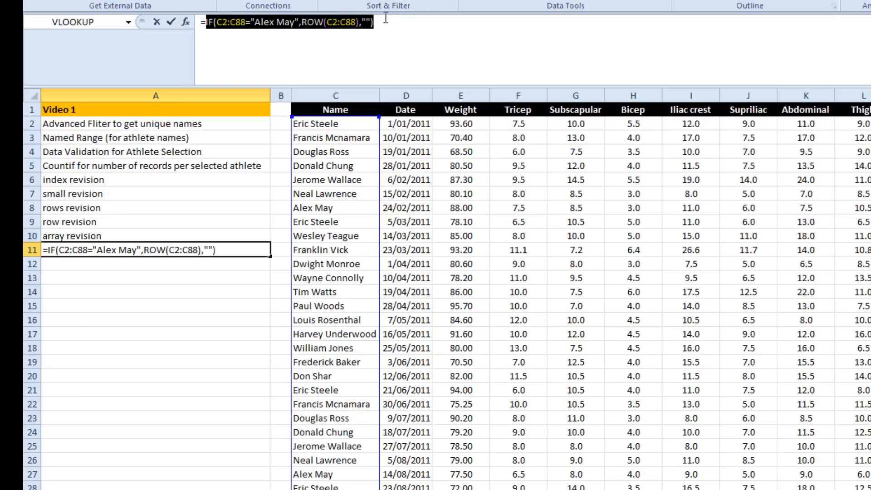
pyautogui.press('F9')
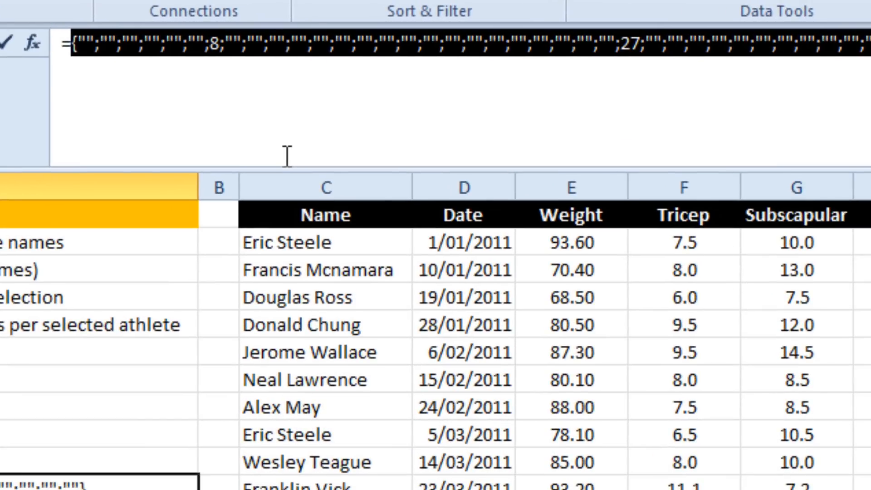
pyautogui.moveTo(214, 43)
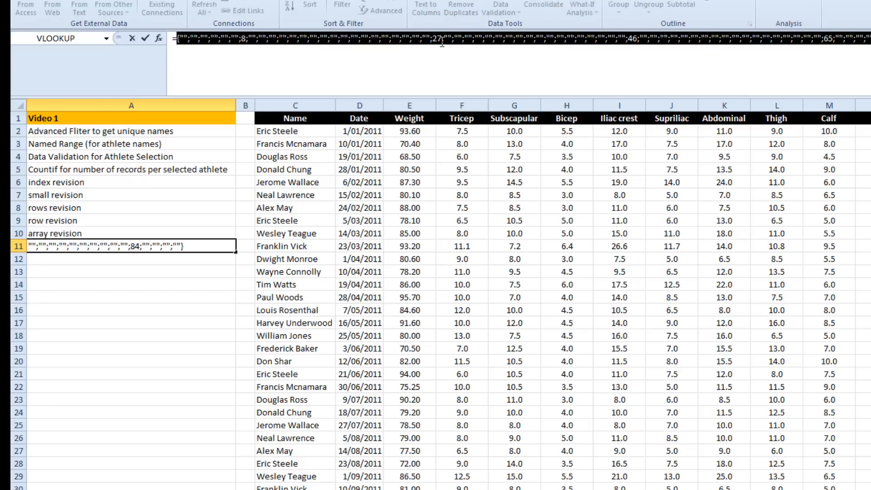
pyautogui.moveTo(618, 68)
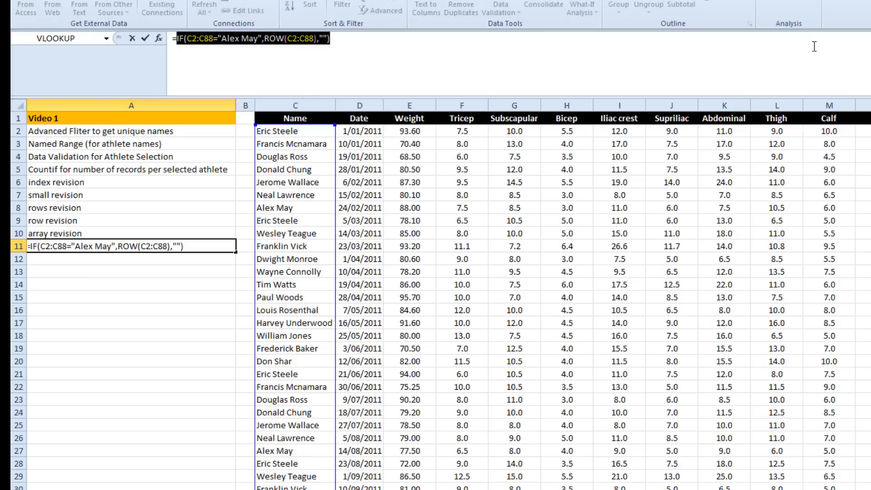
pyautogui.press('Enter')
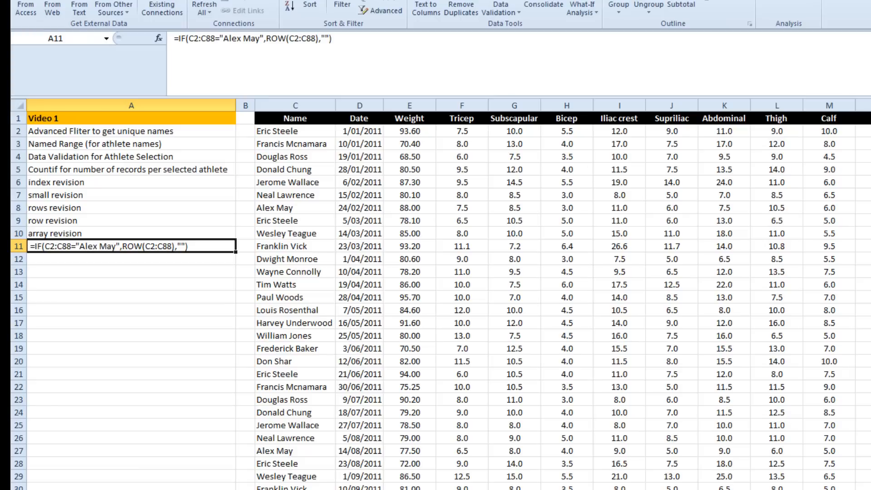
# Step: Begin an INDEX formula over the Date column range in the first cell under Date
pyautogui.hscroll(3)
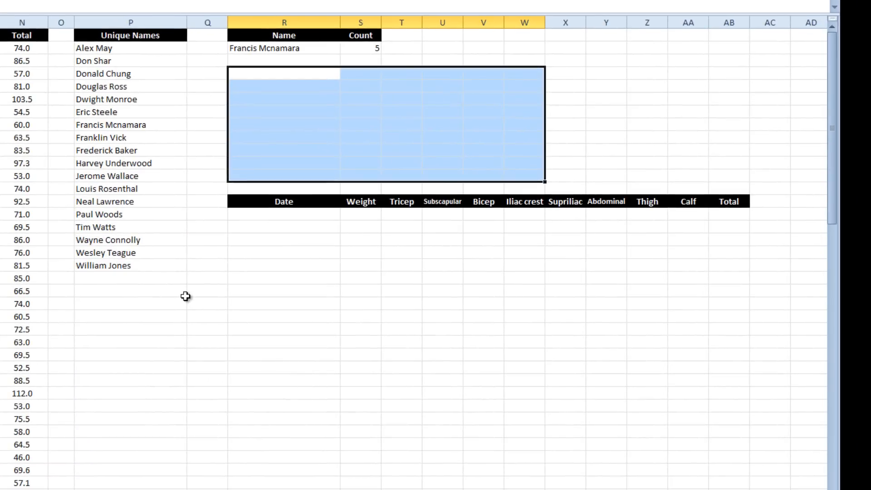
pyautogui.click(283, 215)
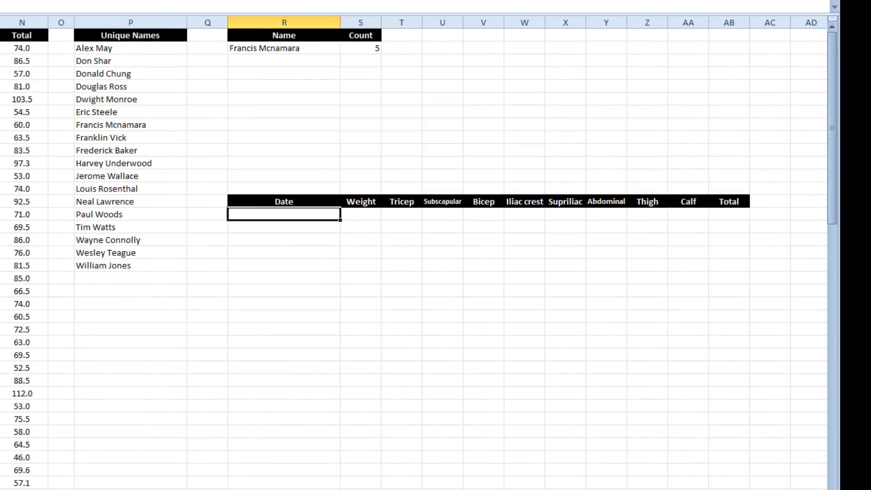
pyautogui.moveTo(462, 369)
pyautogui.write('=')
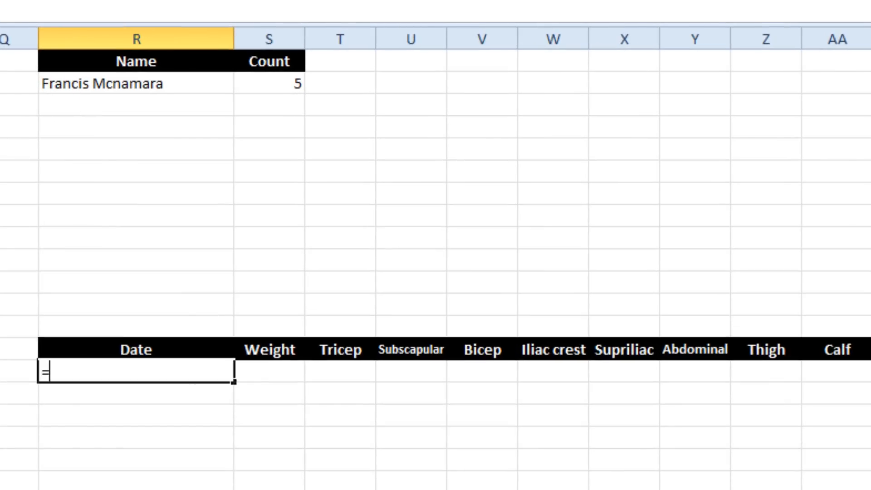
pyautogui.write('INDEX(')
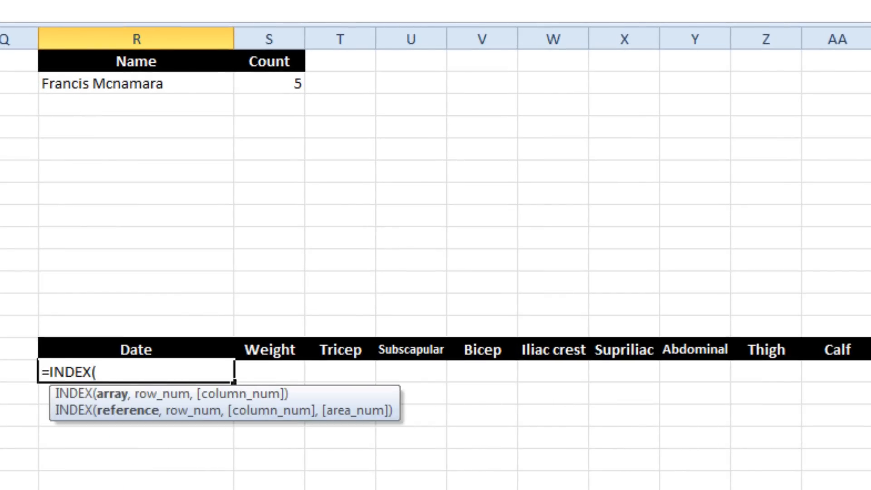
pyautogui.hscroll(-3)
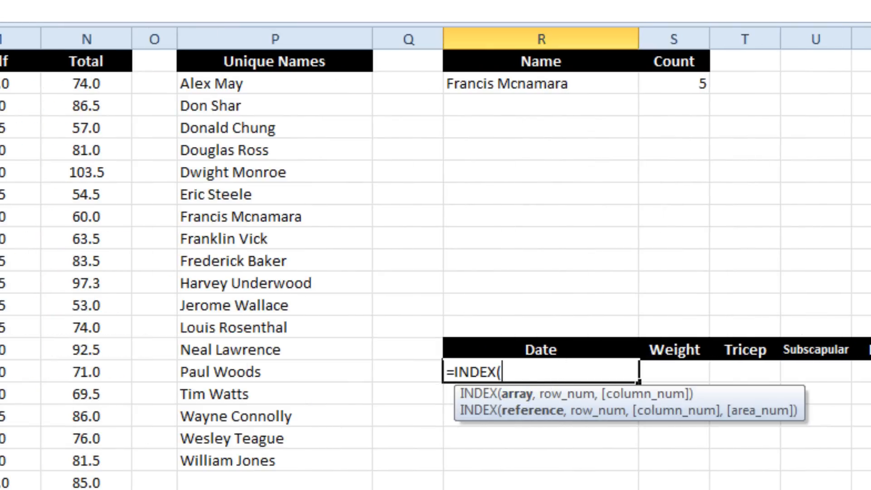
pyautogui.write('D2:D11')
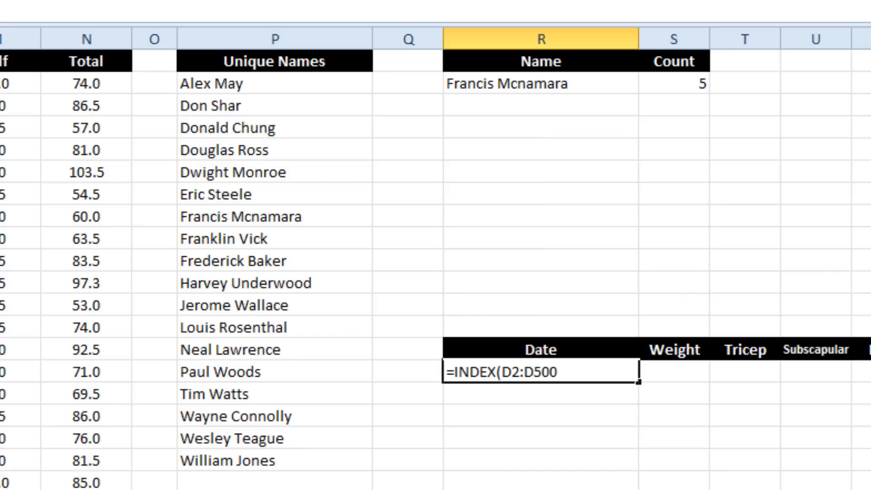
# Step: Row-anchor the date range as D$2:D$500 and continue the formula with ,SMALL(IF(
pyautogui.press('F4')
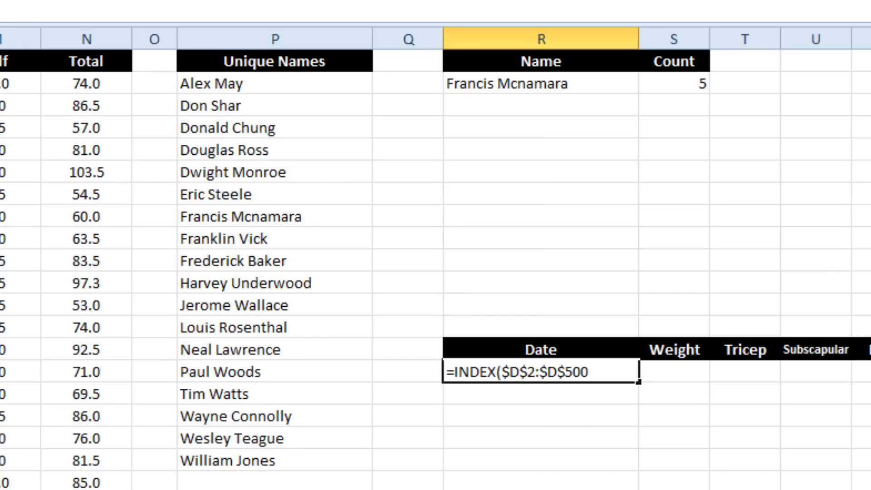
pyautogui.press('F4')
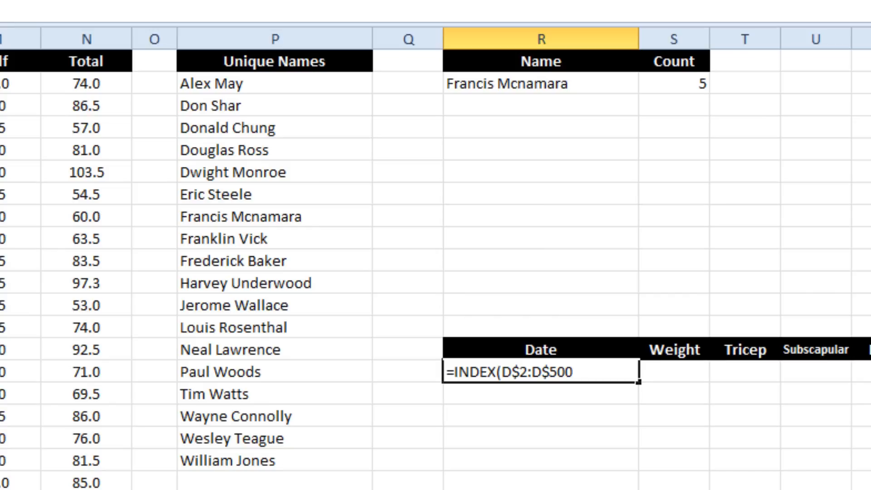
pyautogui.write(',')
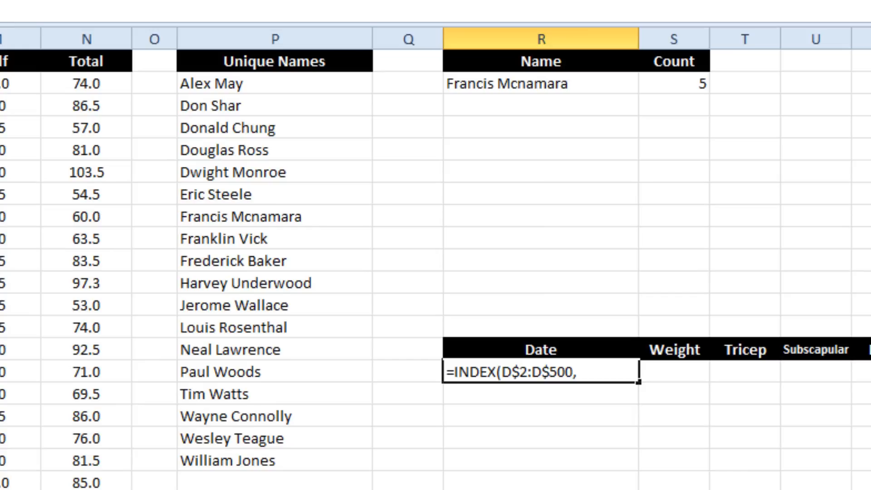
pyautogui.write('SMALL')
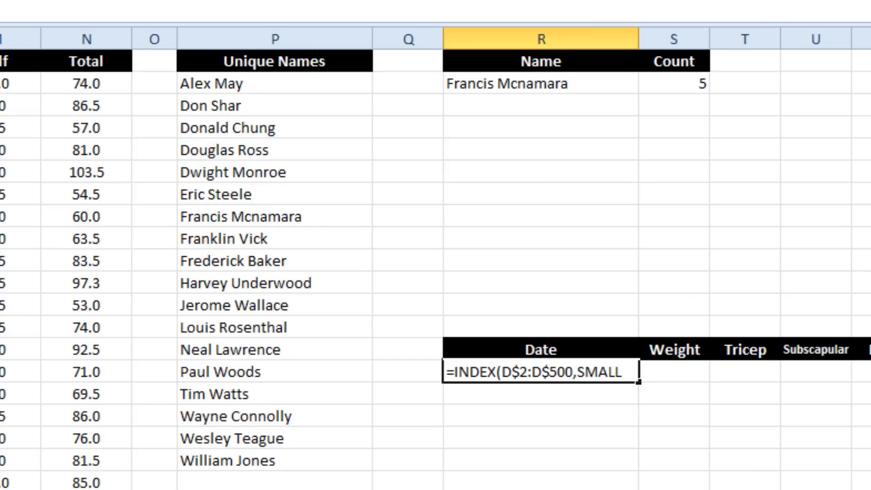
pyautogui.write('(')
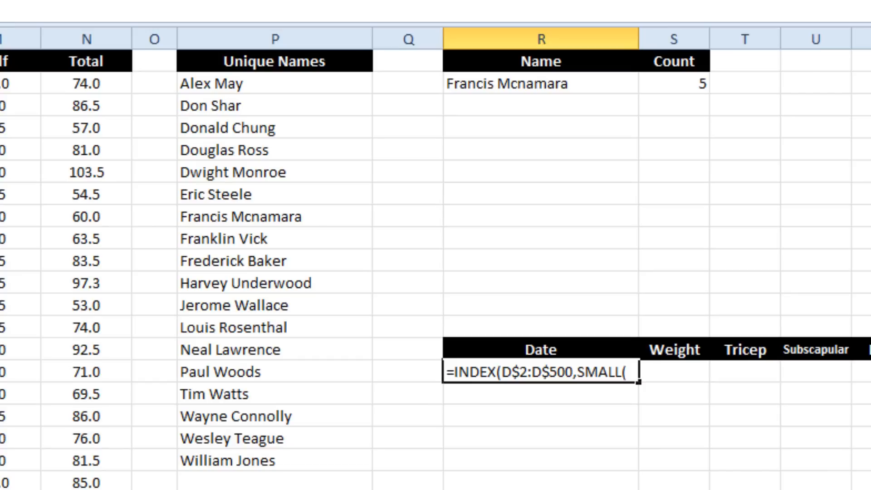
pyautogui.write('IF(C2:C500')
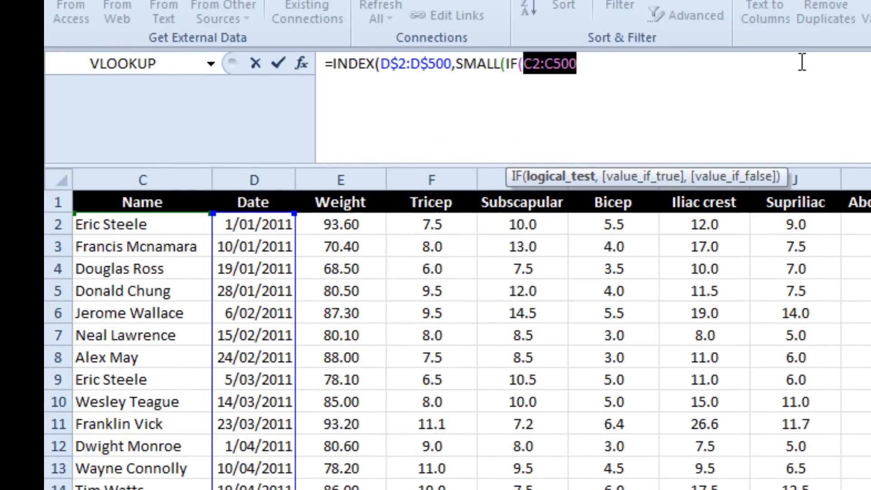
# Step: Build the IF test $C$2:$C$500=$R$2 returning ROW($C$2:$C$500)
pyautogui.press('F4')
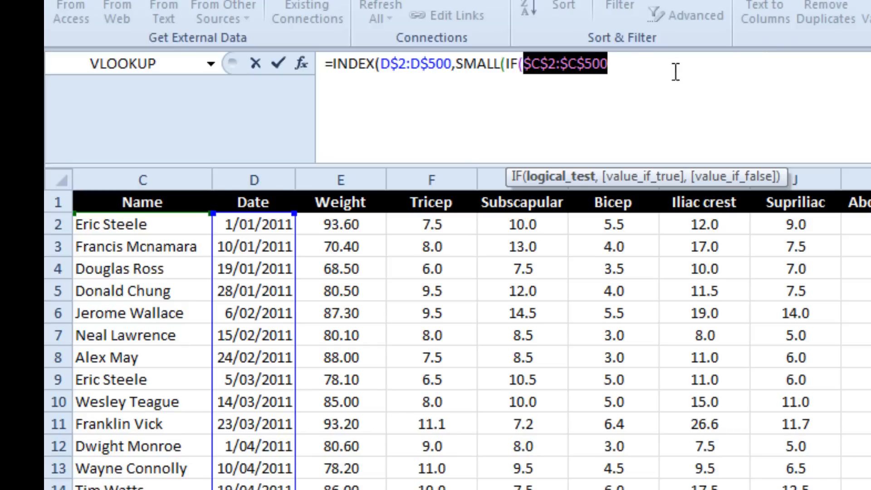
pyautogui.write('=R2')
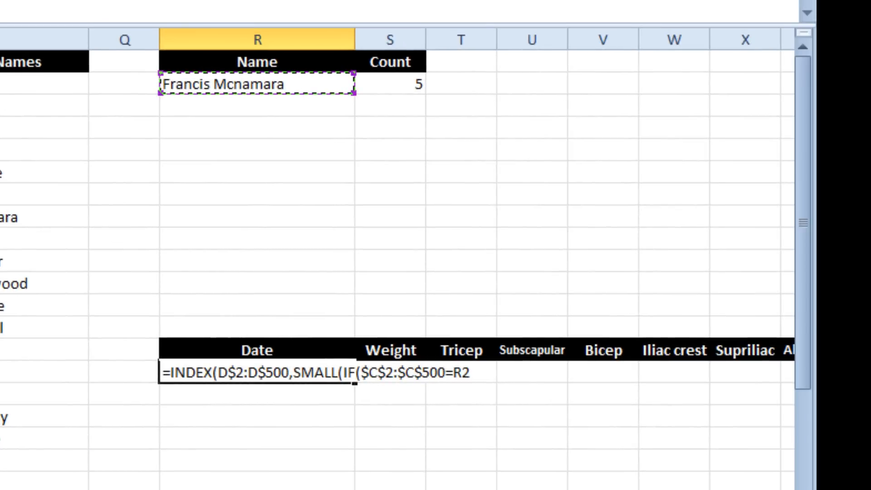
pyautogui.press('F4')
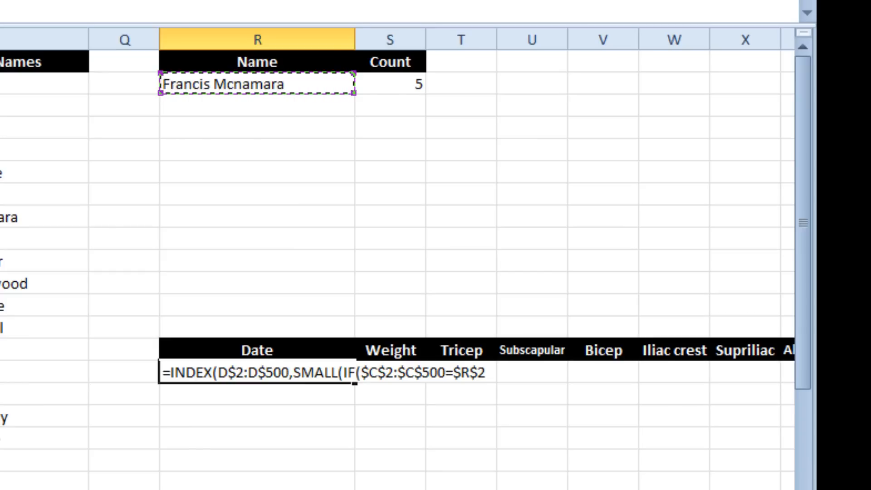
pyautogui.write(',')
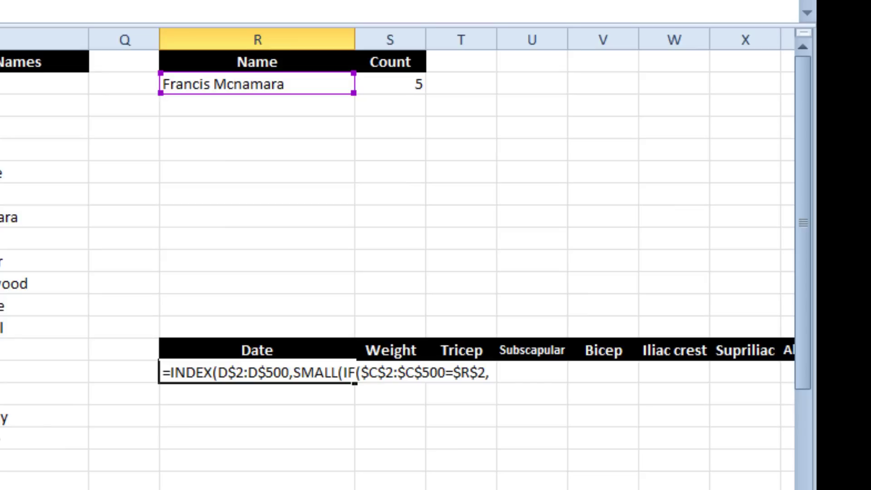
pyautogui.write('ROW')
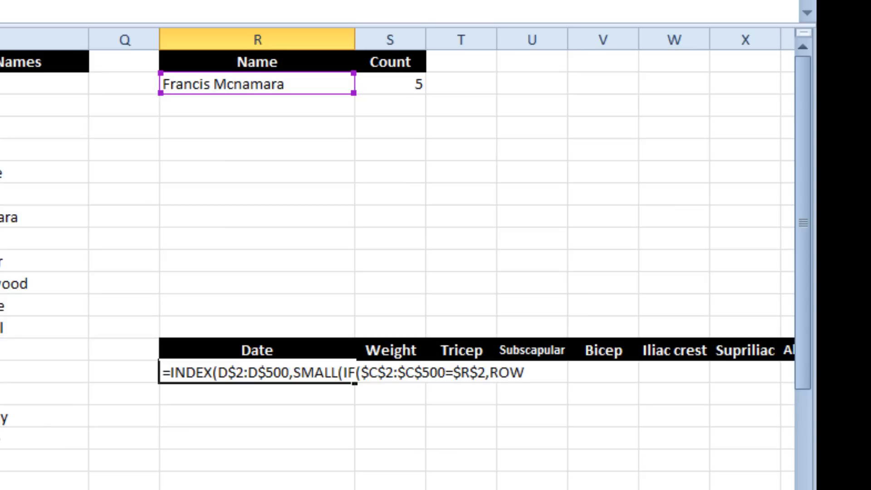
pyautogui.write('(')
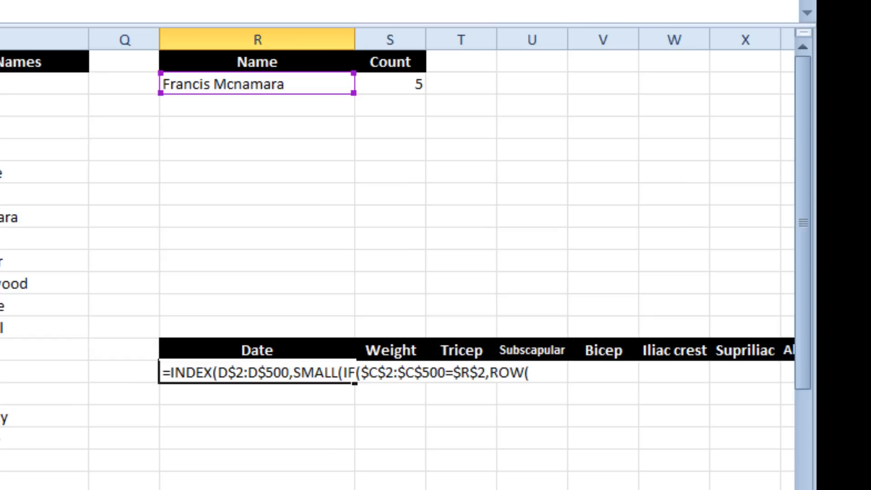
pyautogui.write('$C$2:$C$500')
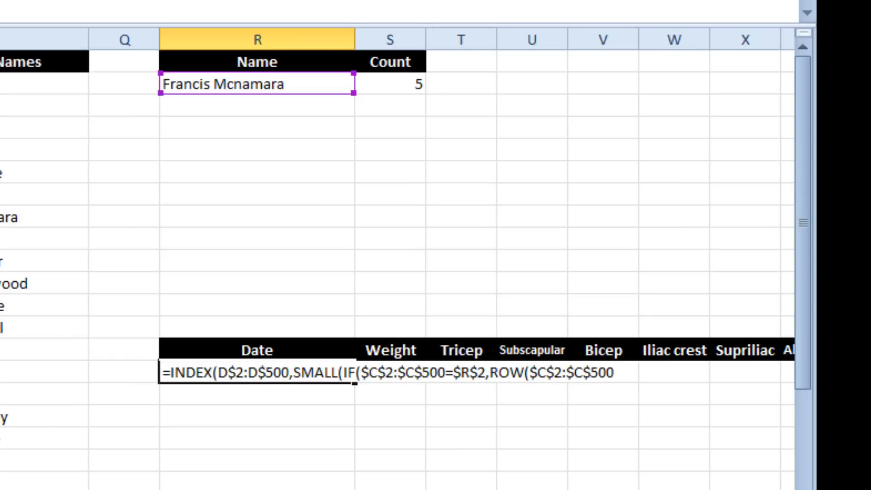
pyautogui.write(')')
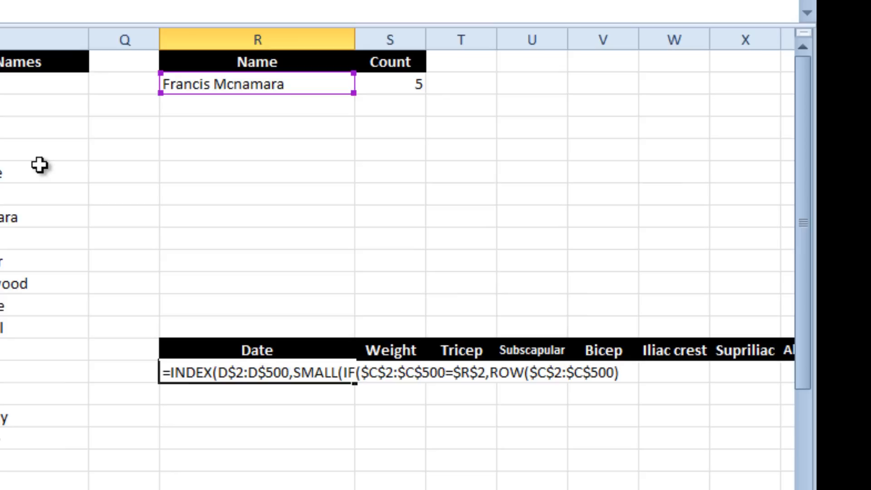
# Step: Close the IF, give SMALL a k of 1, and close INDEX
pyautogui.write(')')
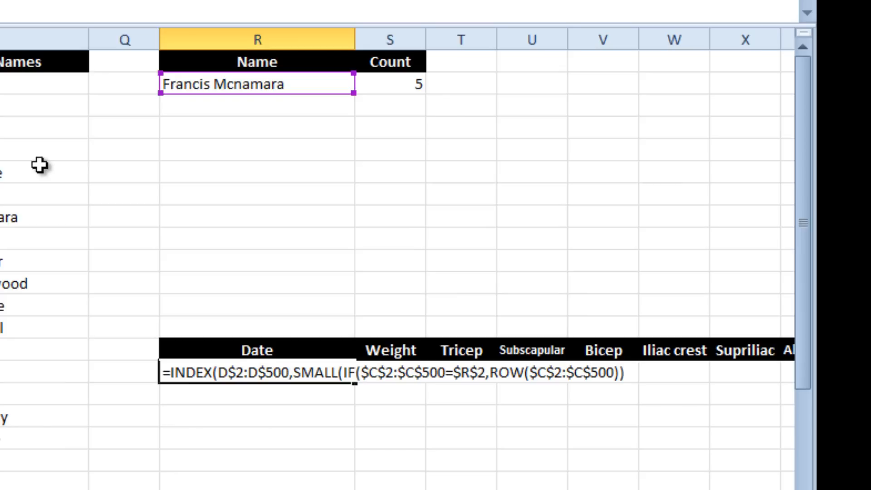
pyautogui.write(',')
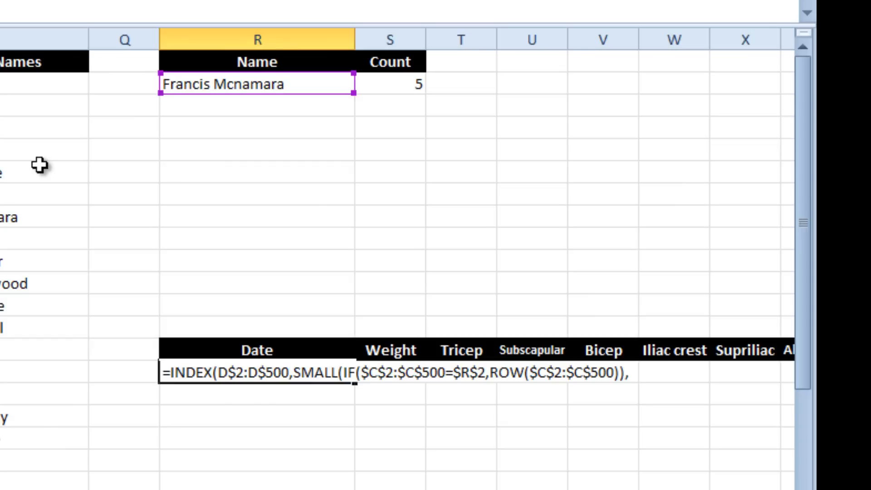
pyautogui.write('1')
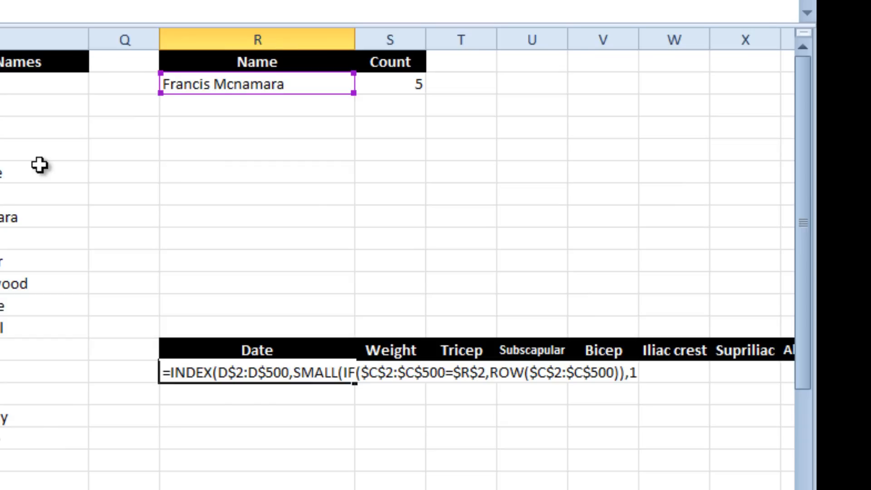
pyautogui.write(')')
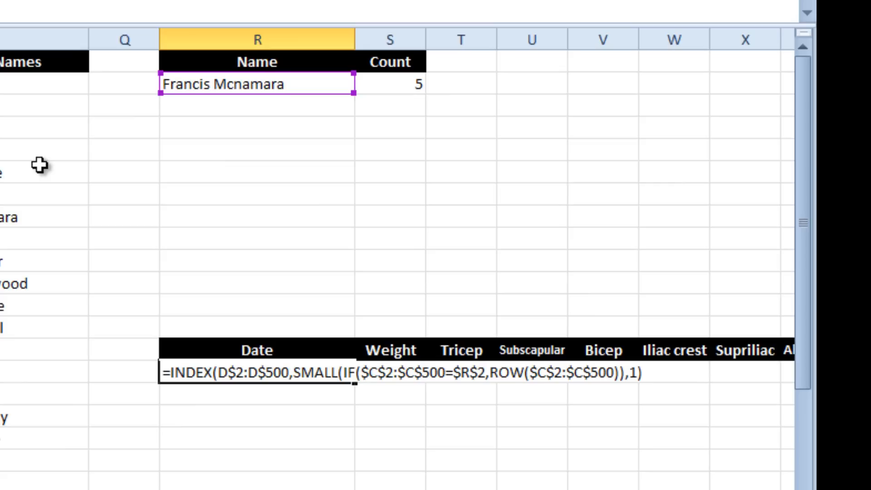
pyautogui.write(')}')
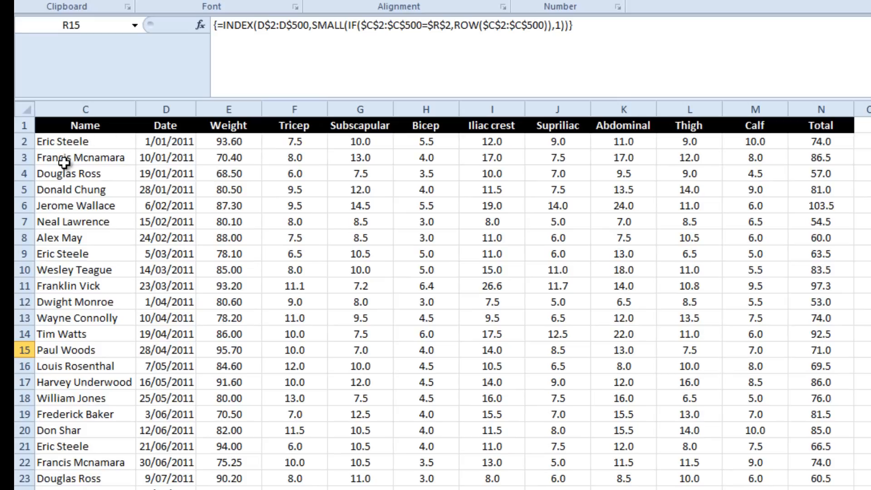
pyautogui.moveTo(177, 160)
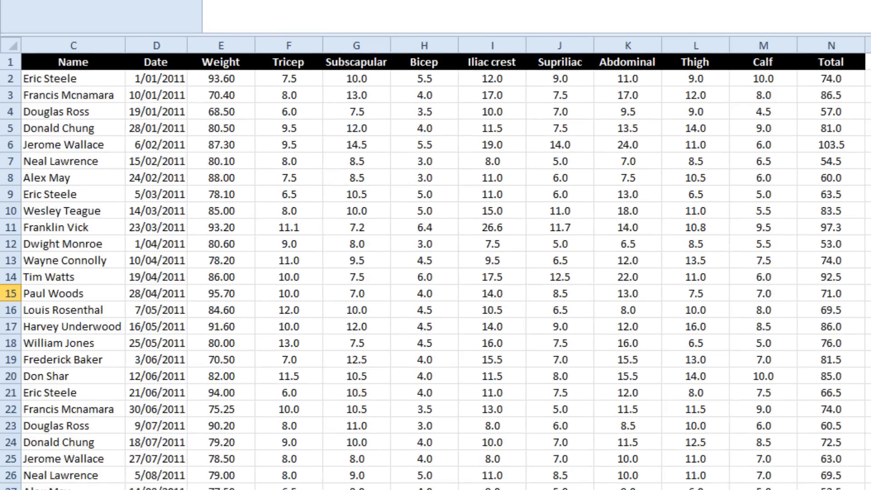
pyautogui.moveTo(557, 46)
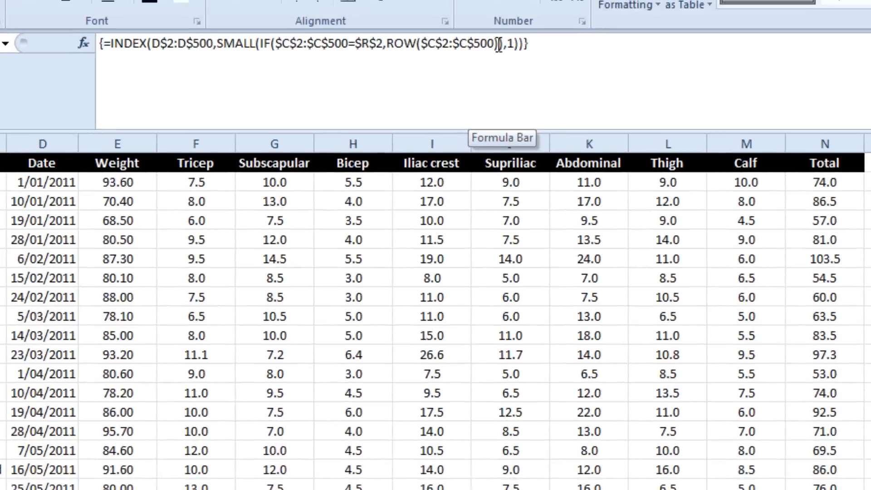
# Step: Subtract 1 from ROW(...) and confirm the Date formula as an array formula
pyautogui.write('-1')
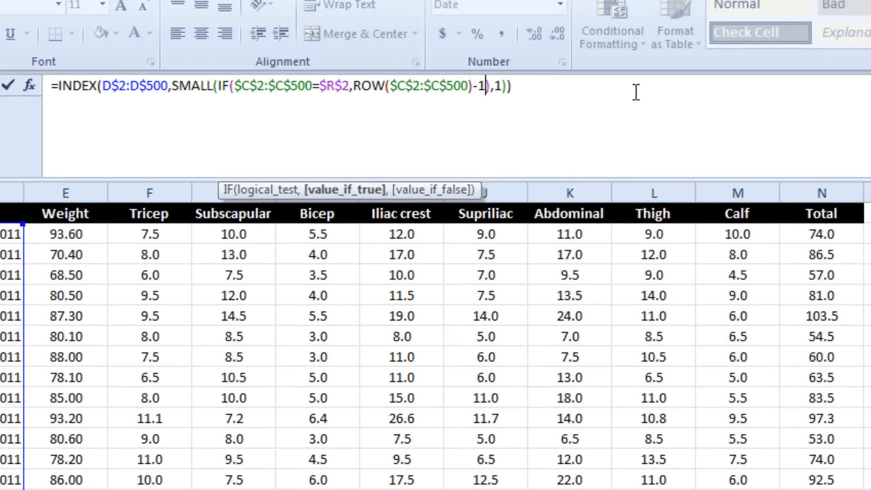
pyautogui.press('Ctrl+Shift+Enter')
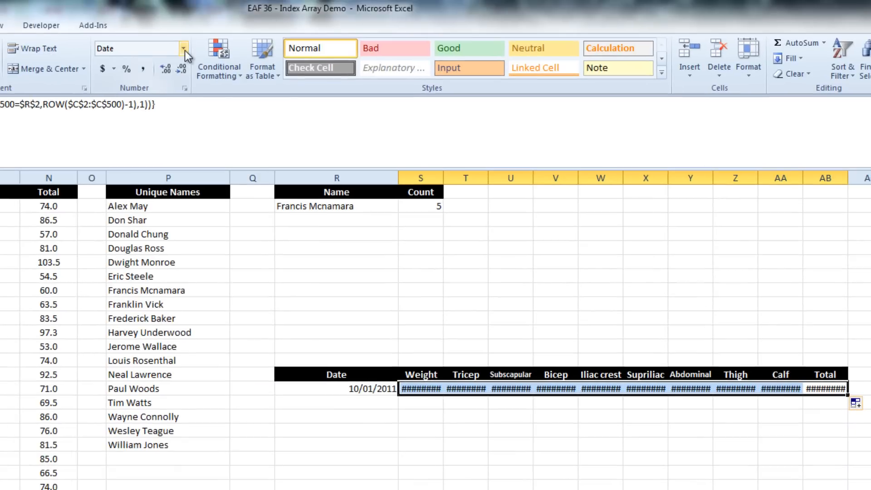
# Step: Format the Weight-to-Total cells as Number, showing 70.40 through 86.50, and reselect R15
pyautogui.click(180, 49)
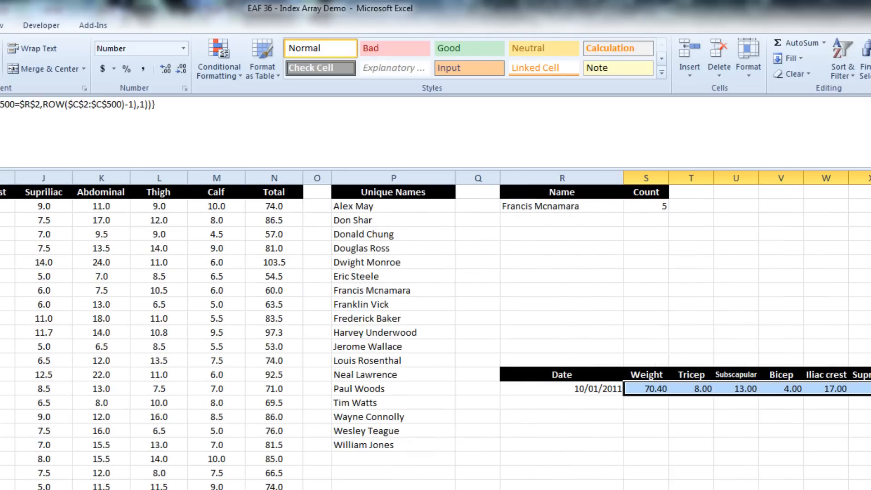
pyautogui.hscroll(-3)
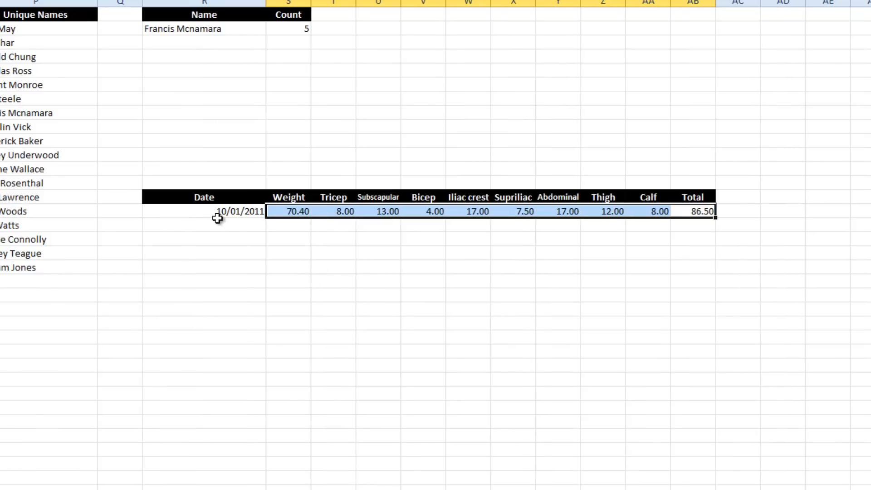
pyautogui.click(216, 211)
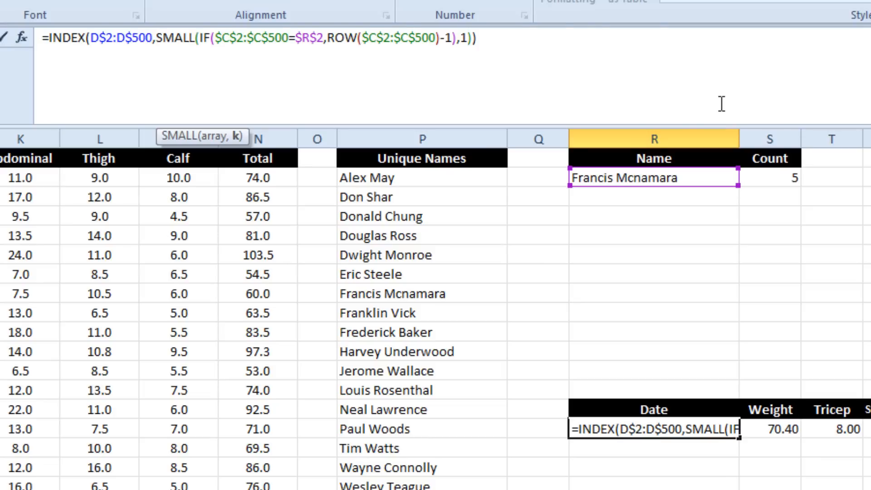
# Step: Fill the Date formula into R16 as an array formula, returning 30/06/2011
pyautogui.press('Ctrl+Shift+Enter')
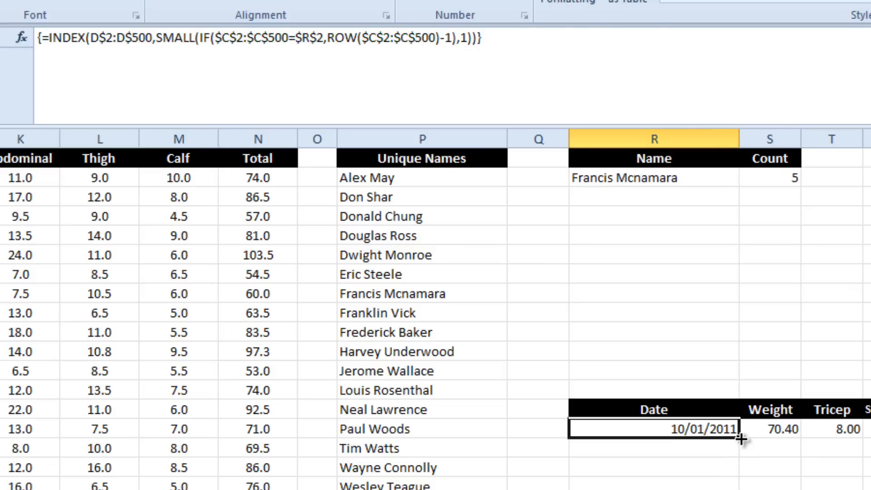
pyautogui.moveTo(743, 438); pyautogui.dragTo(743, 458)
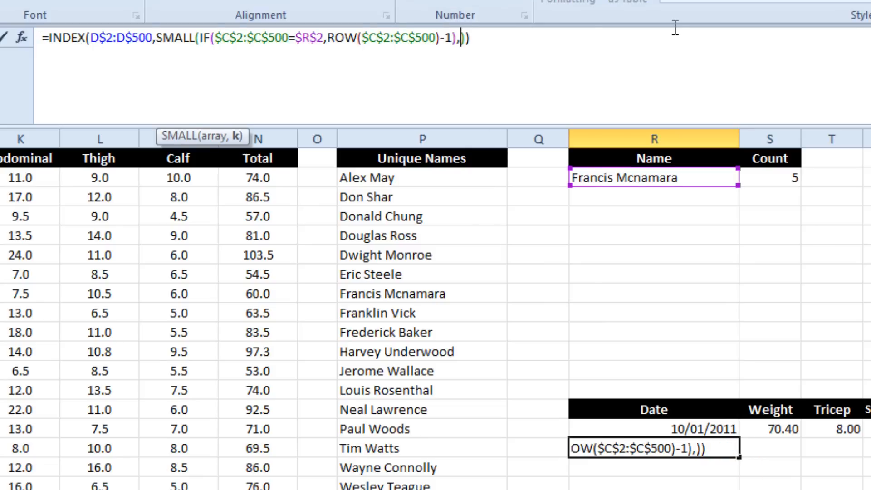
pyautogui.press('Ctrl+Shift+Enter')
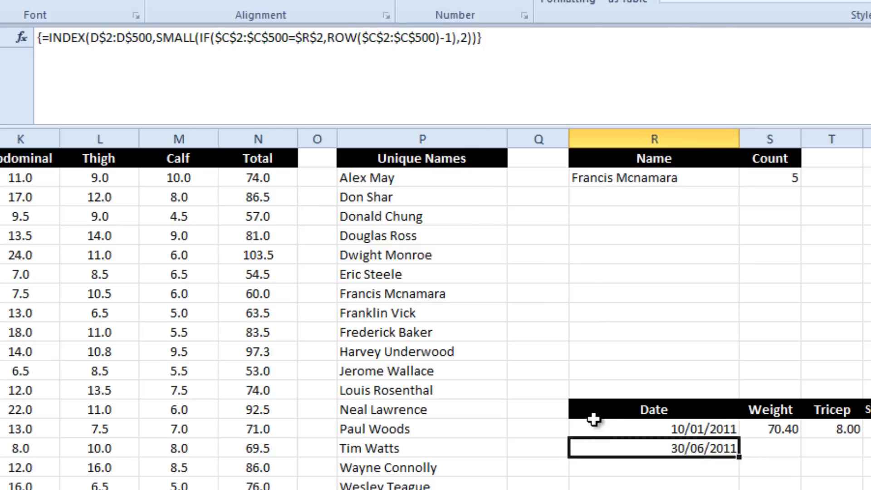
# Step: Start replacing R15's fixed k argument with ROWS(Q15
pyautogui.click(653, 430)
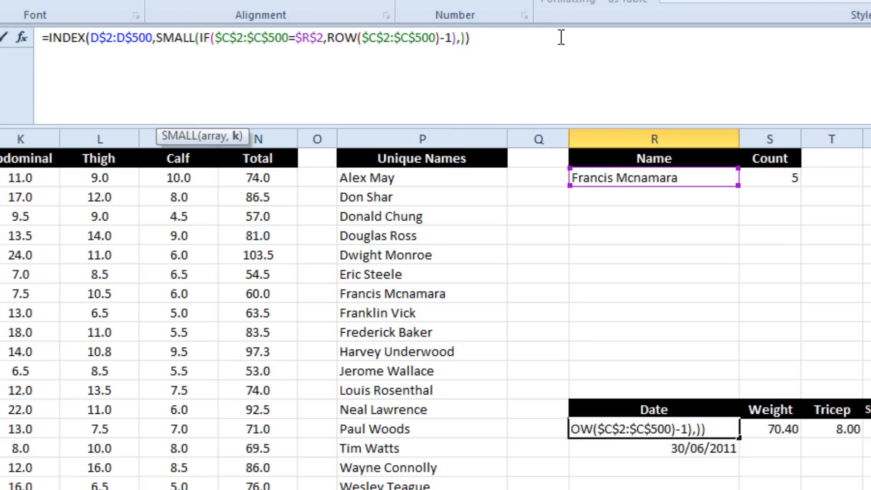
pyautogui.write('ROWS(')
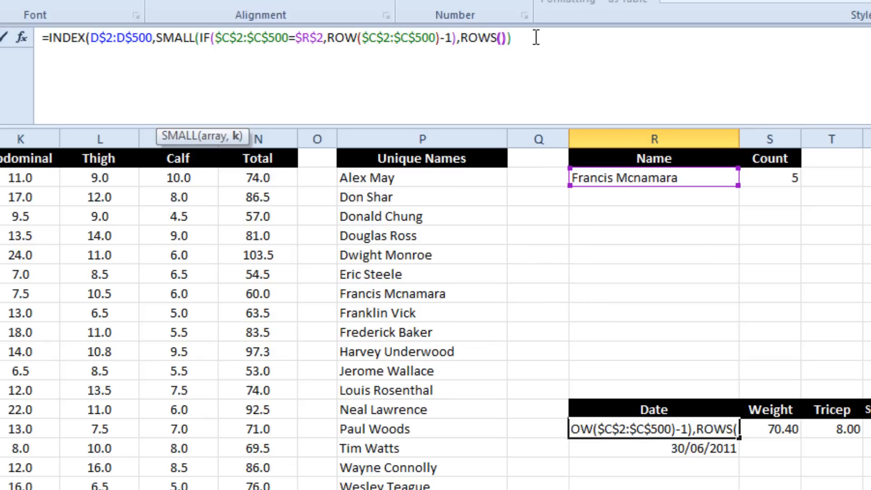
pyautogui.write('Q15')
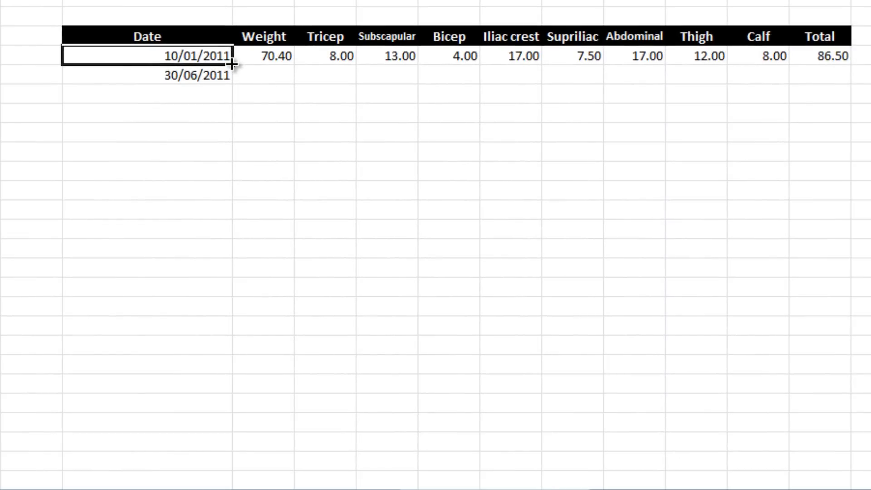
# Step: Fill the ROWS-based Date formula down the output column, listing five dates through 17/11/2012
pyautogui.moveTo(230, 64); pyautogui.dragTo(191, 433)
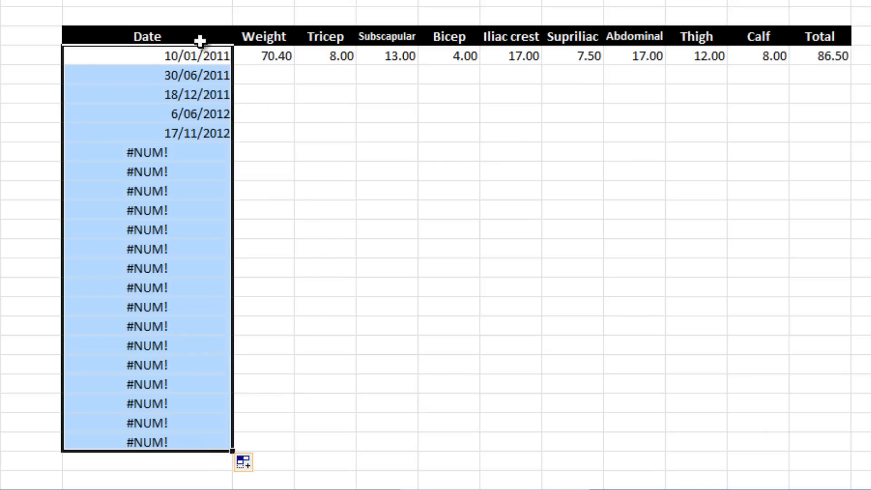
pyautogui.moveTo(234, 450)
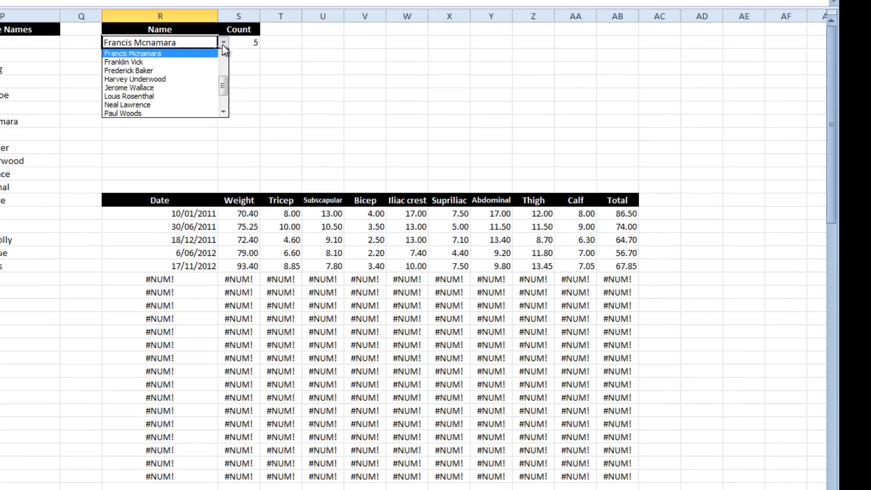
pyautogui.click(134, 79)
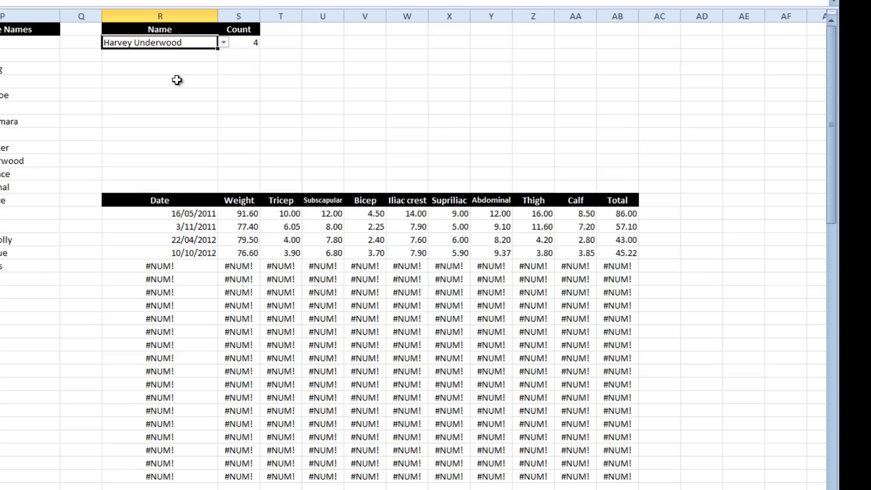
pyautogui.click(225, 44)
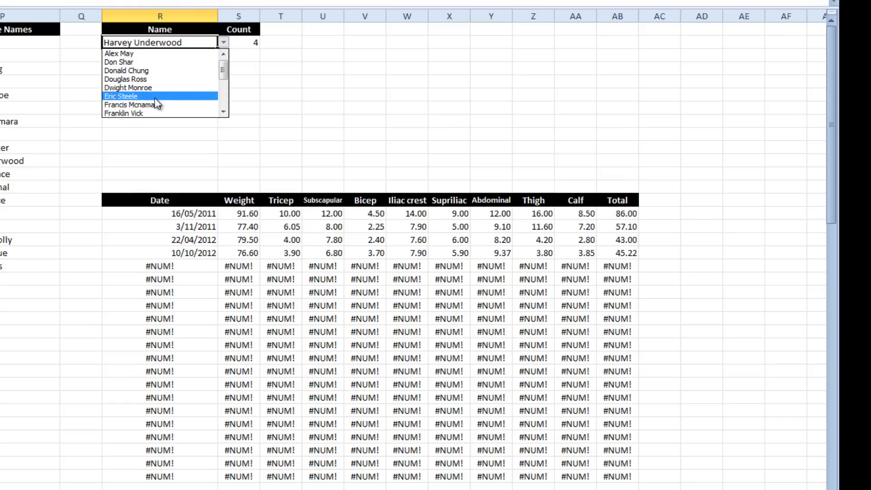
pyautogui.click(120, 96)
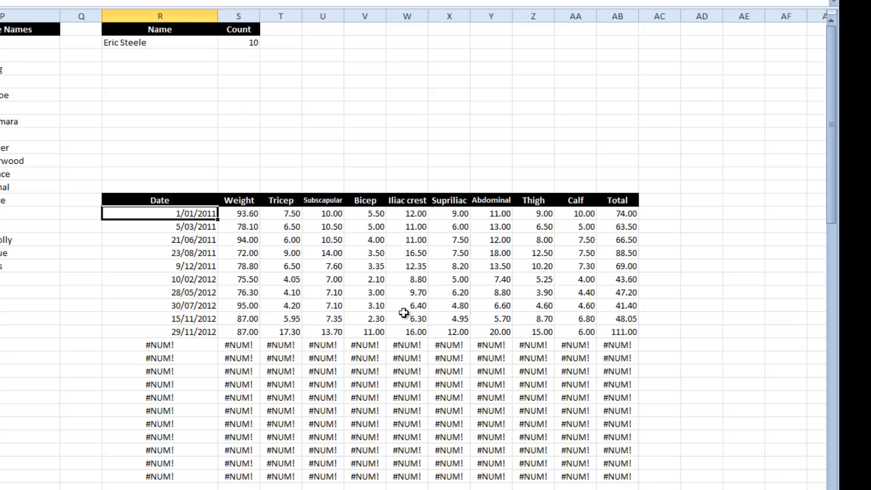
pyautogui.moveTo(769, 335)
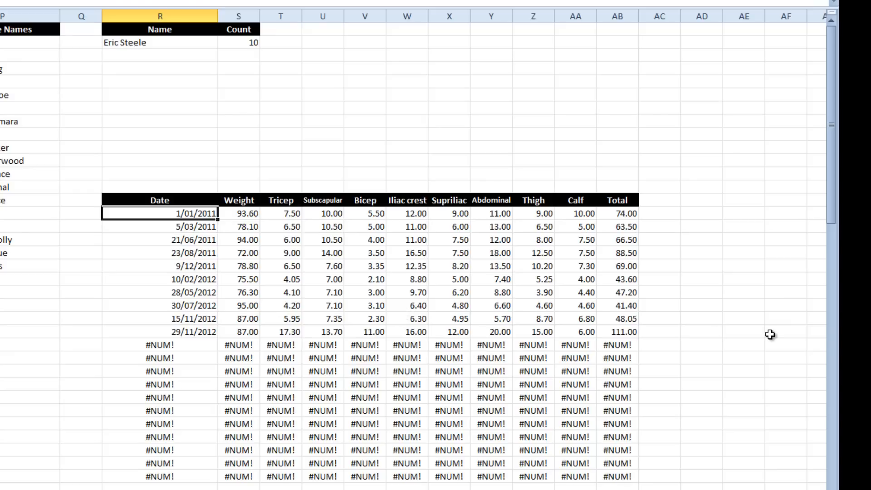
pyautogui.moveTo(745, 318)
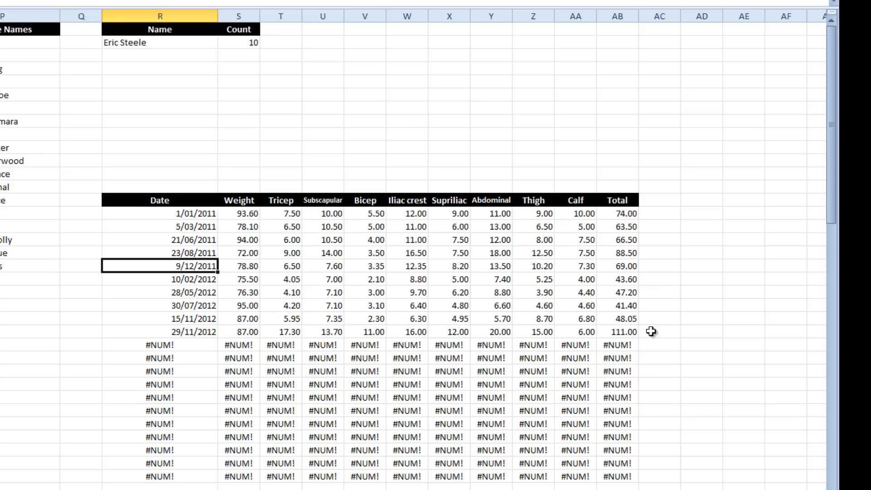
pyautogui.moveTo(566, 398)
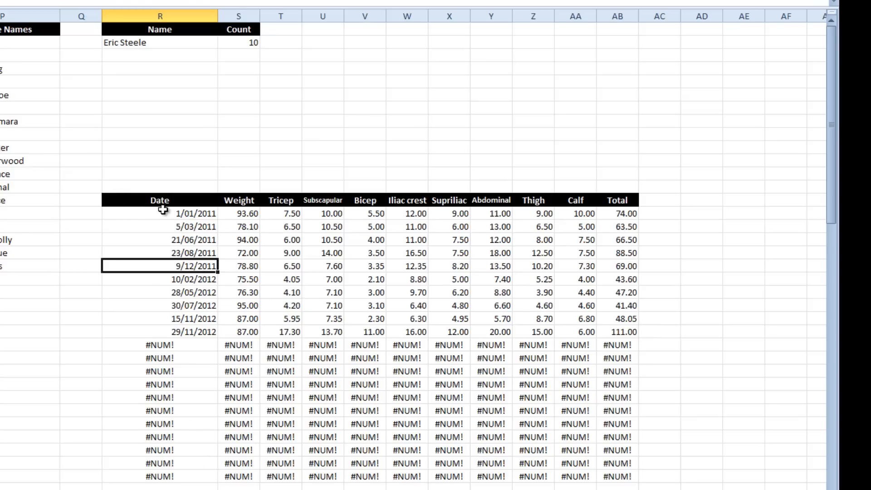
pyautogui.click(159, 214)
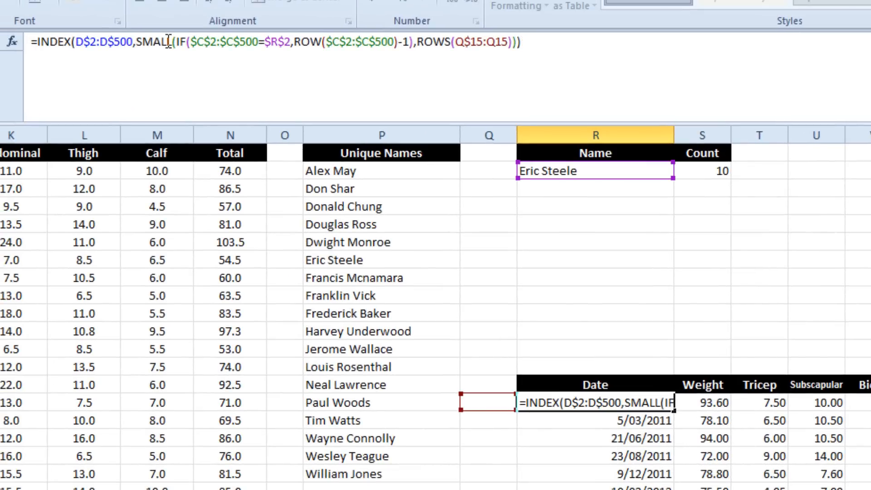
pyautogui.write('IFERROR(')
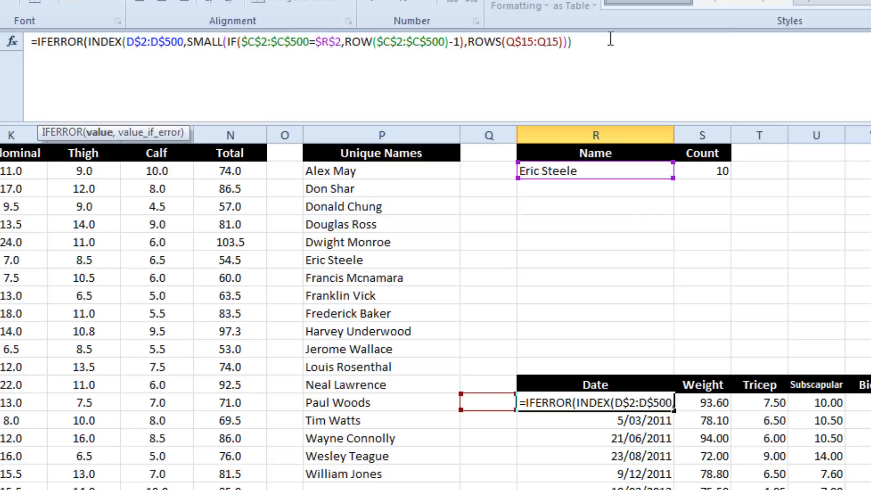
pyautogui.write(',"")}')
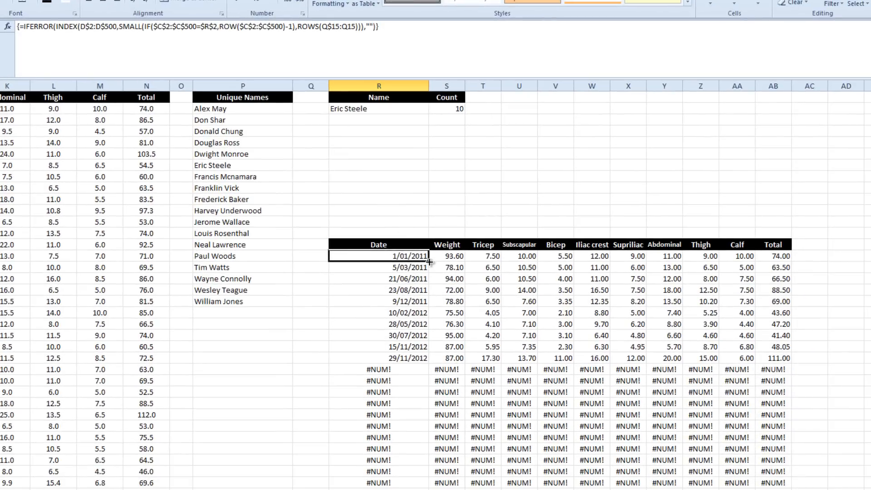
pyautogui.moveTo(379, 256); pyautogui.dragTo(378, 477)
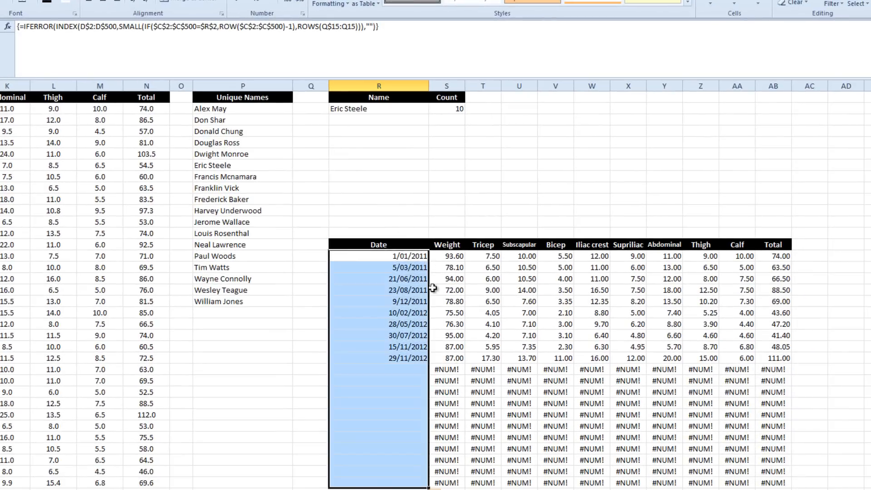
pyautogui.moveTo(383, 258)
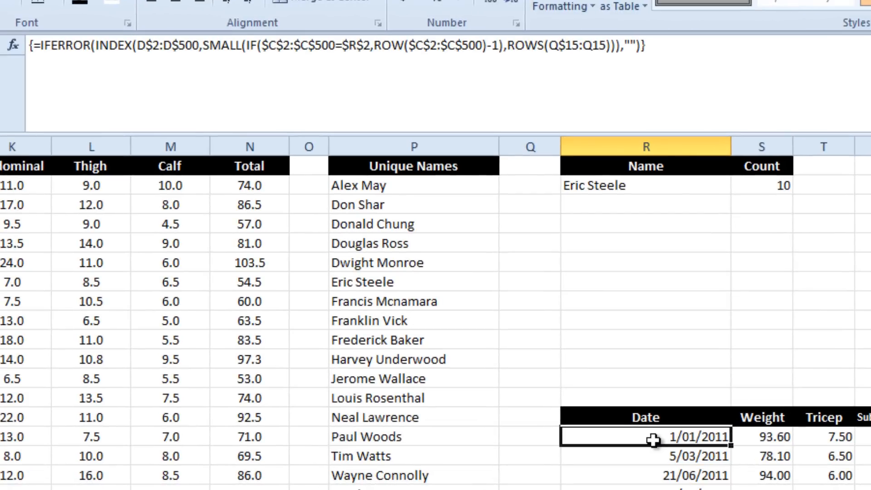
pyautogui.moveTo(600, 442)
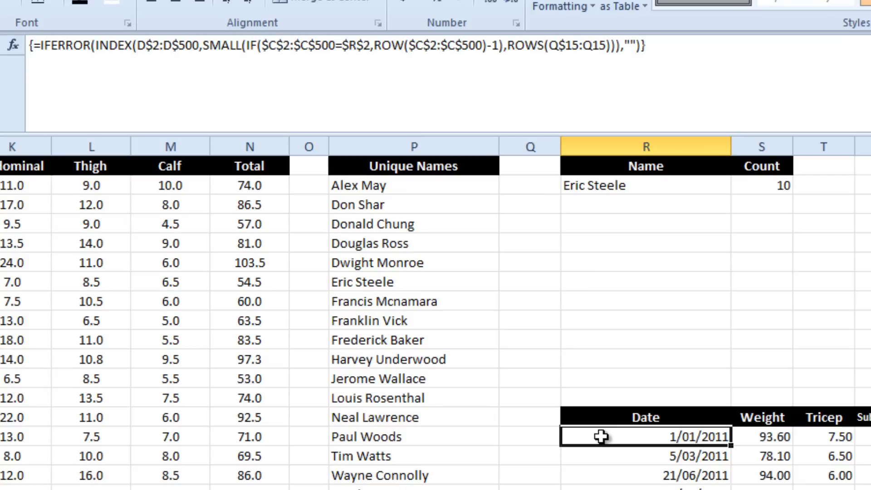
pyautogui.moveTo(611, 431)
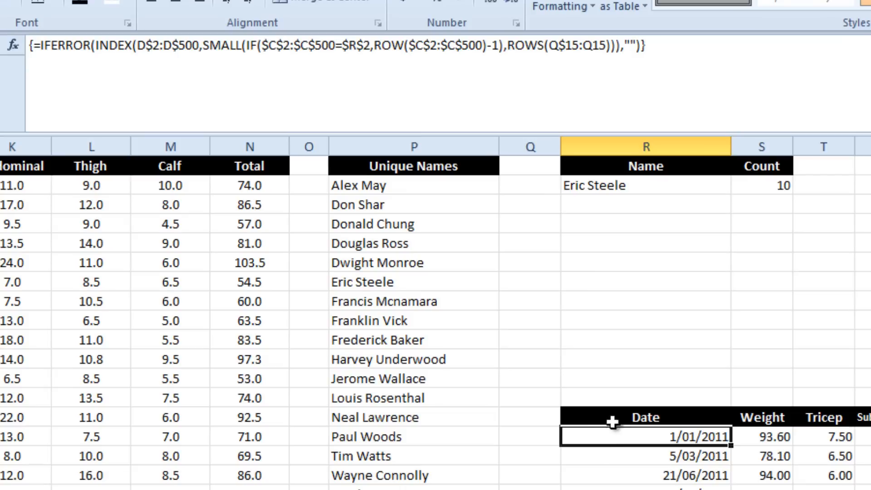
pyautogui.moveTo(607, 469)
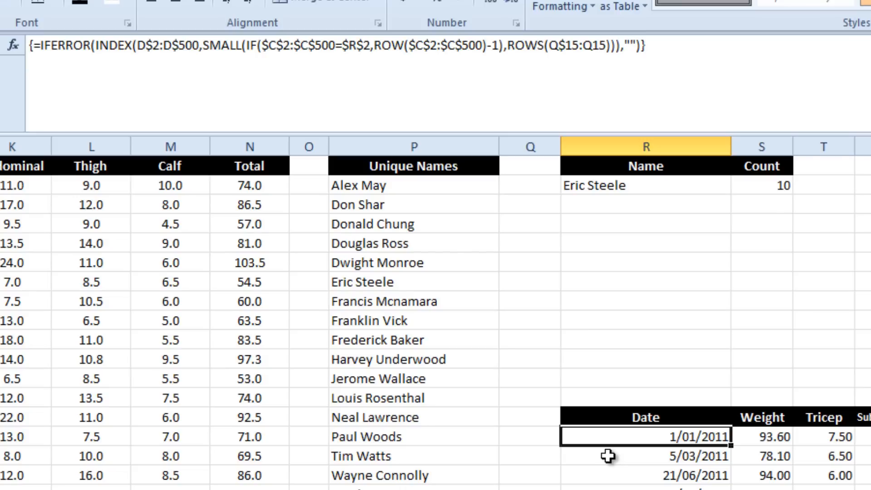
pyautogui.moveTo(71, 50)
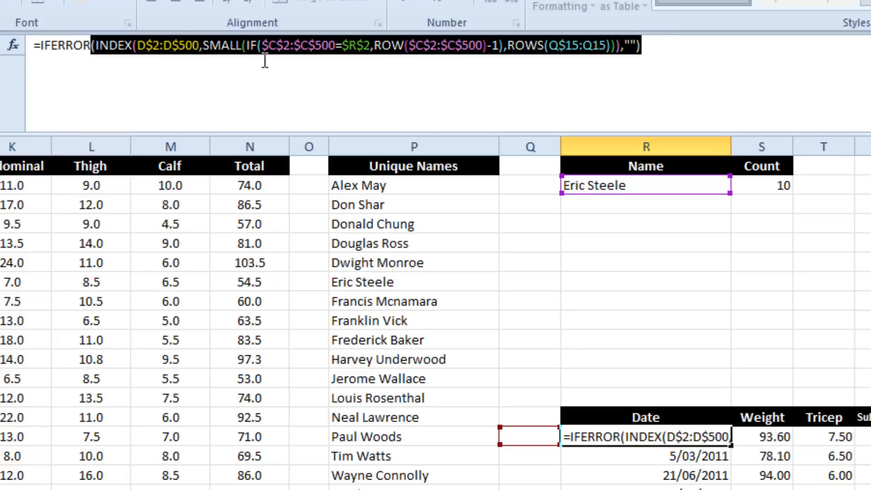
pyautogui.moveTo(606, 79)
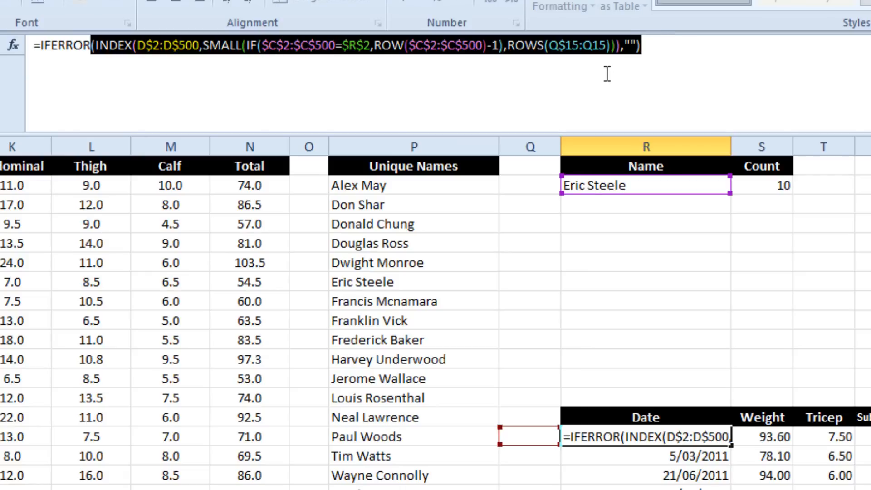
pyautogui.moveTo(703, 484)
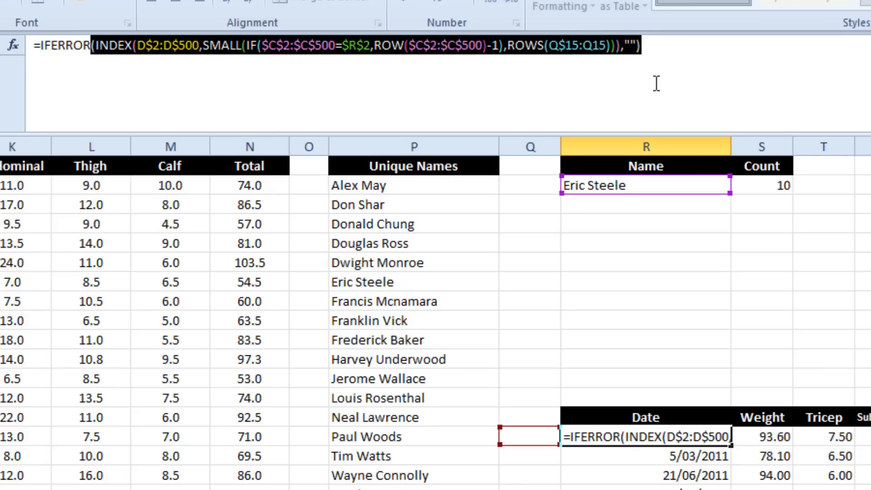
pyautogui.moveTo(662, 48)
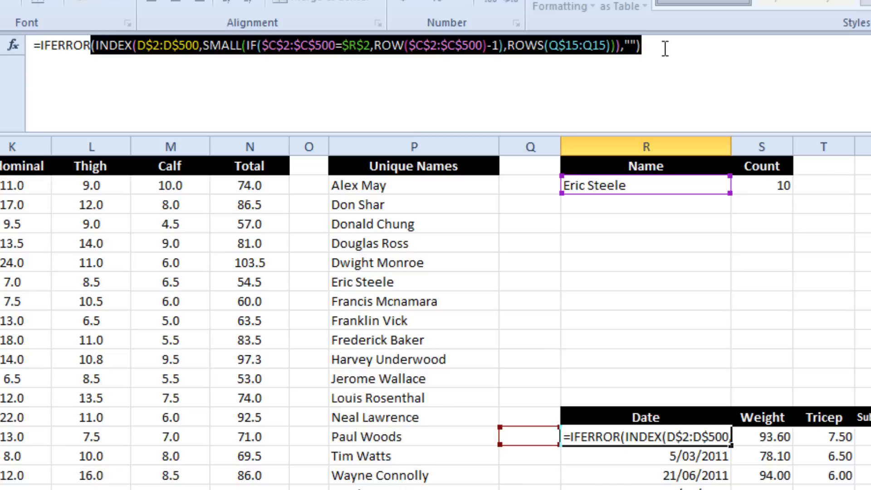
# Step: Replace the IFERROR-wrapped Date formula with only its INDEX/SMALL/IF part
pyautogui.press('Ctrl+Shift+Enter')
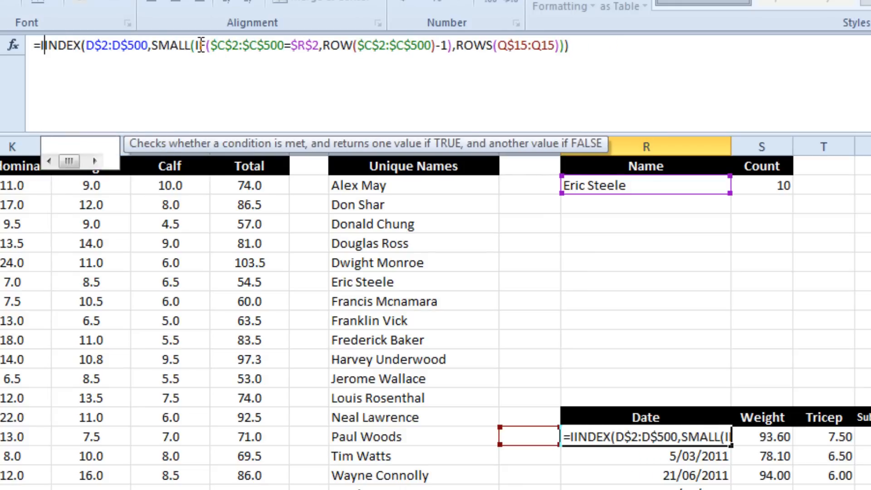
# Step: Prefix the Date formula with IF(ROWS(Q$15:Q15)>$S$2,"", ahead of the INDEX lookup
pyautogui.write('F(')
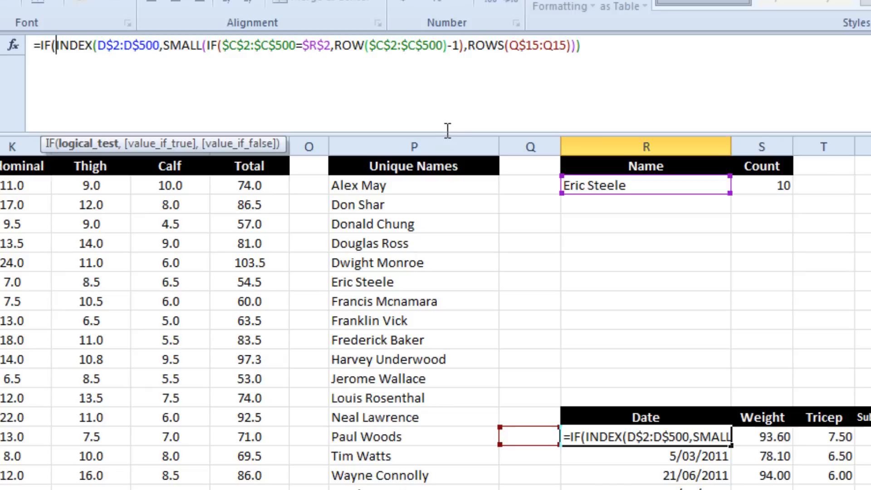
pyautogui.write('ROWS(Q15')
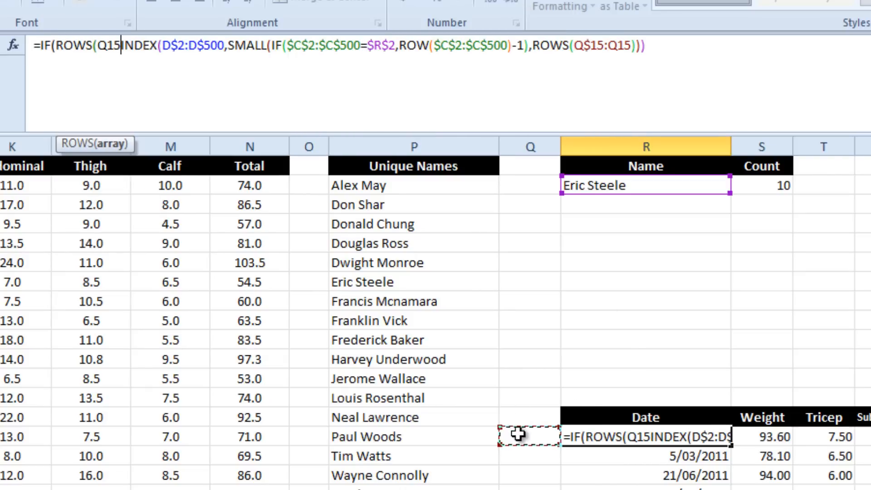
pyautogui.write(':Q15)')
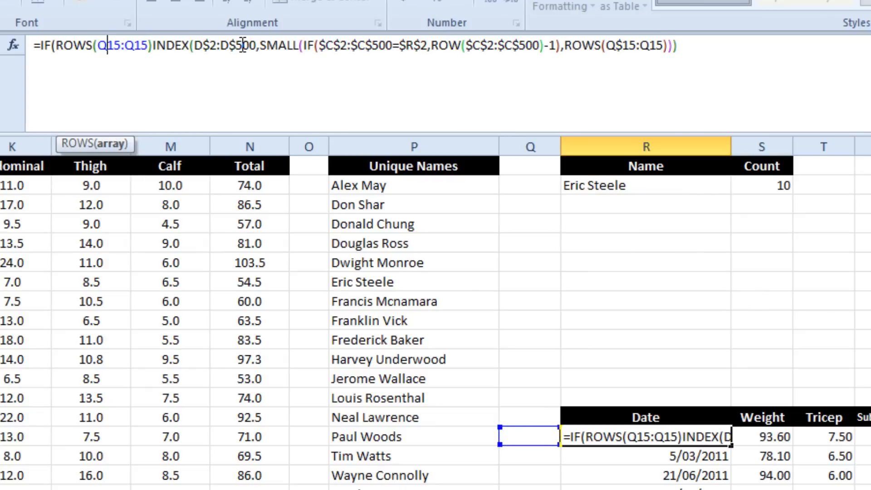
pyautogui.press('F4')
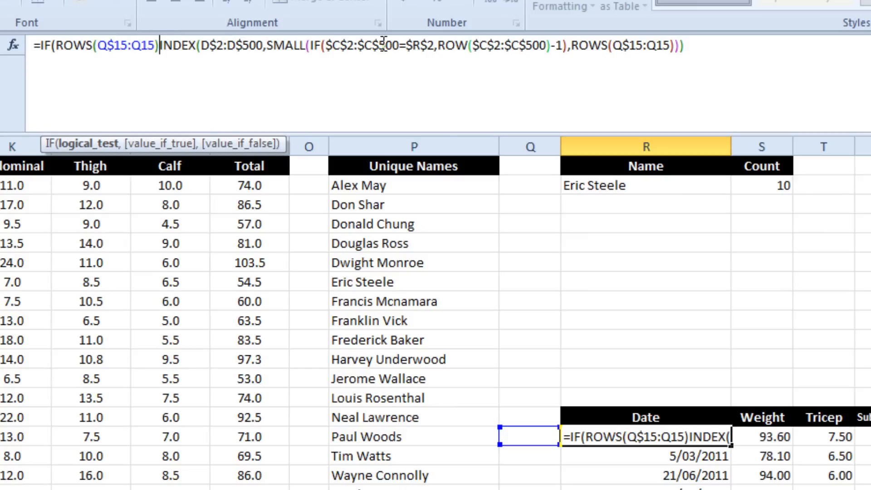
pyautogui.write('>$S$2,"')
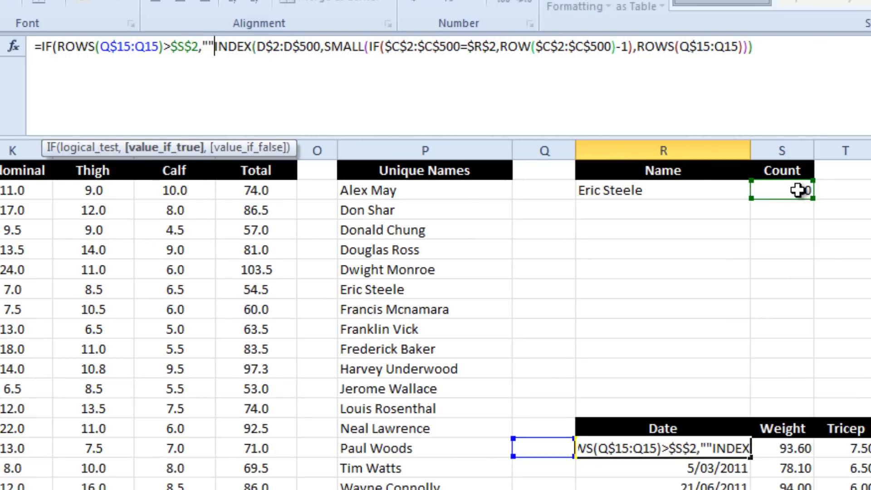
pyautogui.write(',')
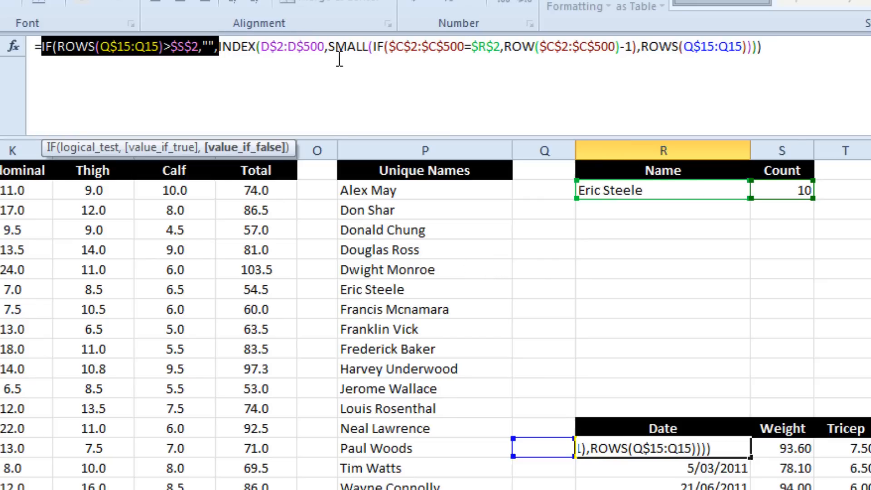
pyautogui.moveTo(352, 73)
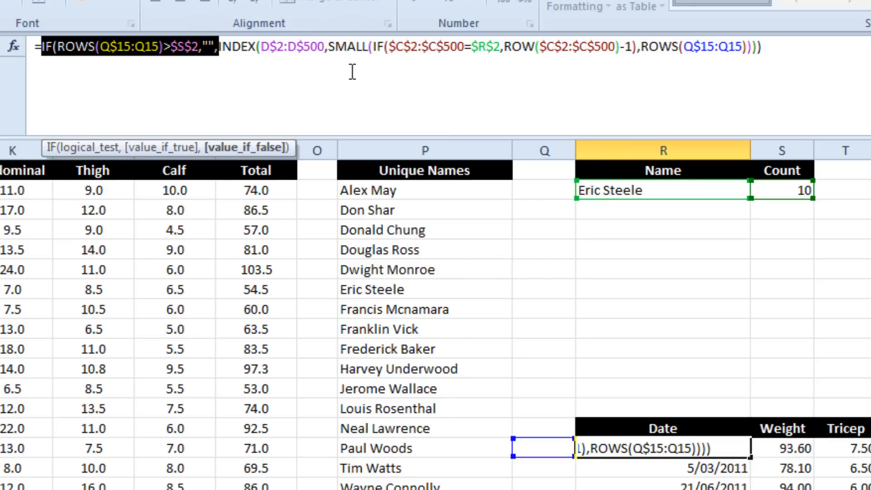
pyautogui.moveTo(831, 50)
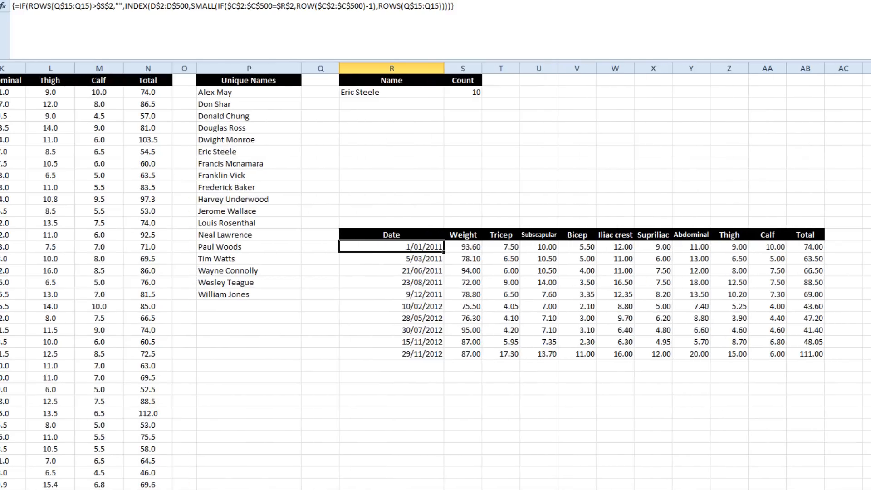
pyautogui.moveTo(353, 394)
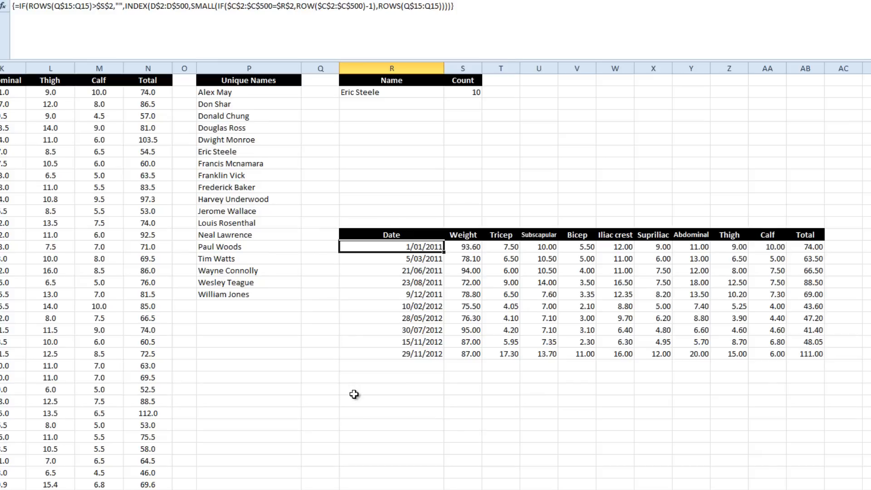
pyautogui.hscroll(-3)
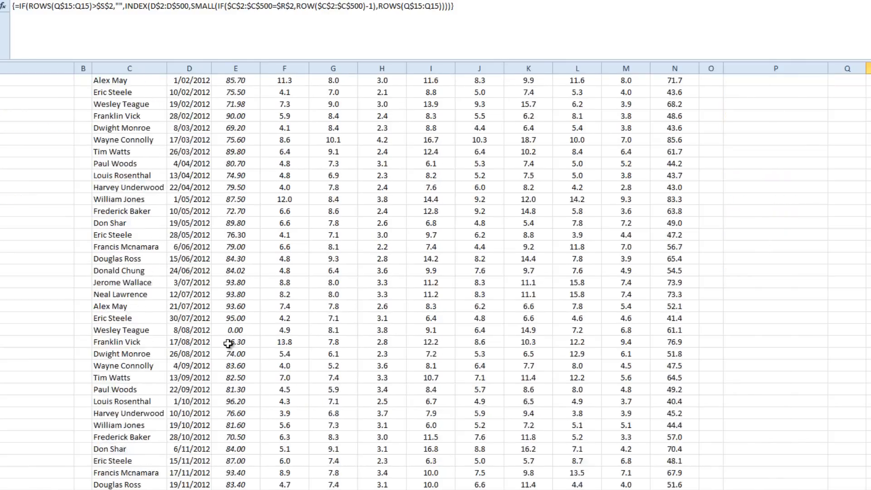
pyautogui.scroll(-3)
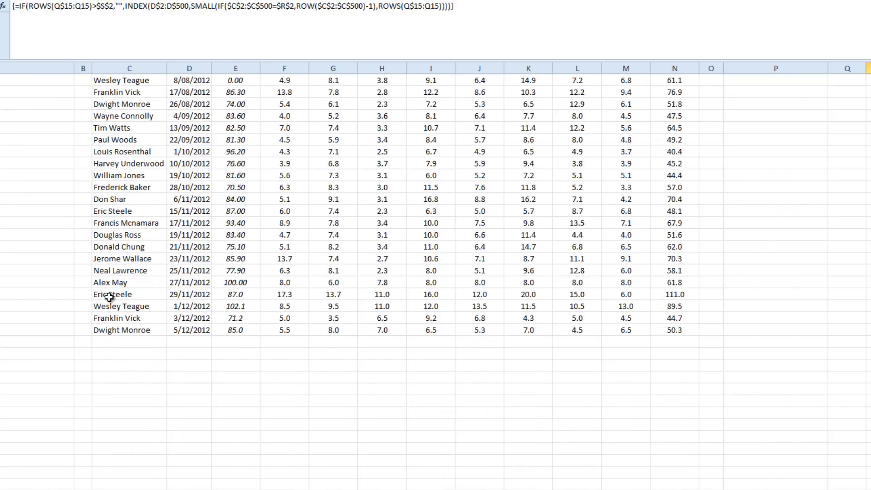
pyautogui.click(109, 294)
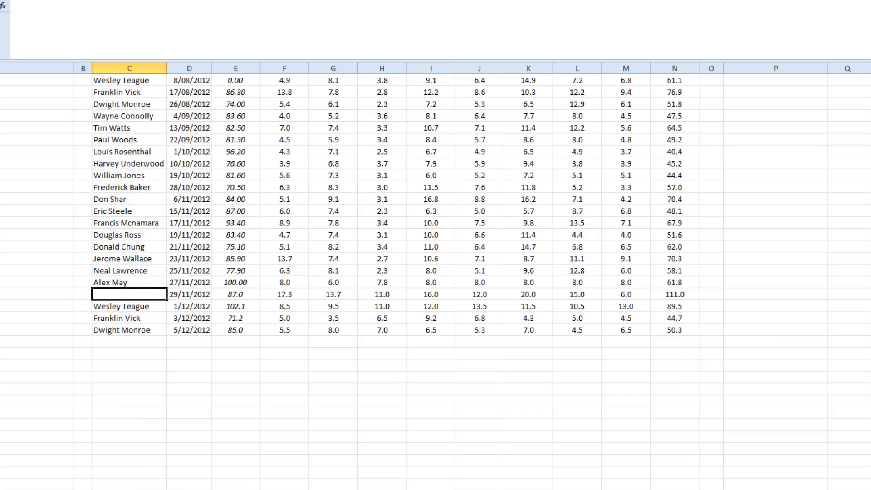
pyautogui.write('Eric Steele')
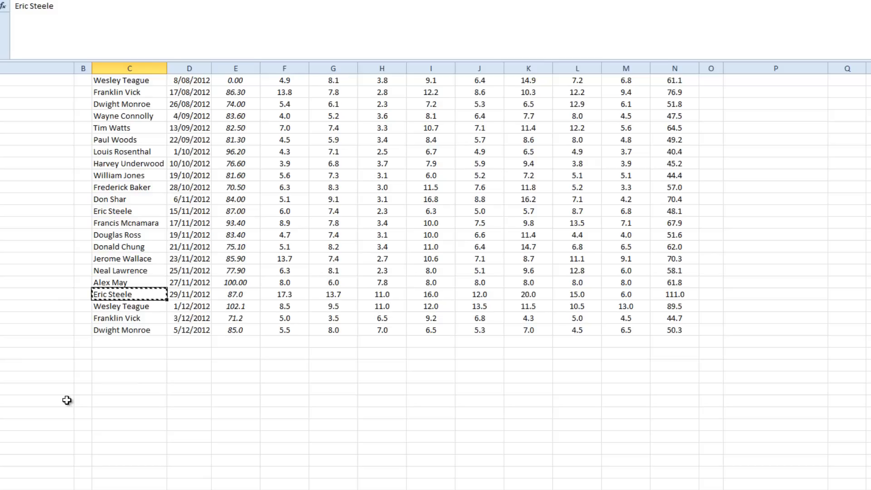
pyautogui.moveTo(128, 164); pyautogui.dragTo(129, 282)
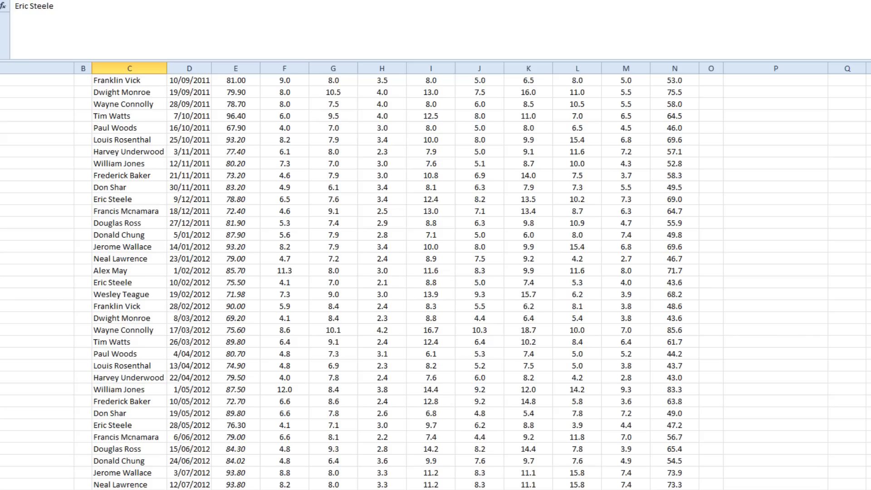
# Step: Check Count reads 20 and inspect the formula in the last filled Date row
pyautogui.hscroll(3)
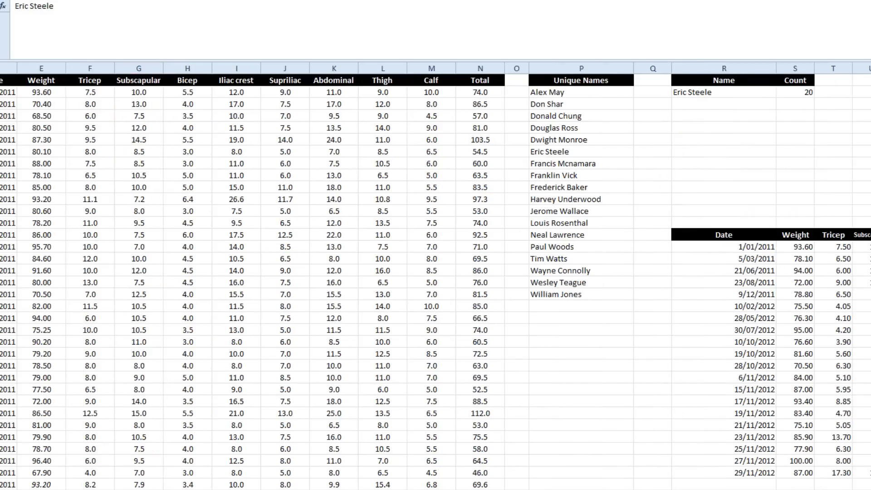
pyautogui.hscroll(3)
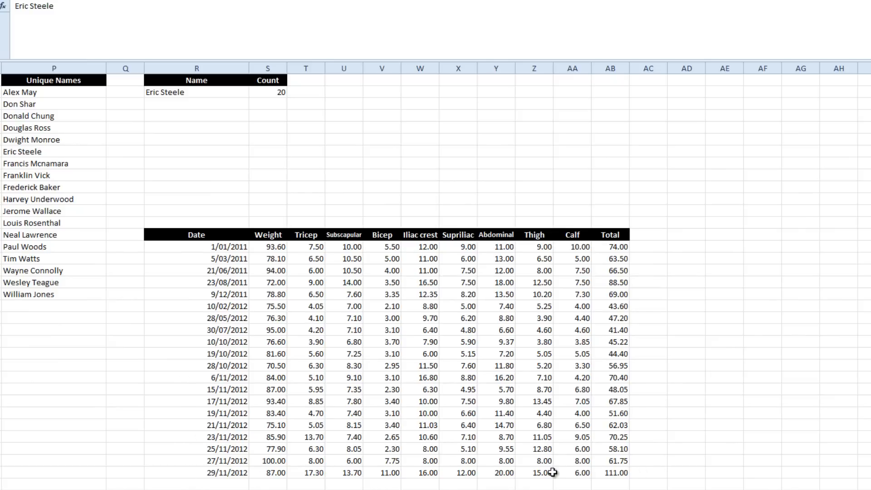
pyautogui.scroll(-3)
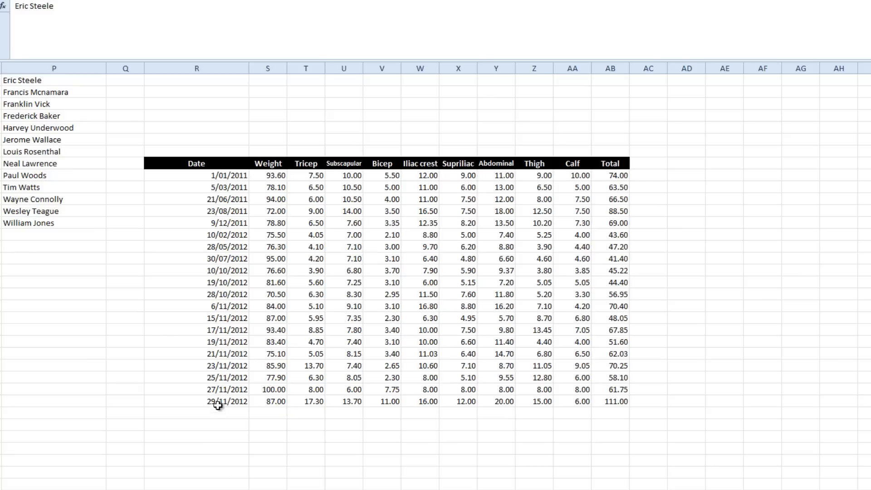
pyautogui.click(217, 401)
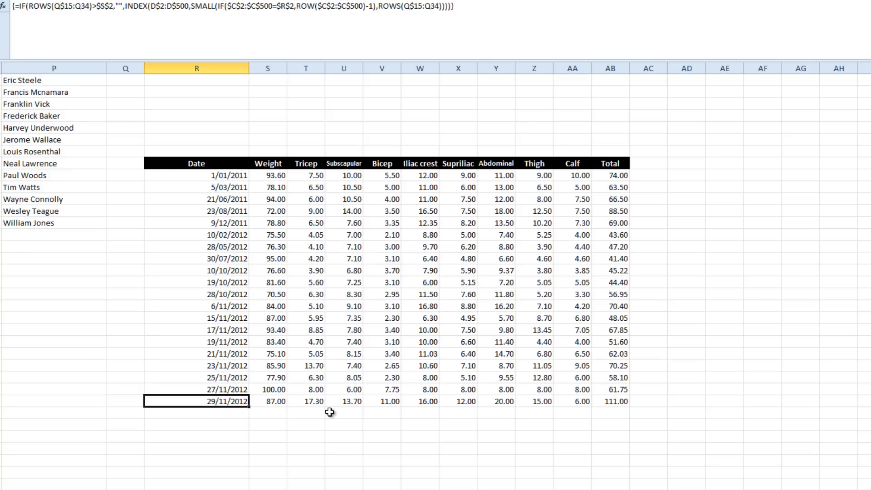